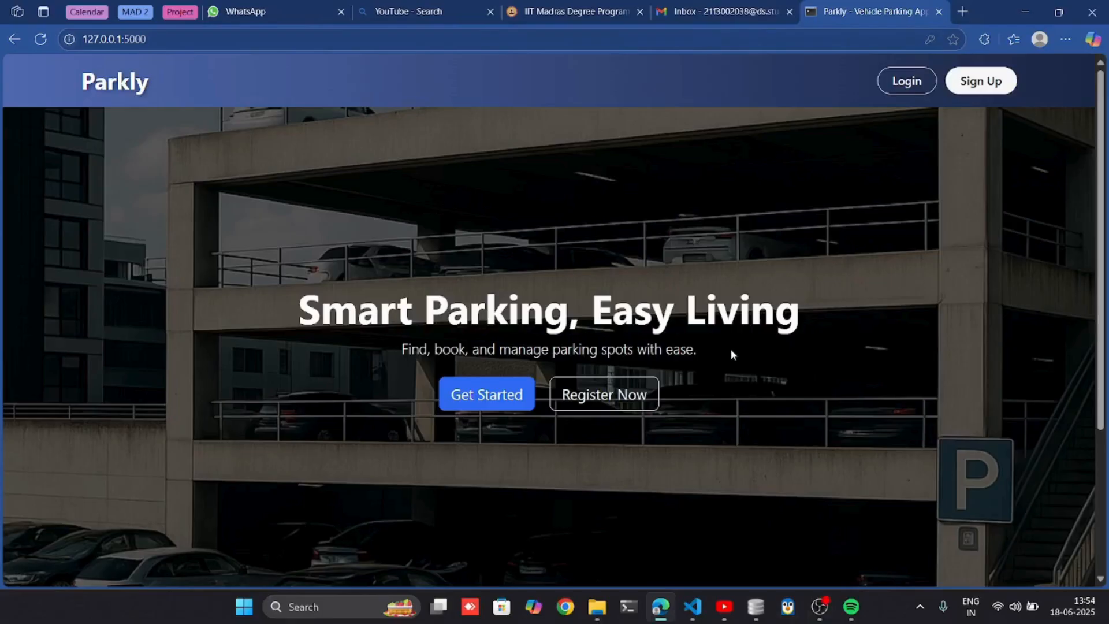
mouse_move(770, 336)
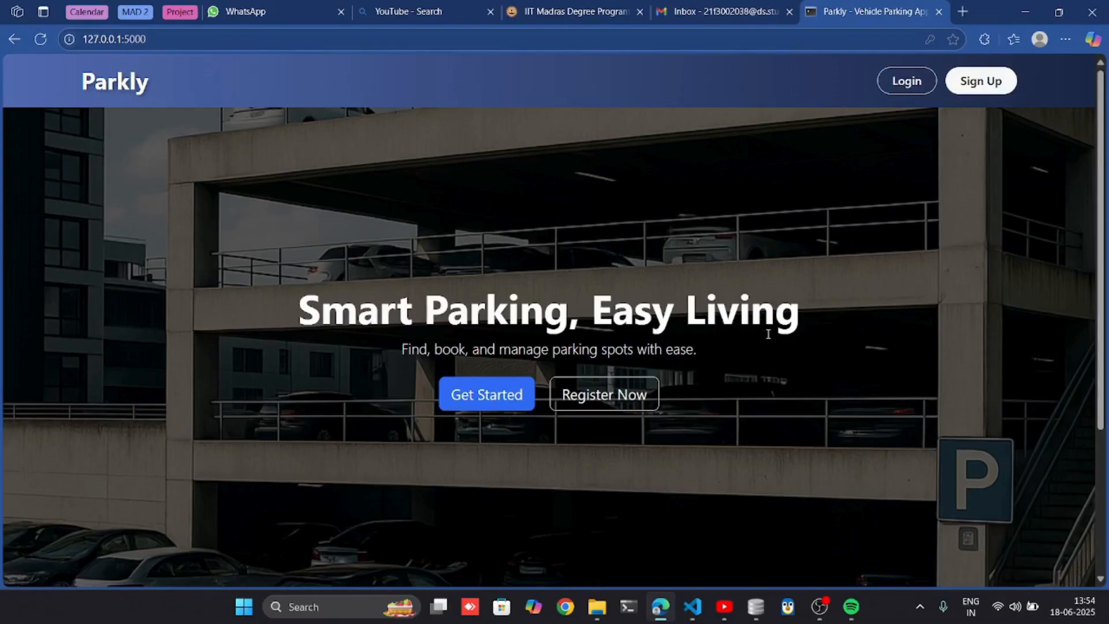
mouse_move(580, 383)
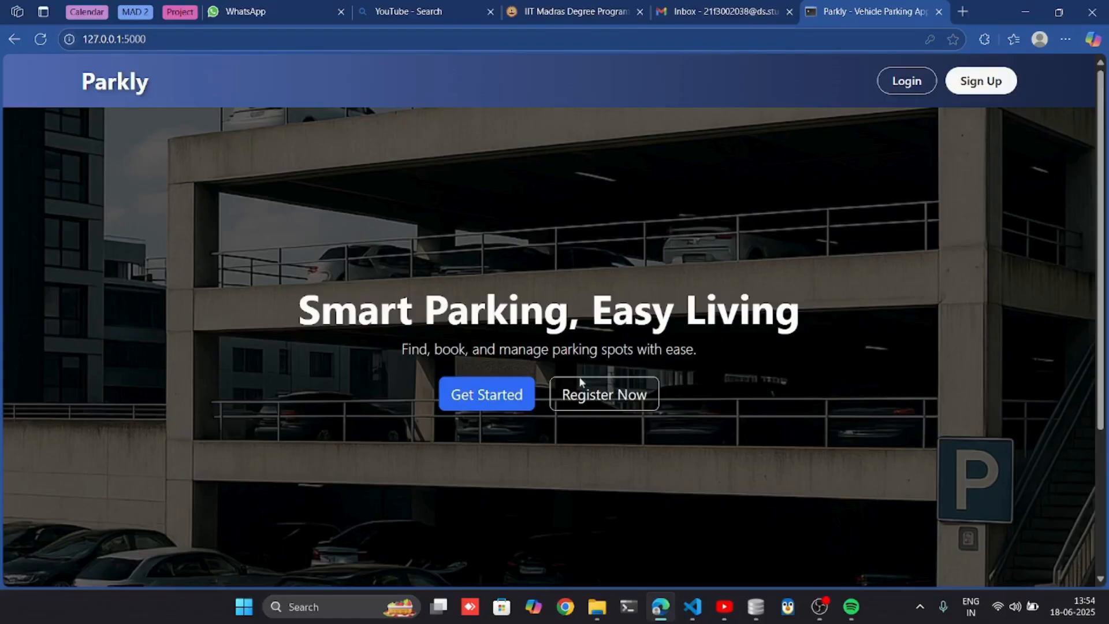
Register a new Parkly account using the saved autofill personal details.
left_click(604, 394)
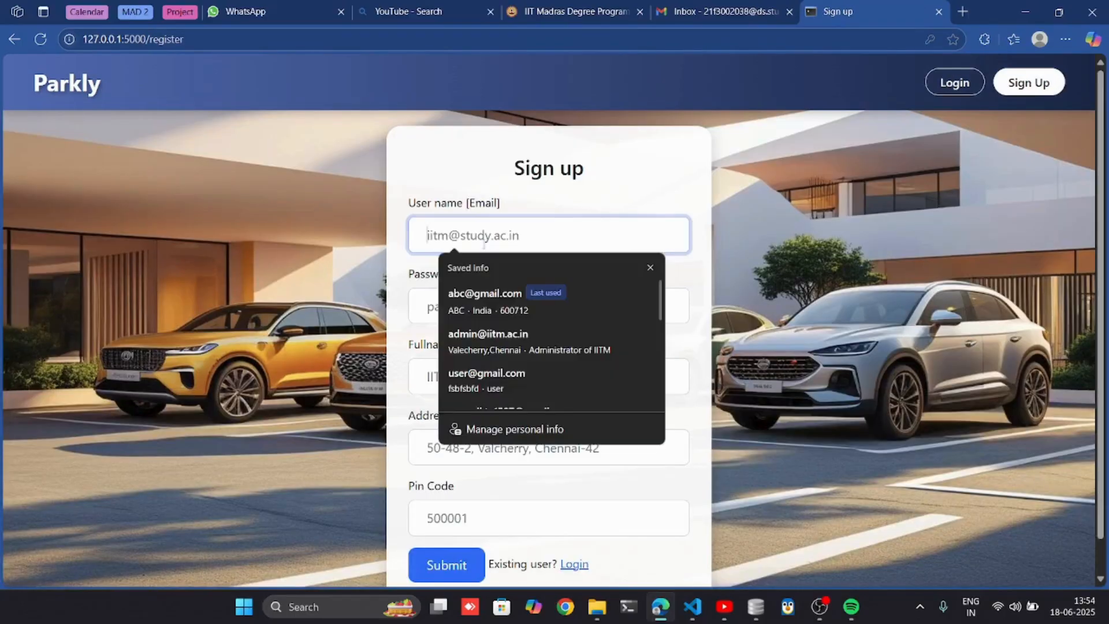
left_click(485, 293)
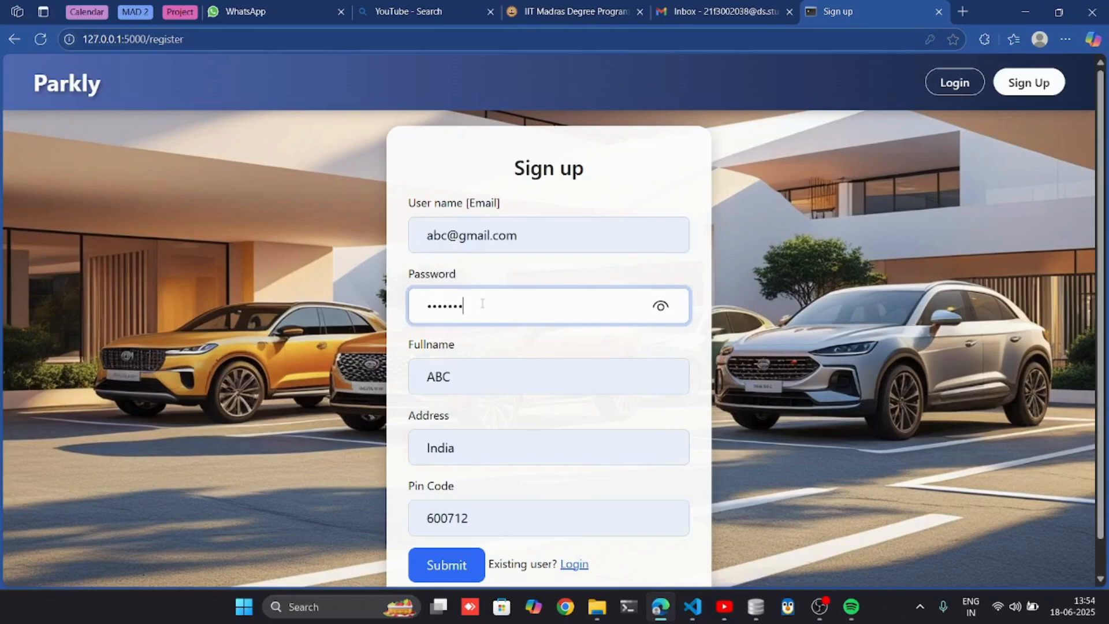
left_click(446, 565)
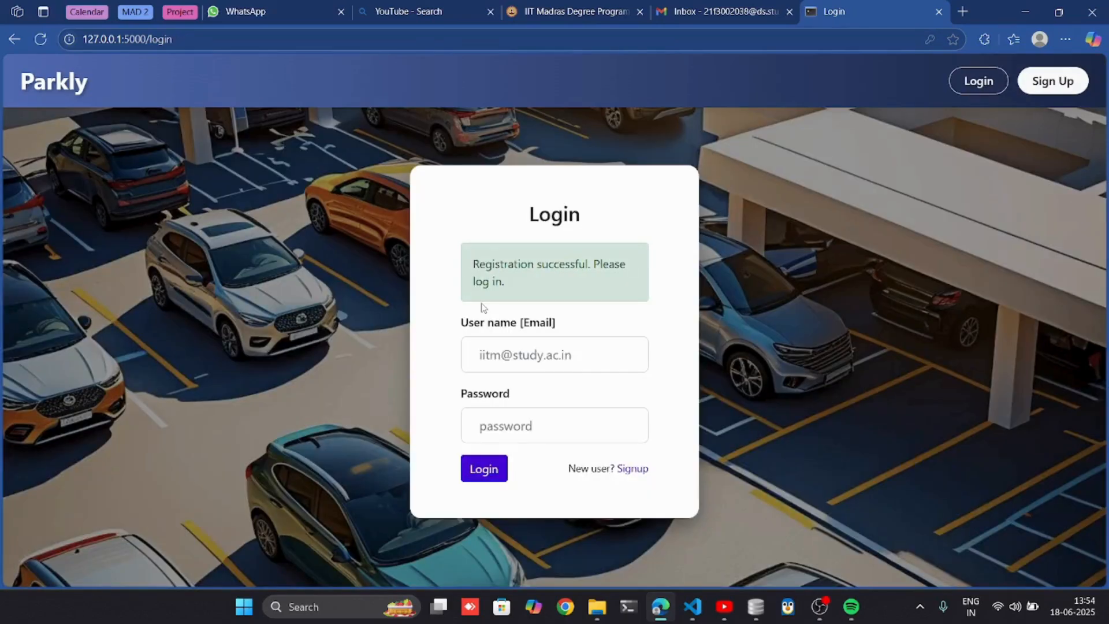
left_click(555, 354)
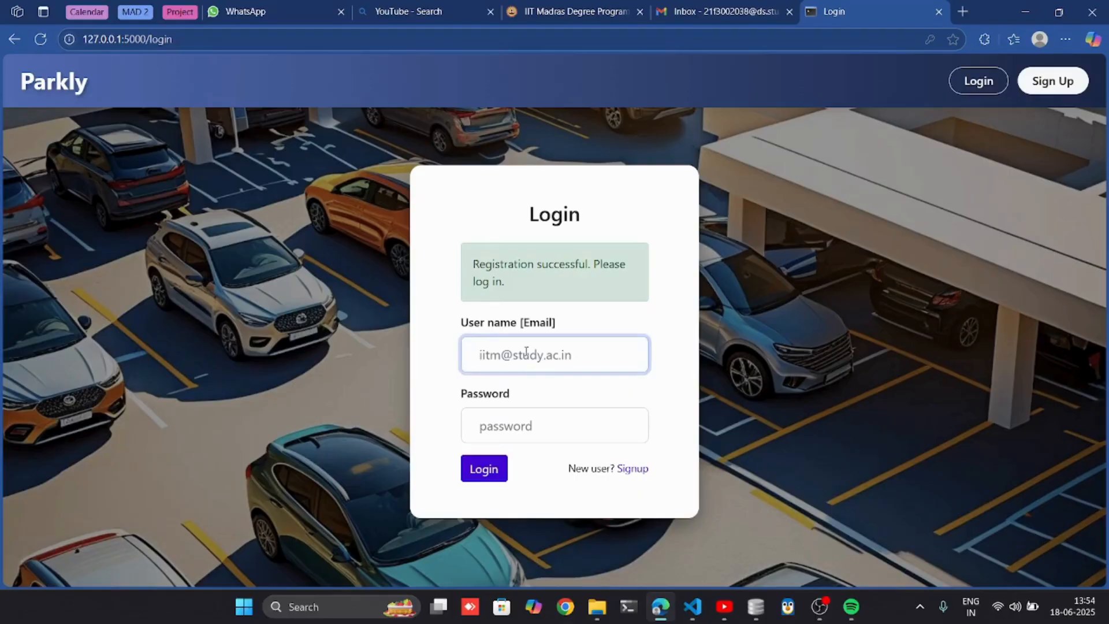
type("abc")
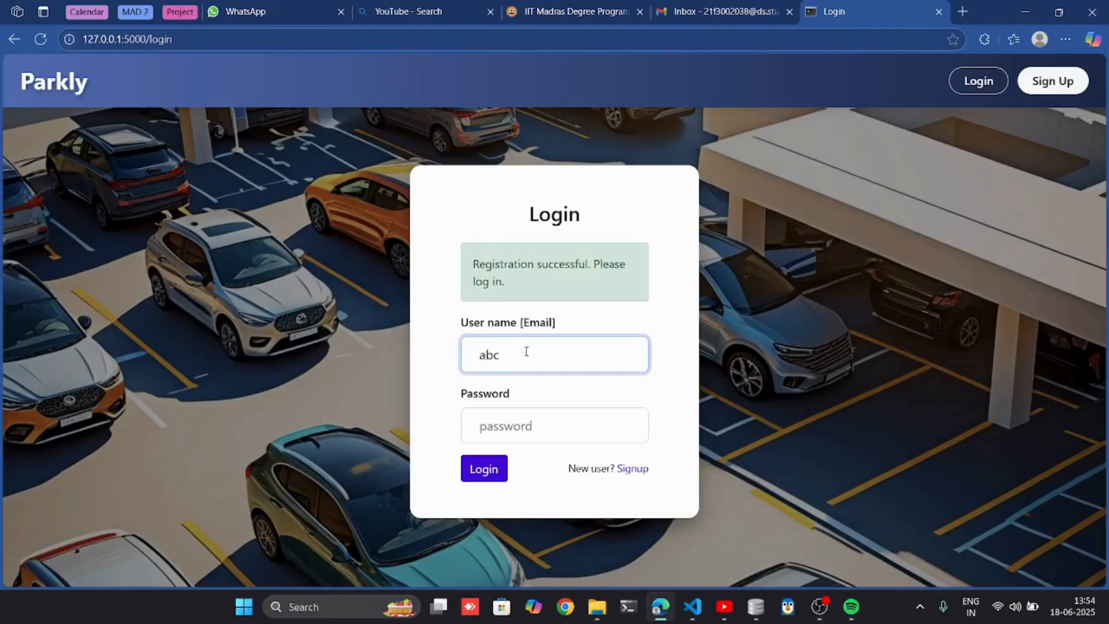
type("@gmail")
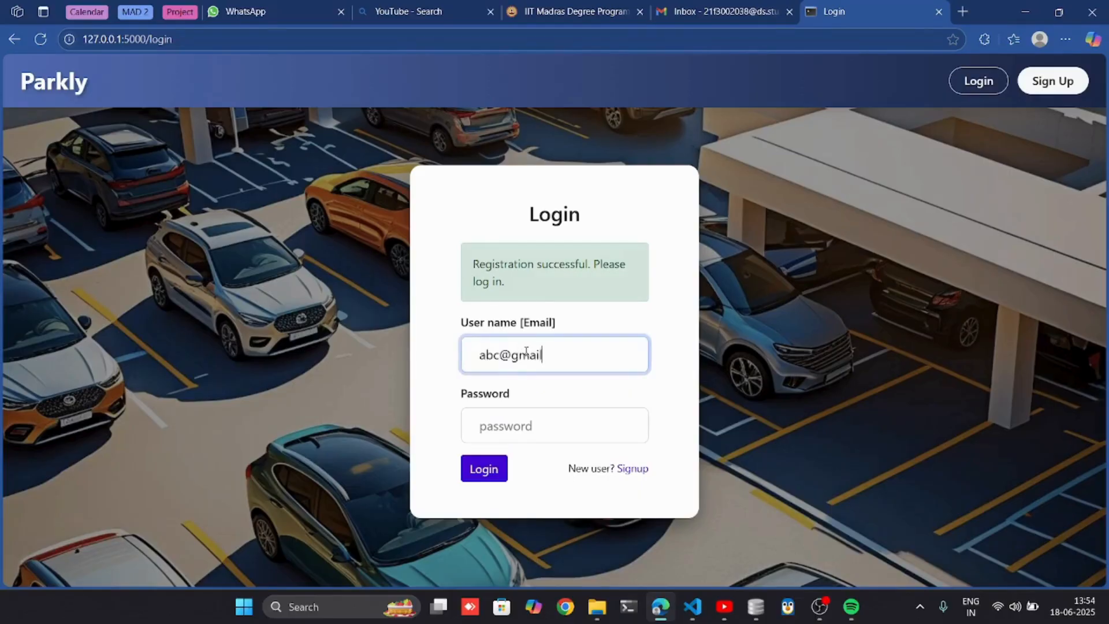
type(".com")
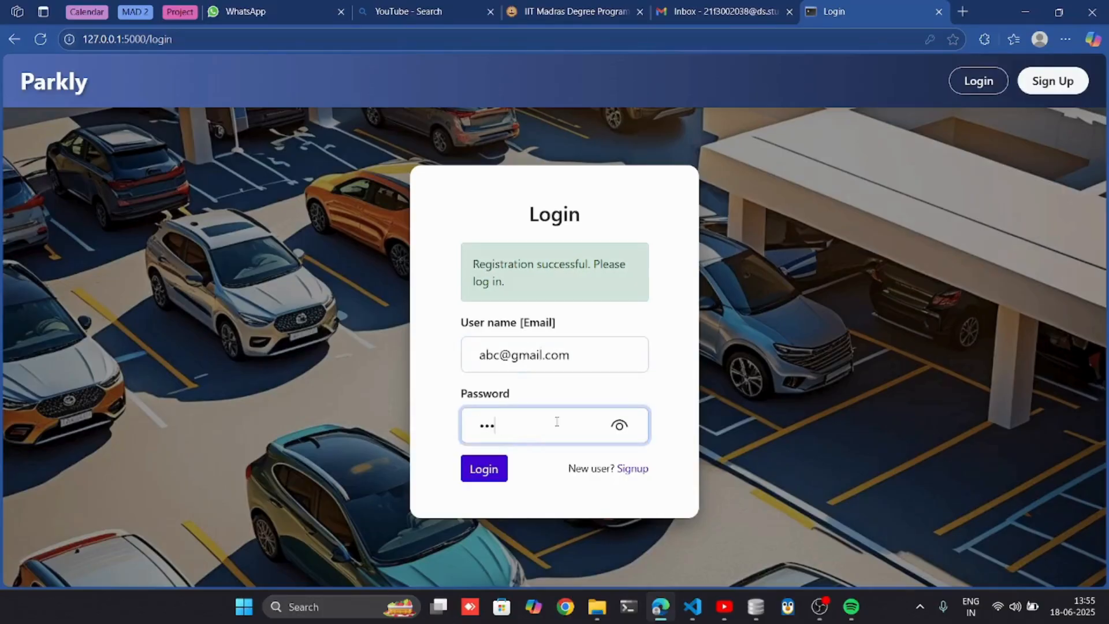
Log in with the new account and browse the user dashboard.
left_click(484, 468)
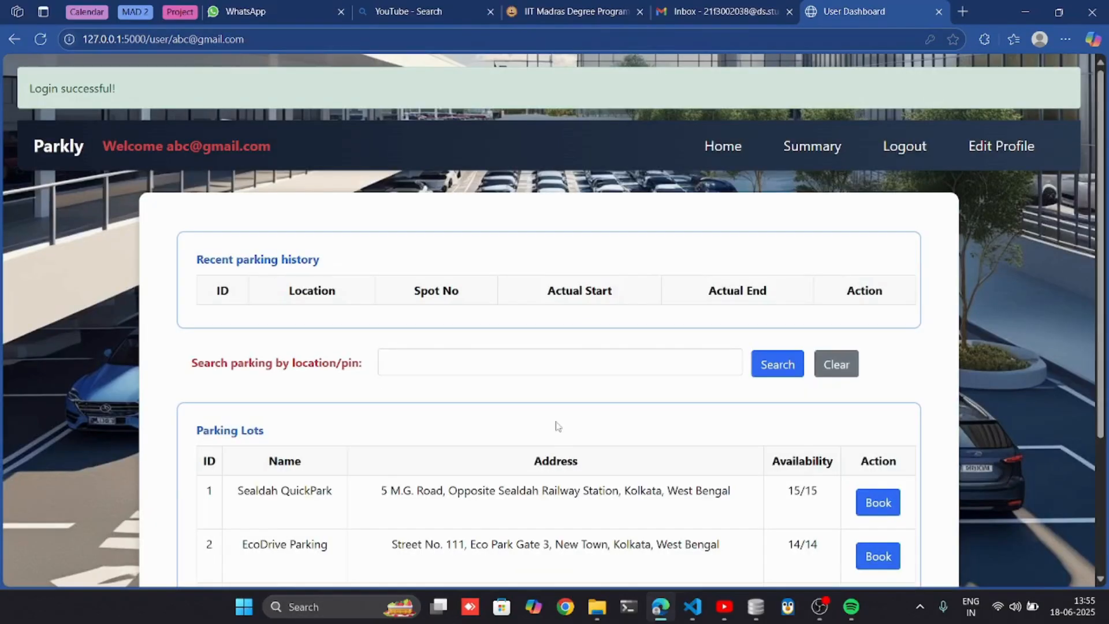
mouse_move(367, 387)
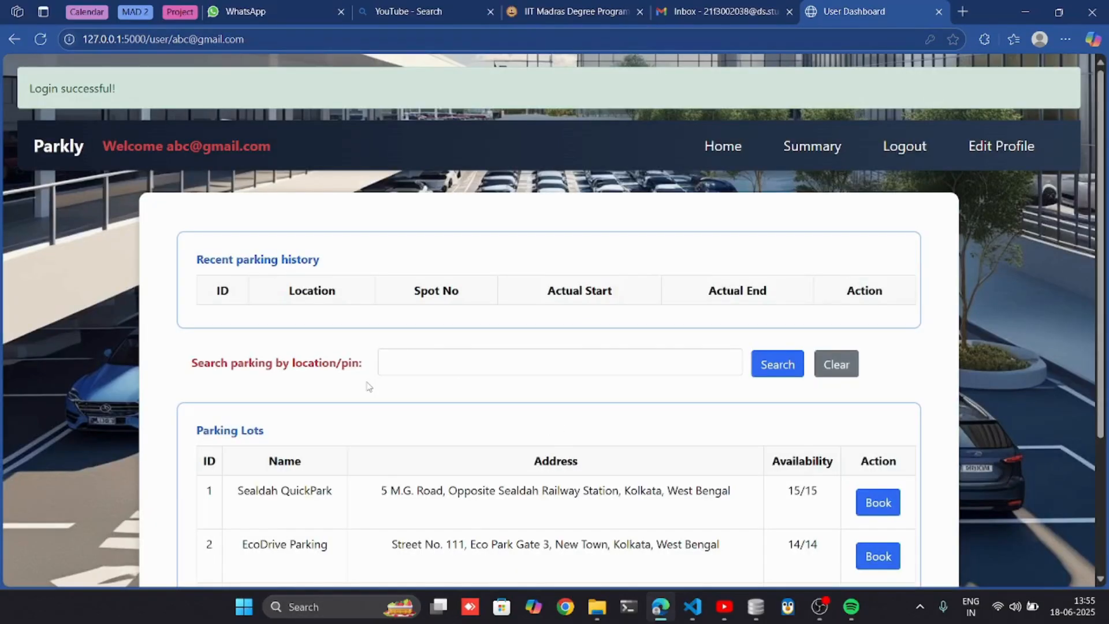
scroll("down", 3)
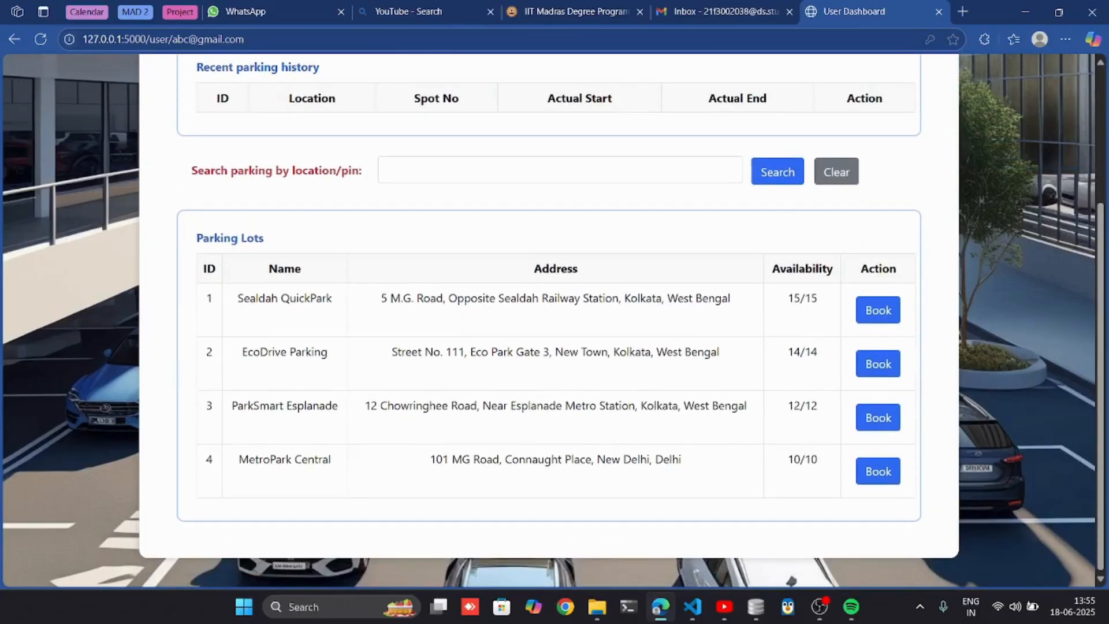
scroll("up", 3)
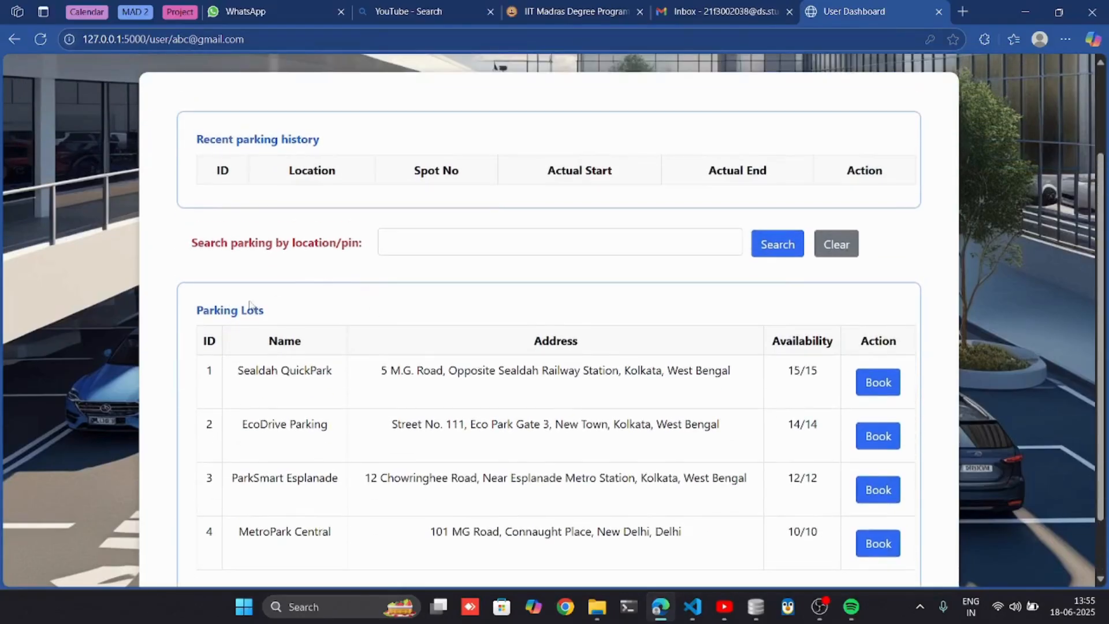
mouse_move(326, 348)
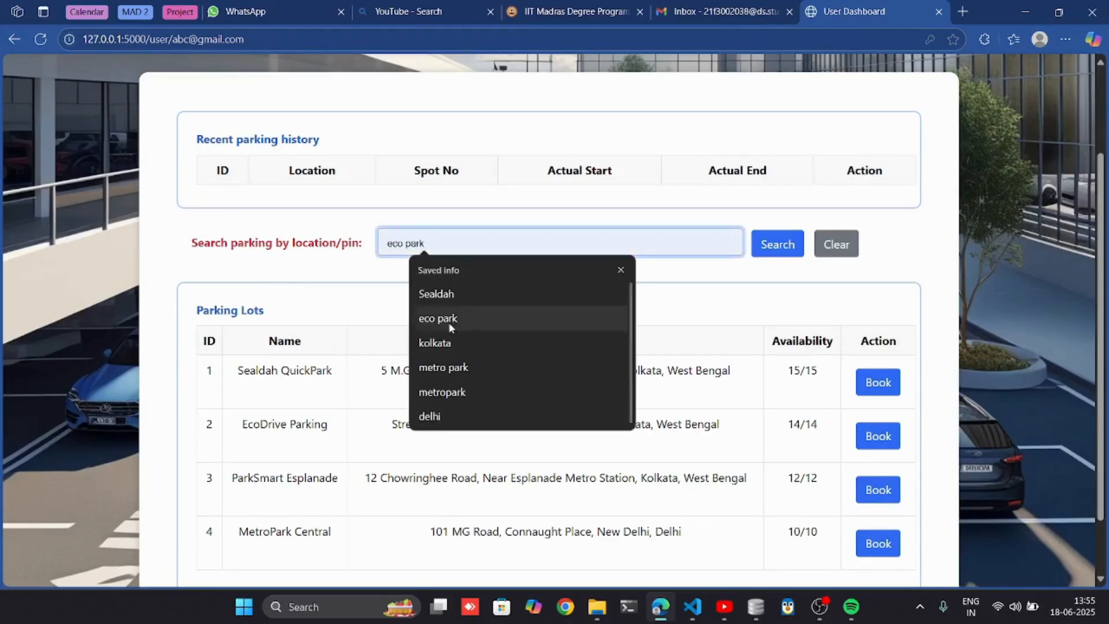
Search the parking lots for kolkata using the saved location suggestion.
left_click(837, 243)
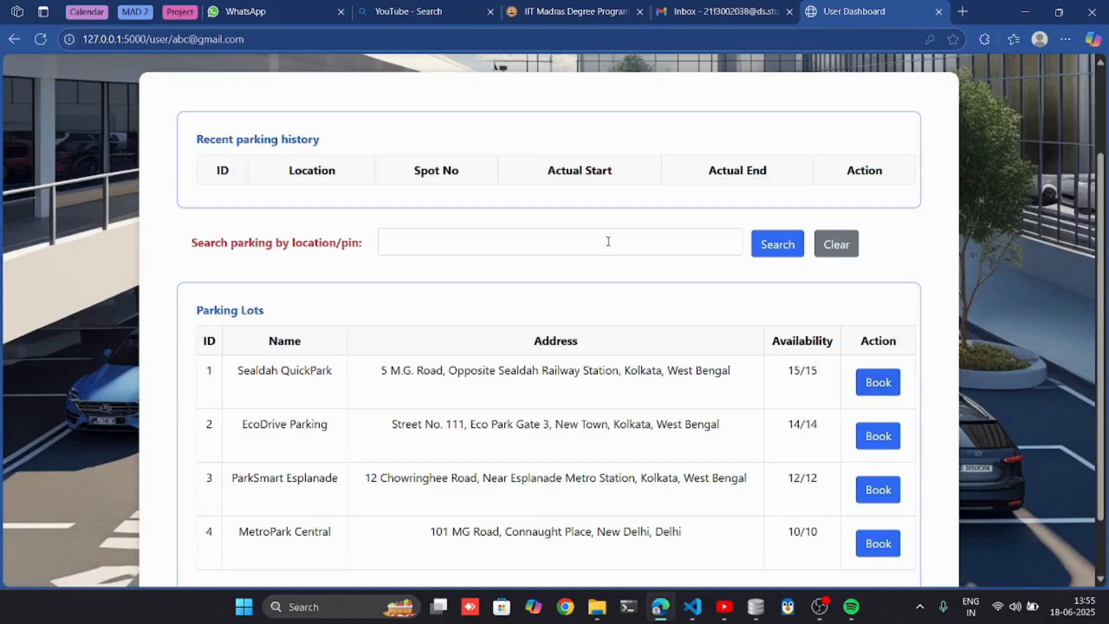
left_click(559, 242)
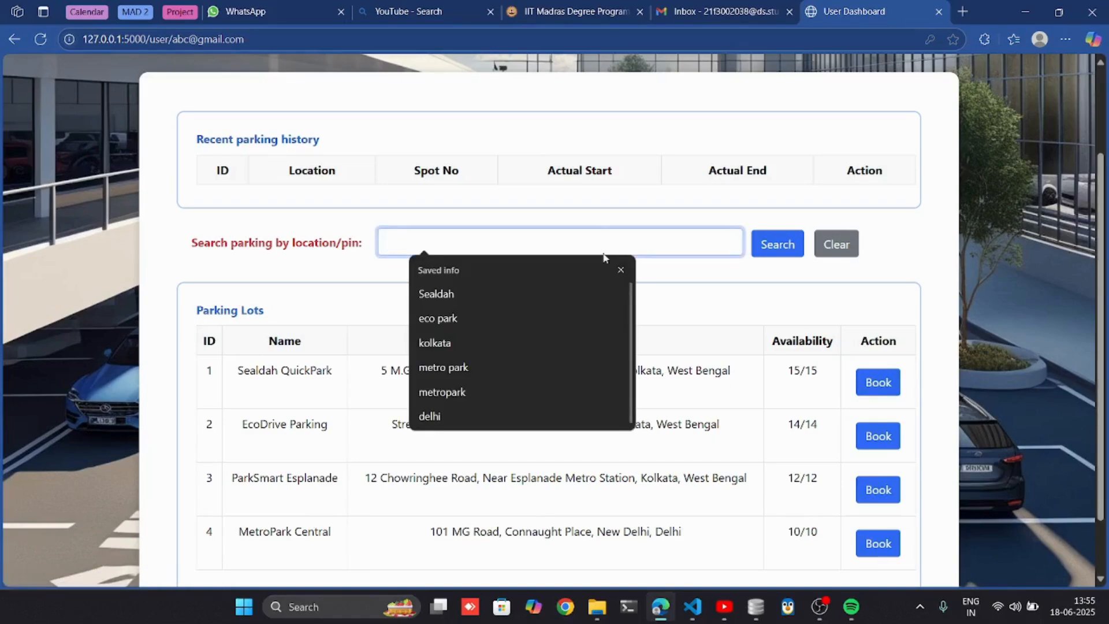
left_click(434, 342)
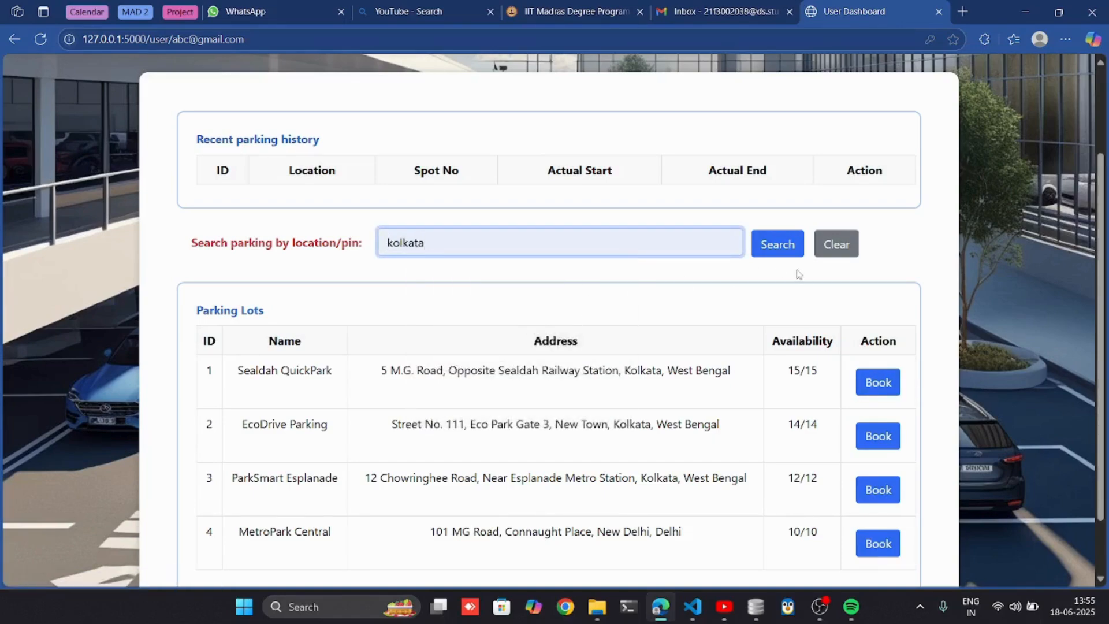
left_click(777, 243)
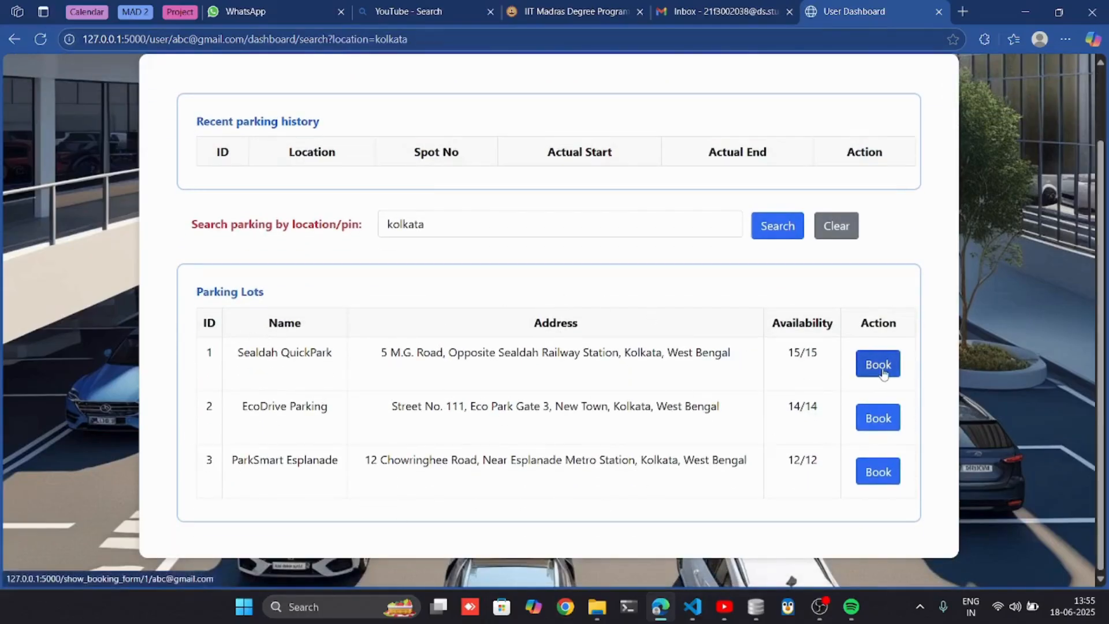
left_click(878, 365)
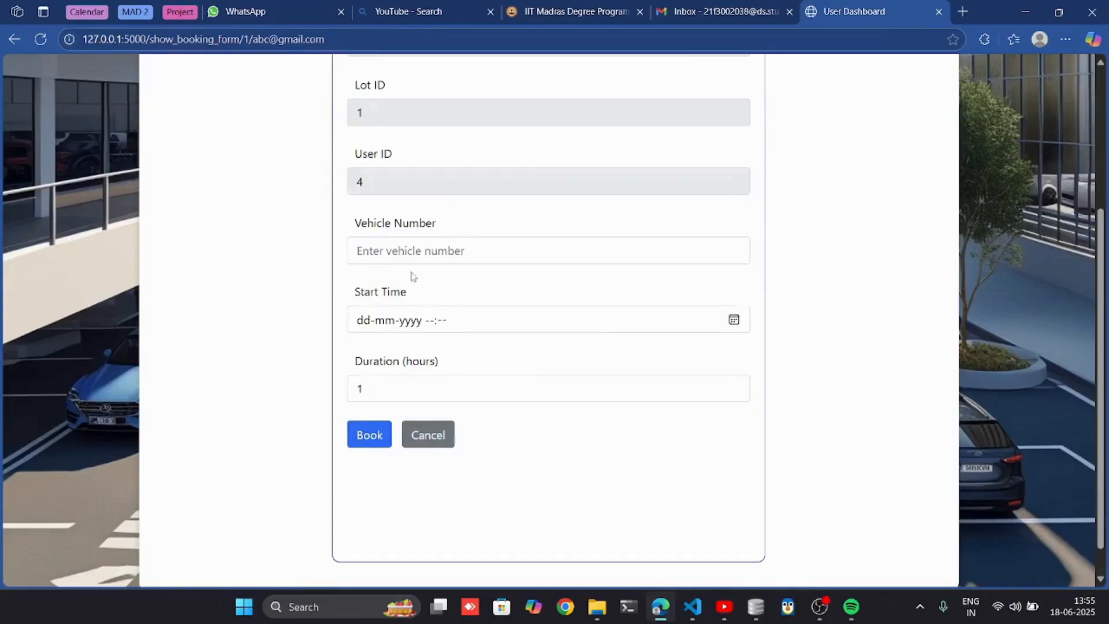
type("WB06 AH 5566")
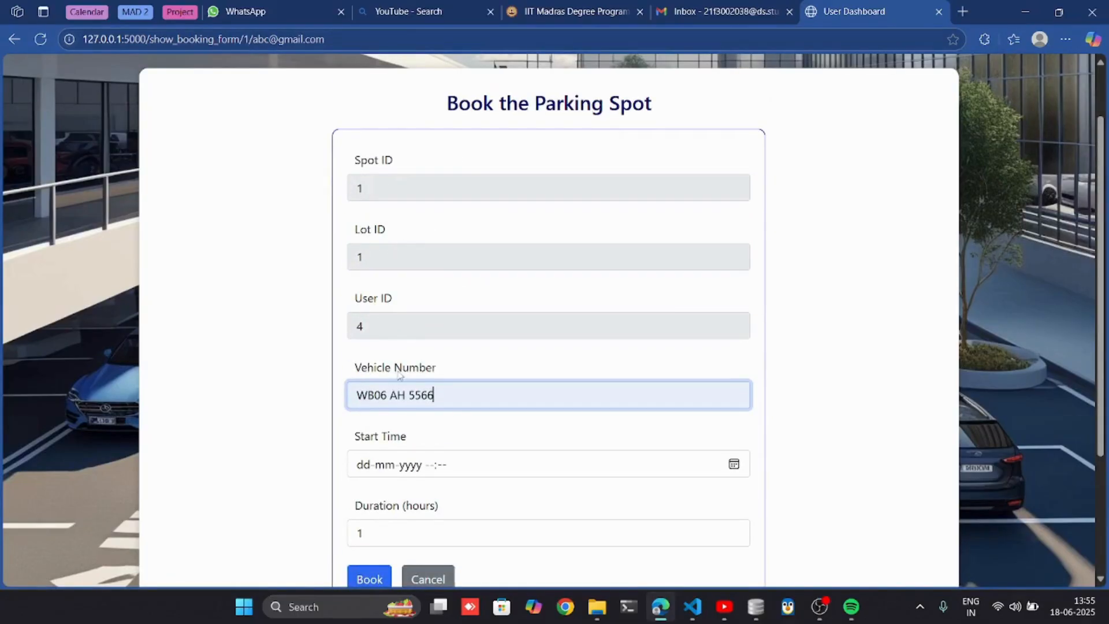
scroll("down", 3)
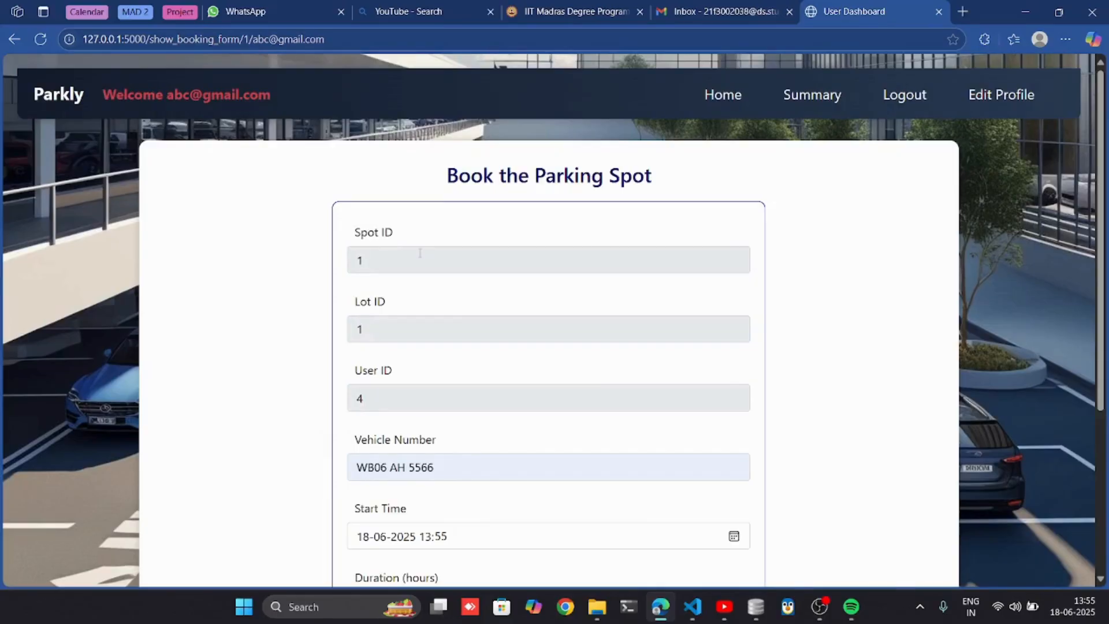
scroll("down", 3)
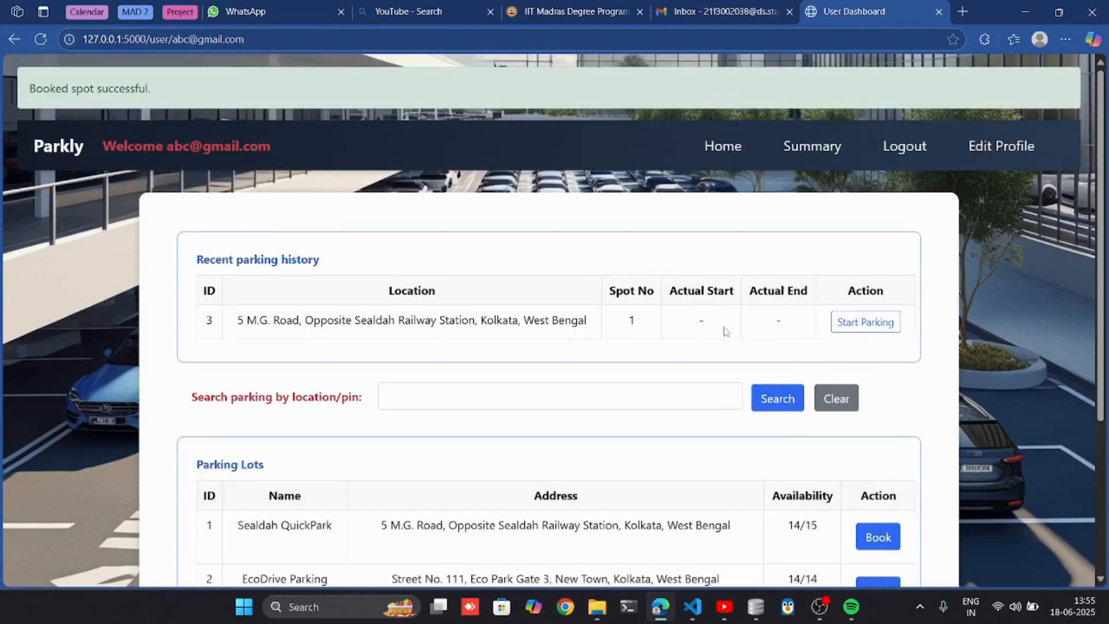
mouse_move(737, 329)
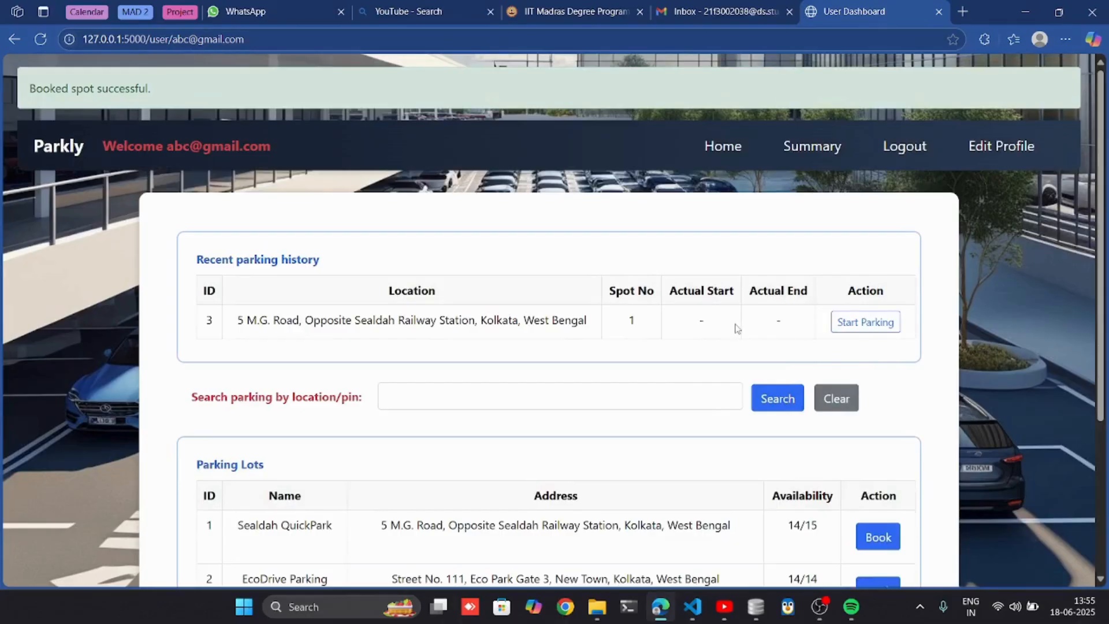
Start parking for the Sealdah QuickPark booking, recording a 13:56 start.
left_click(865, 322)
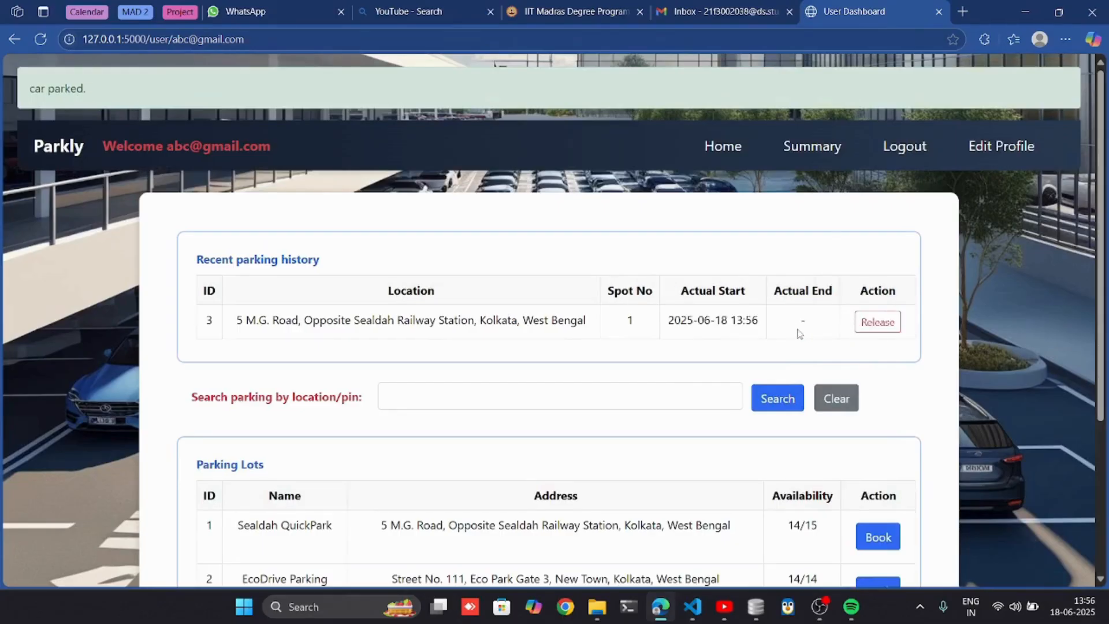
mouse_move(700, 367)
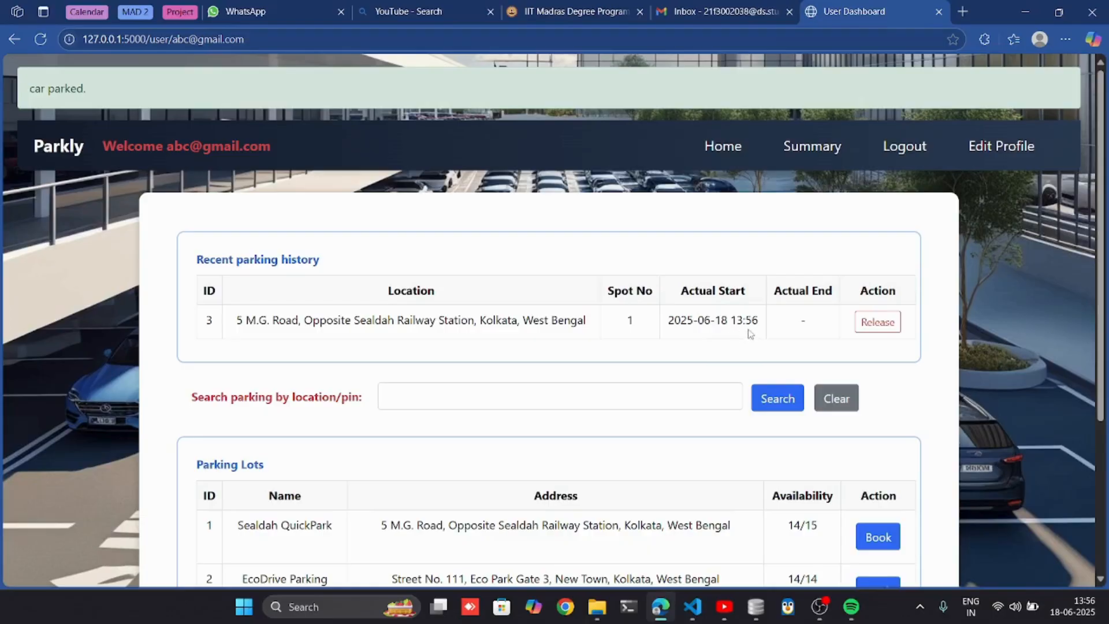
mouse_move(709, 325)
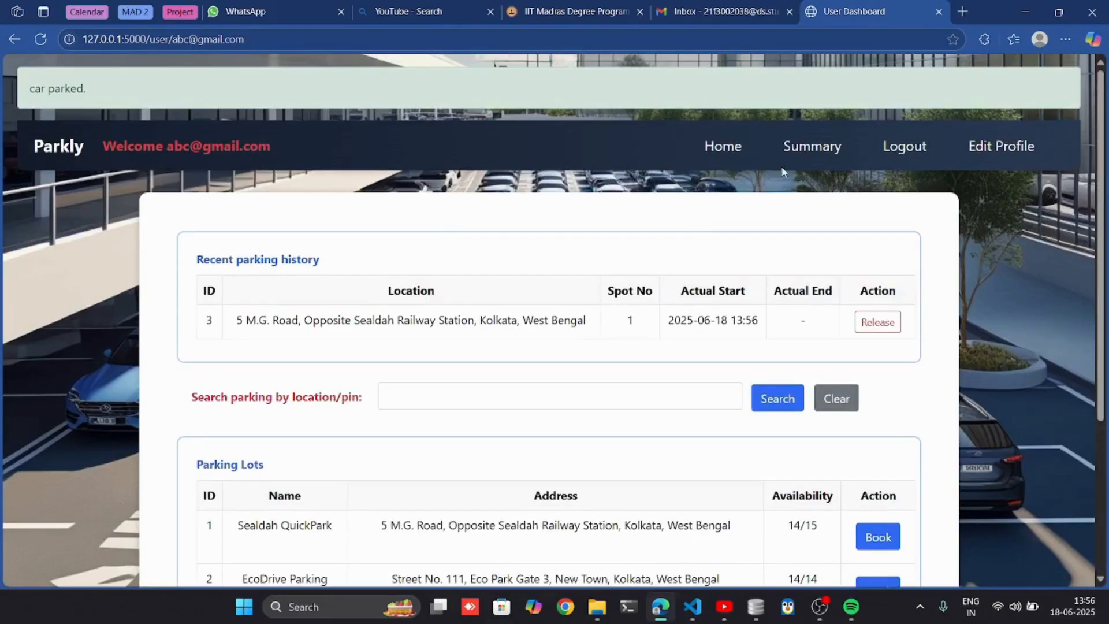
Review the reservation summary charts, revisit them from Home, and open Edit Profile.
left_click(812, 146)
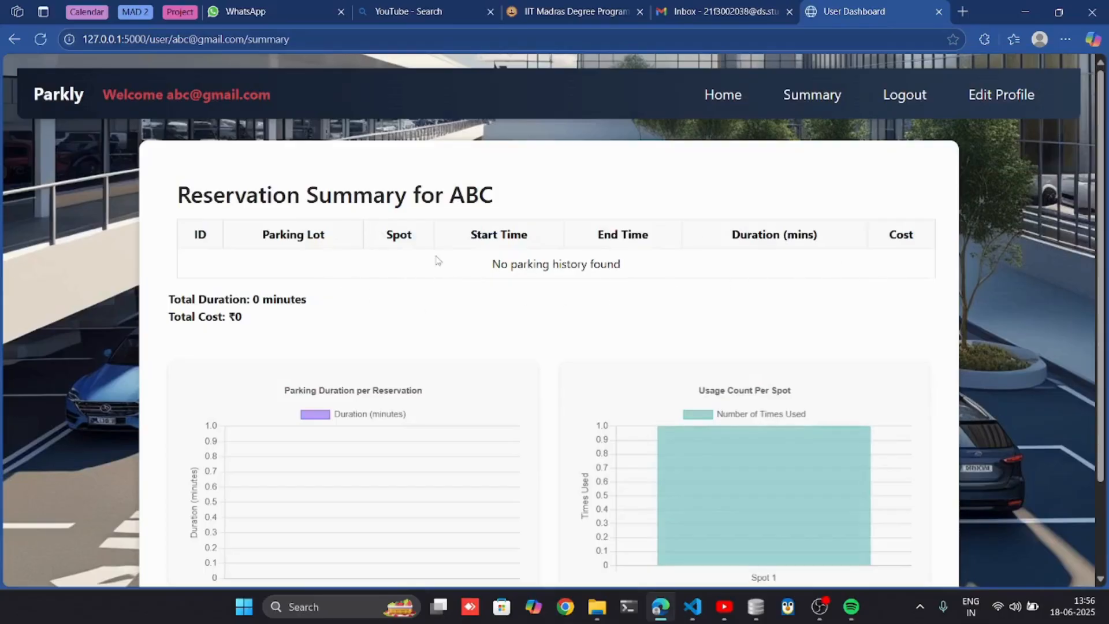
mouse_move(744, 278)
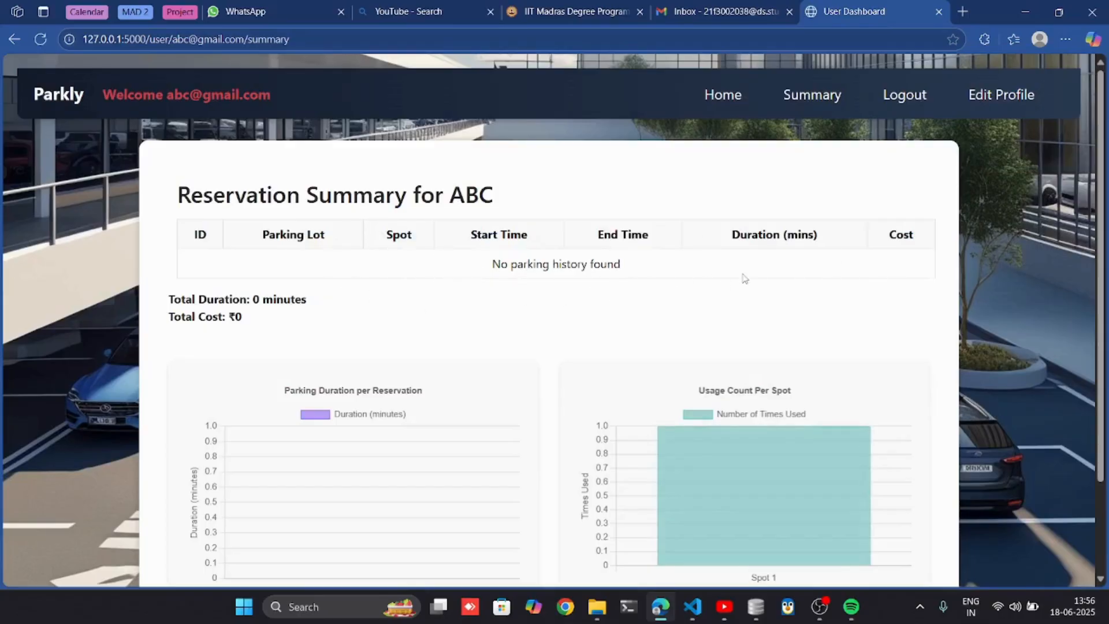
mouse_move(818, 231)
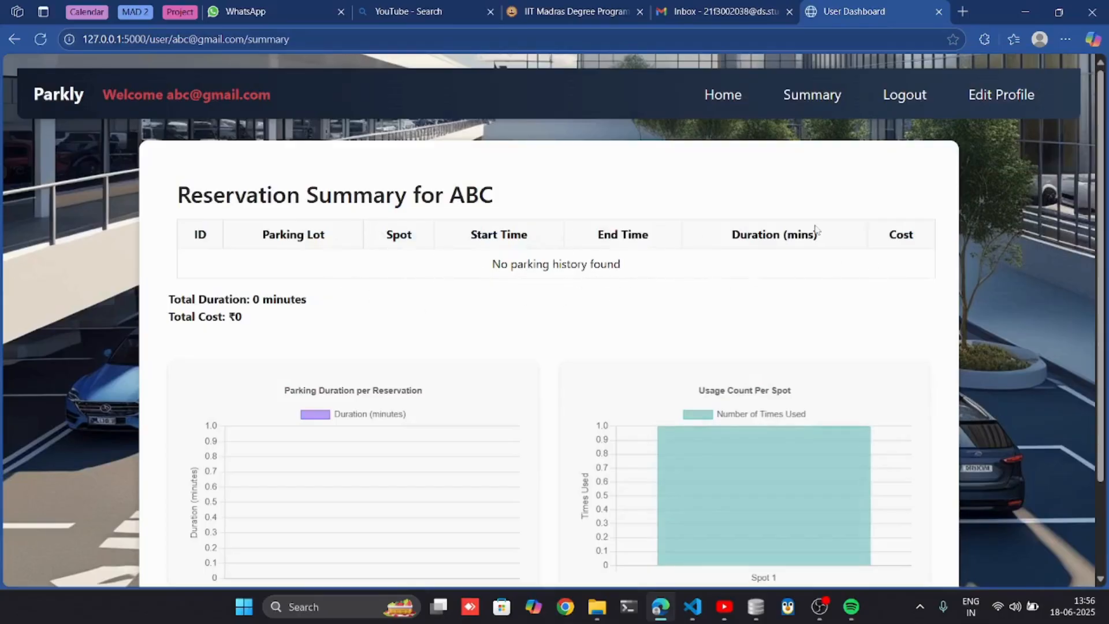
scroll("down", 3)
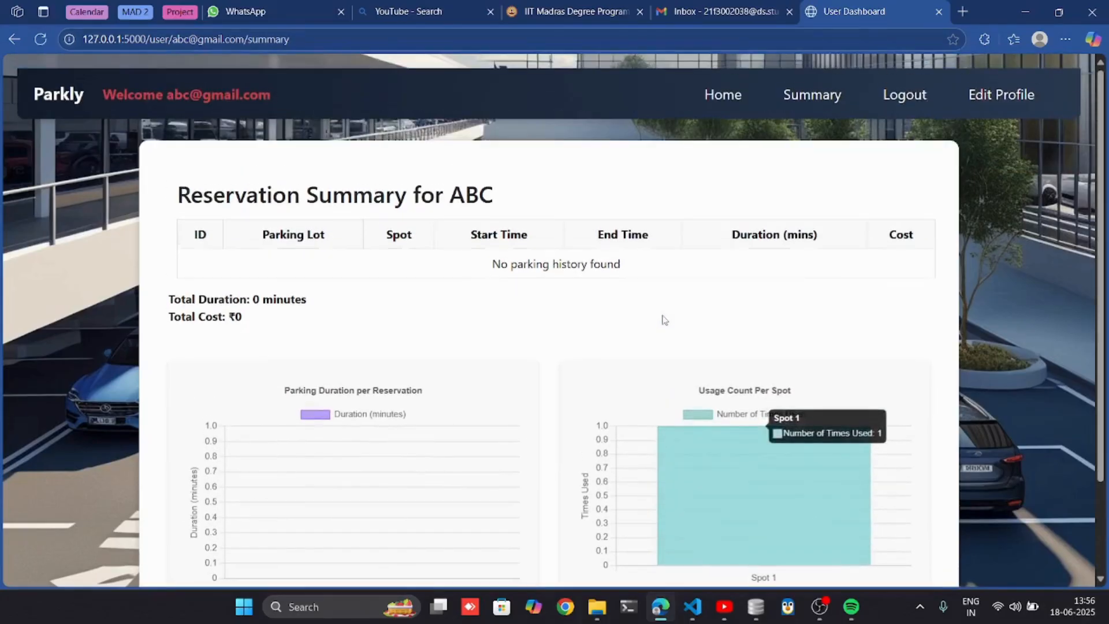
mouse_move(579, 260)
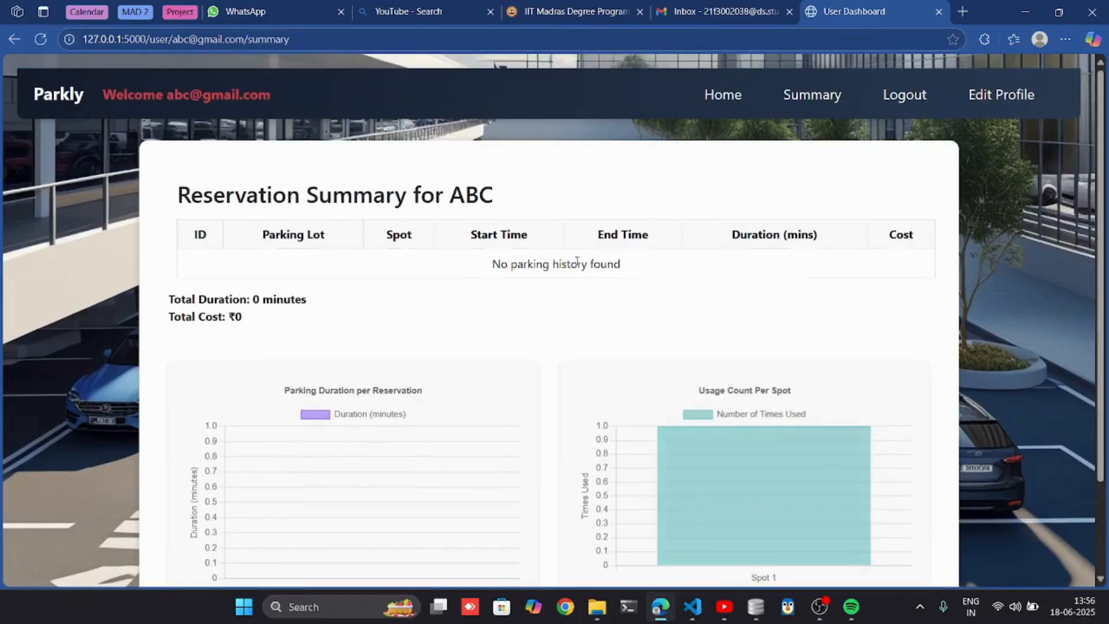
left_click(723, 95)
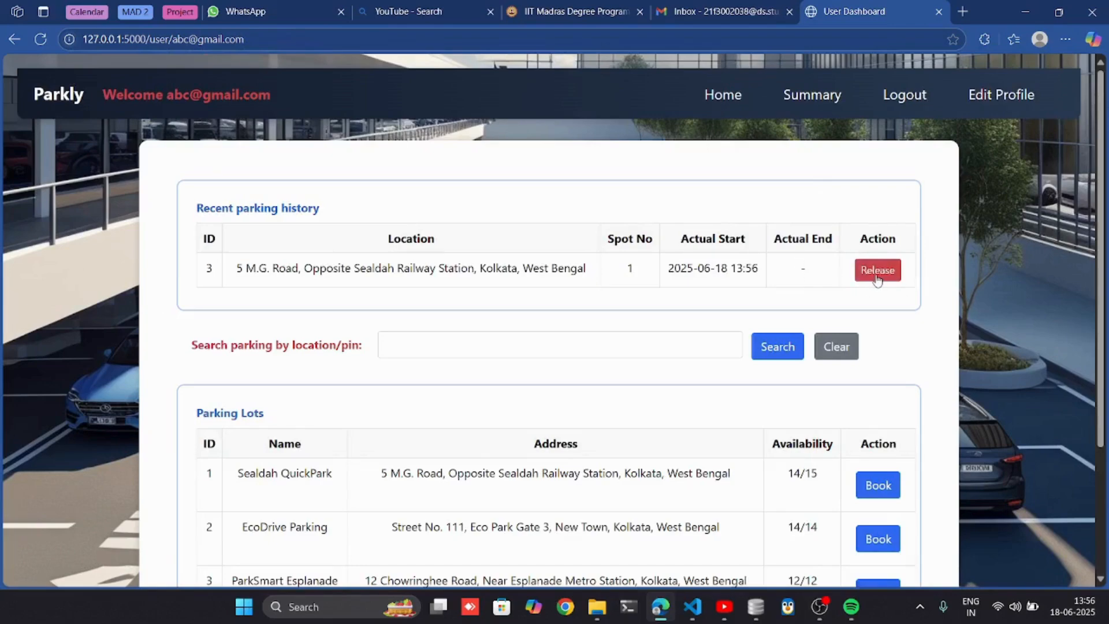
mouse_move(820, 108)
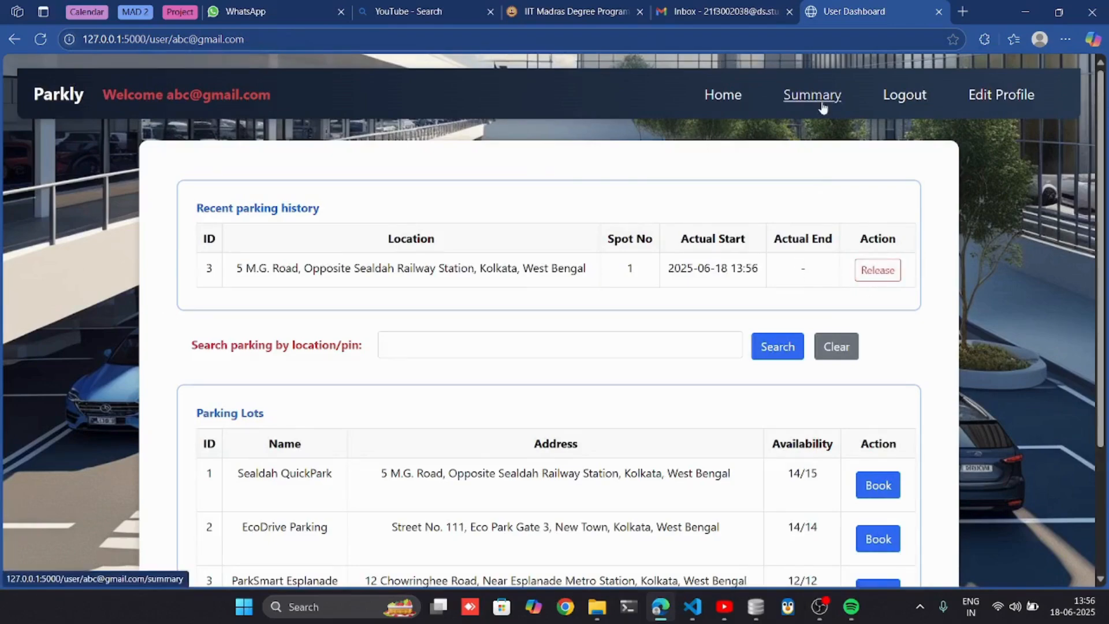
left_click(812, 95)
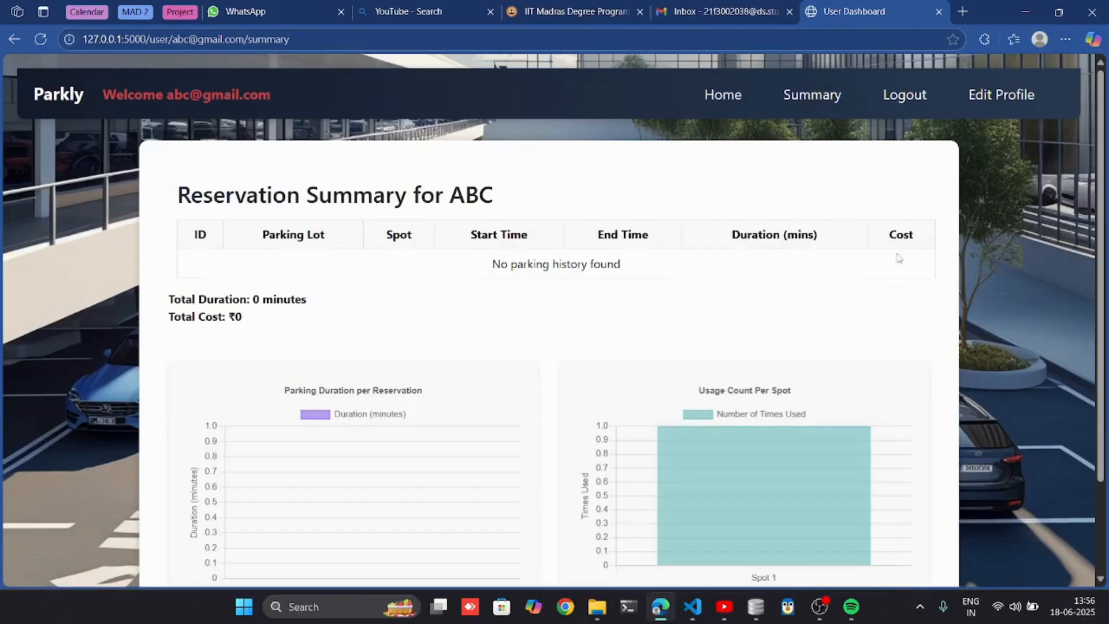
left_click(1002, 95)
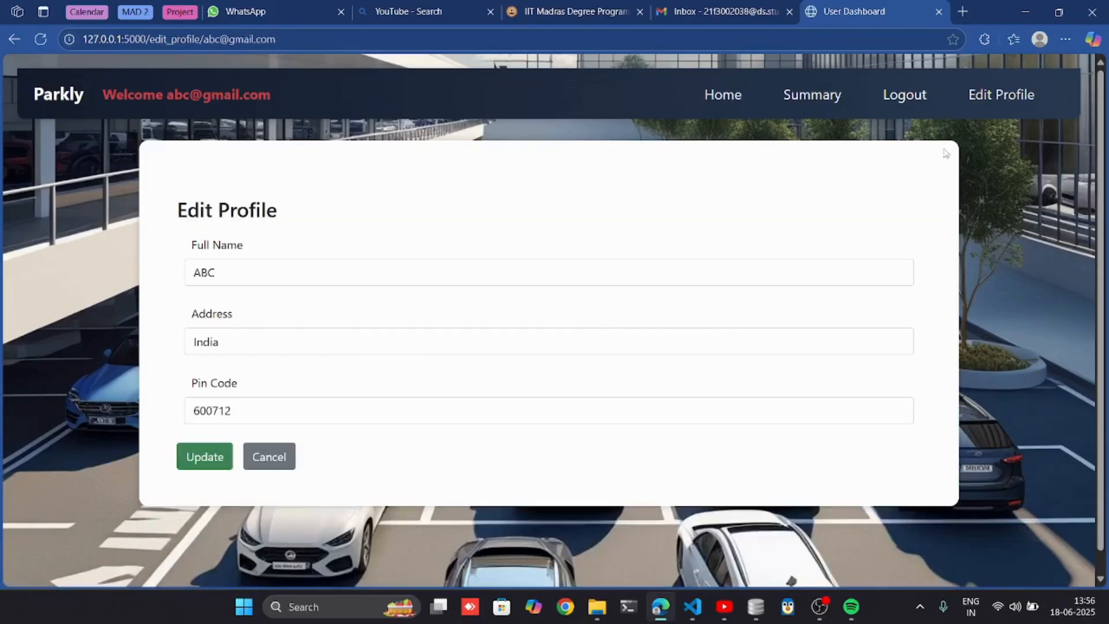
mouse_move(290, 453)
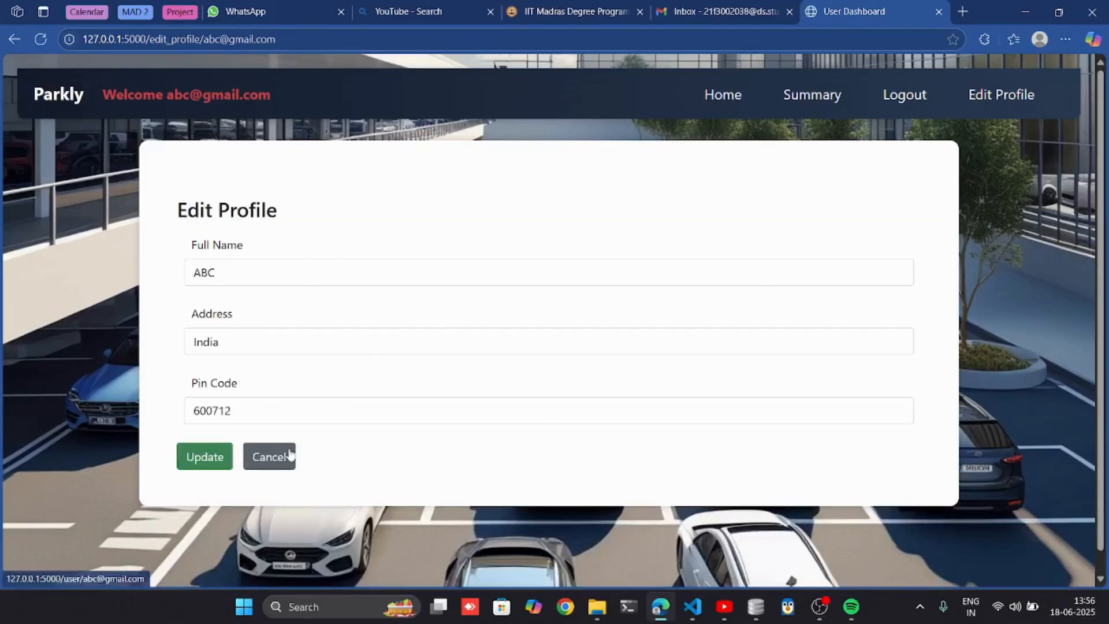
Cancel the profile edit and release the occupied Sealdah QuickPark spot.
left_click(269, 457)
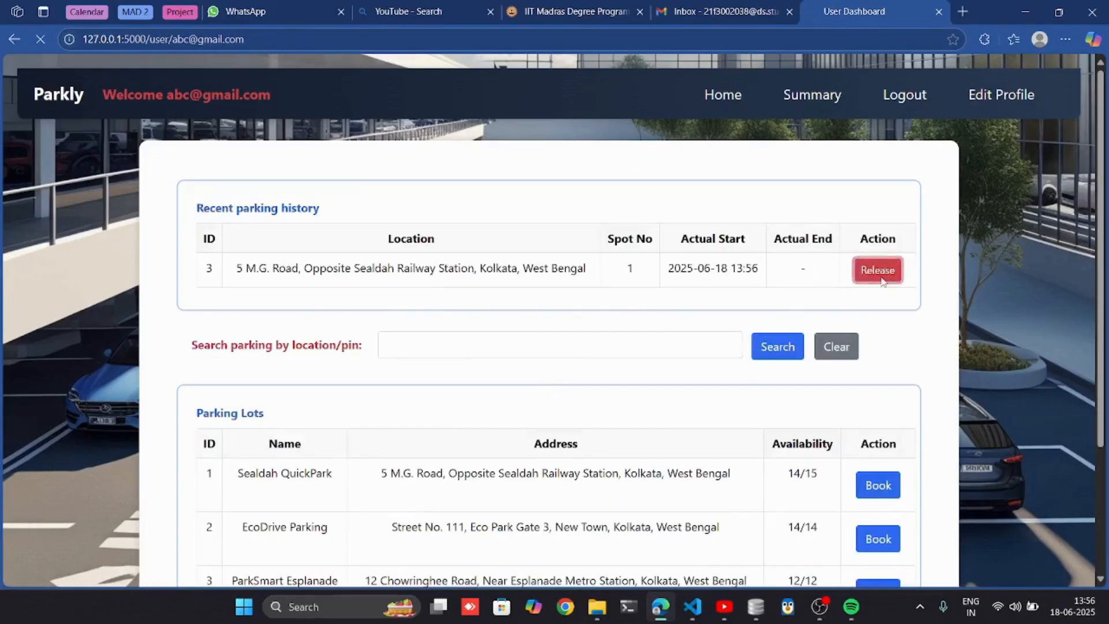
left_click(878, 269)
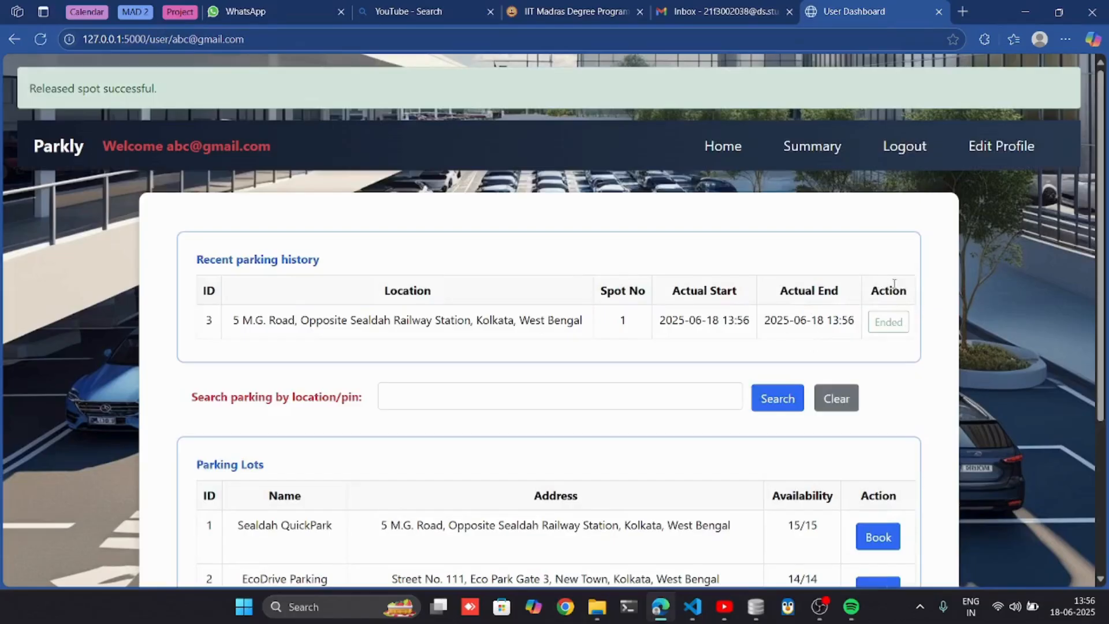
left_click(811, 146)
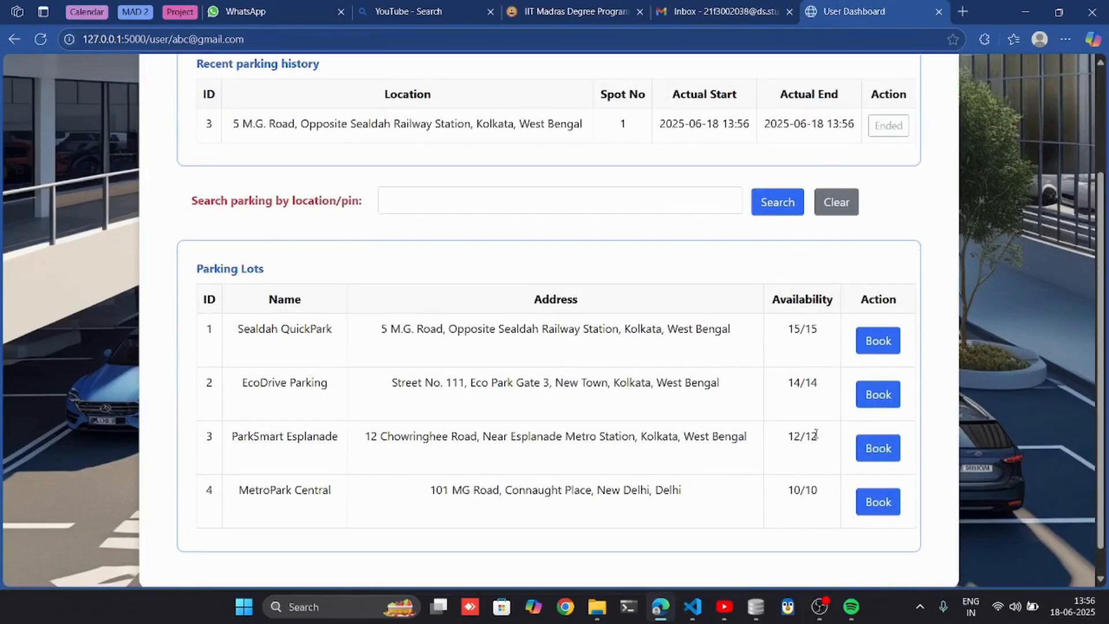
left_click(878, 502)
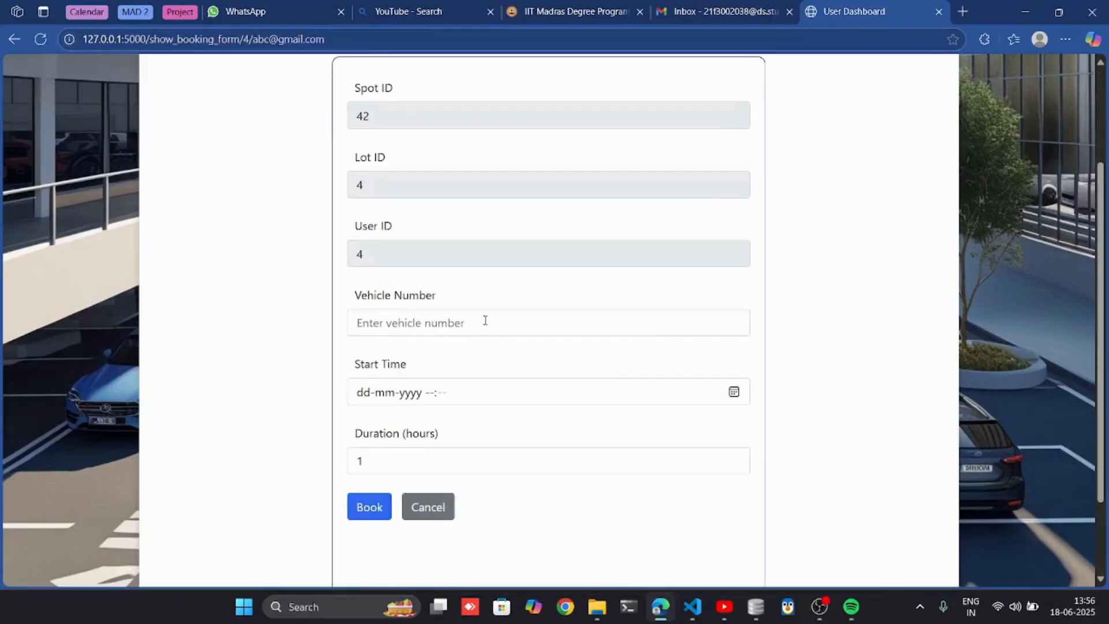
type("WB11 AP 3492")
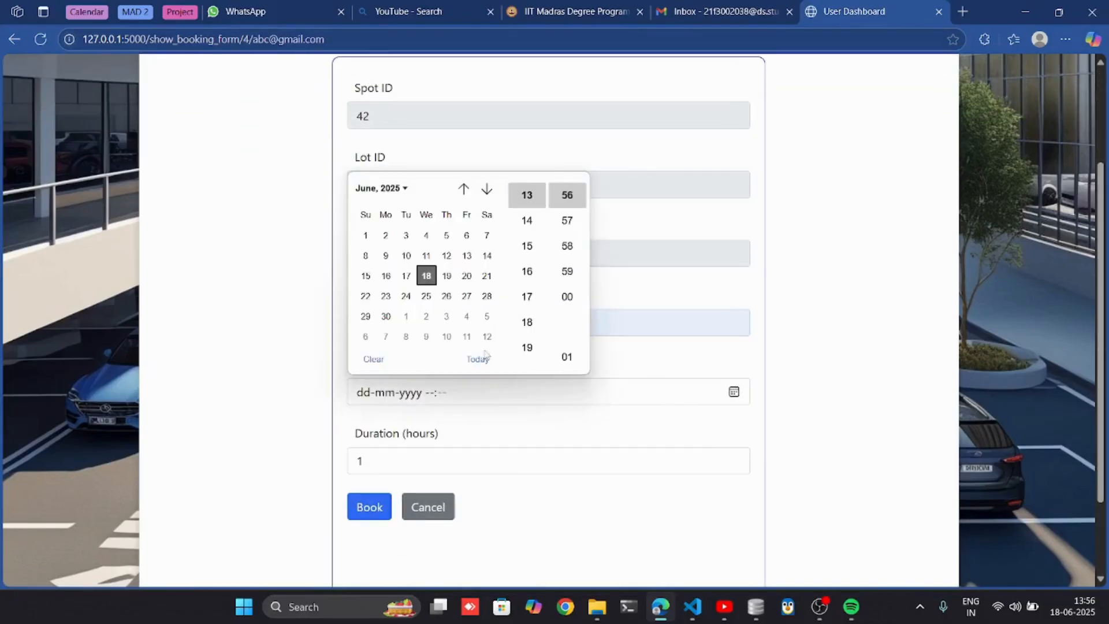
left_click(369, 507)
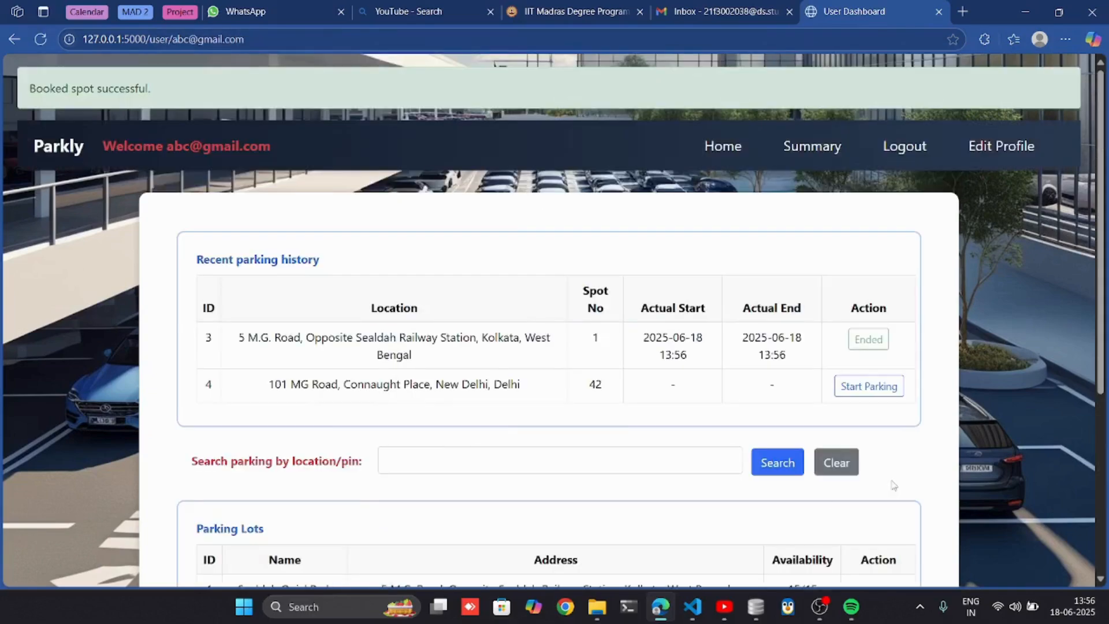
left_click(869, 386)
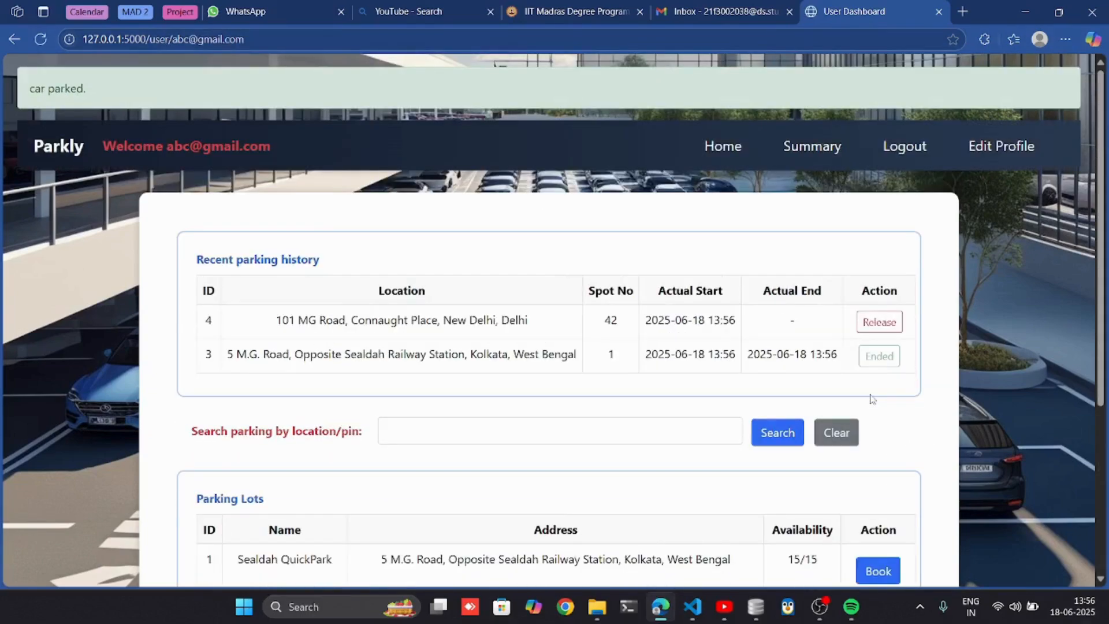
left_click(904, 146)
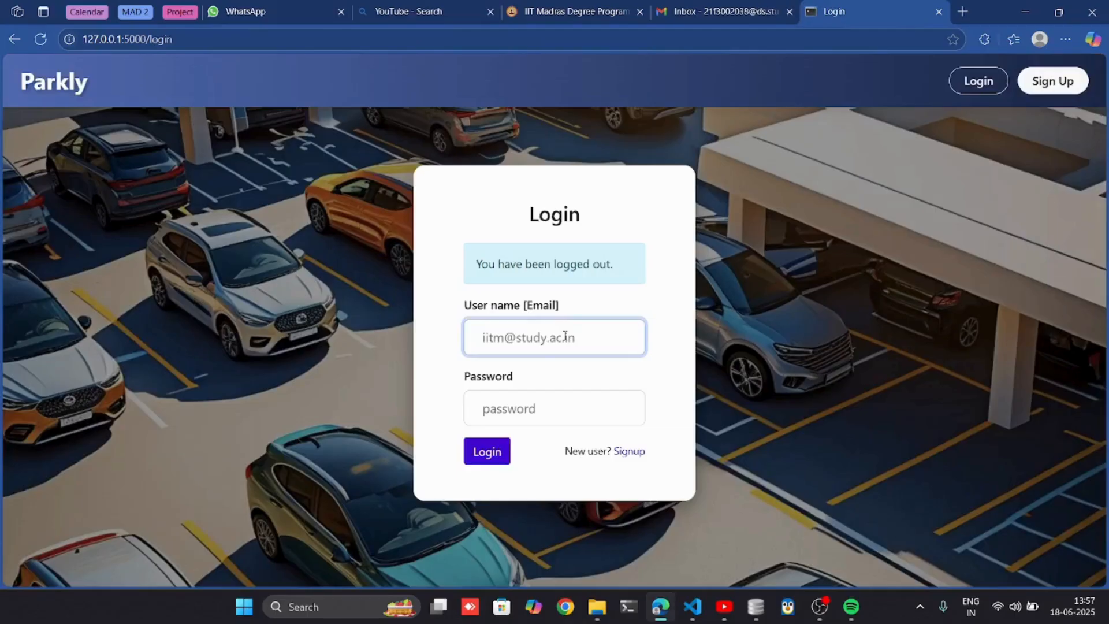
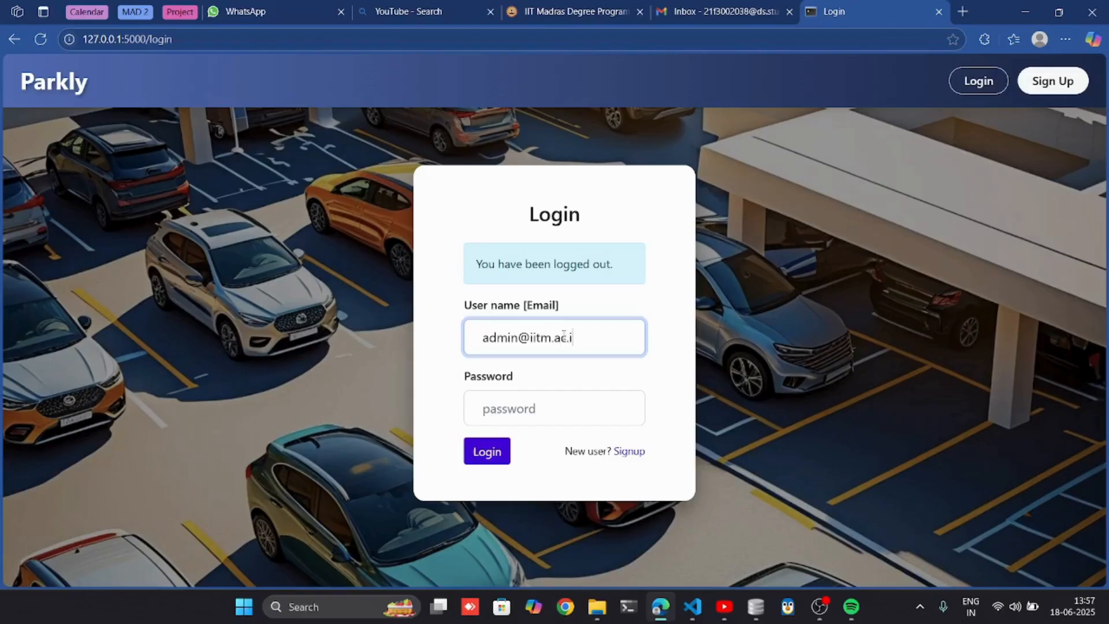
Enter the iitm admin email and password and sign in as administrator.
left_click(554, 408)
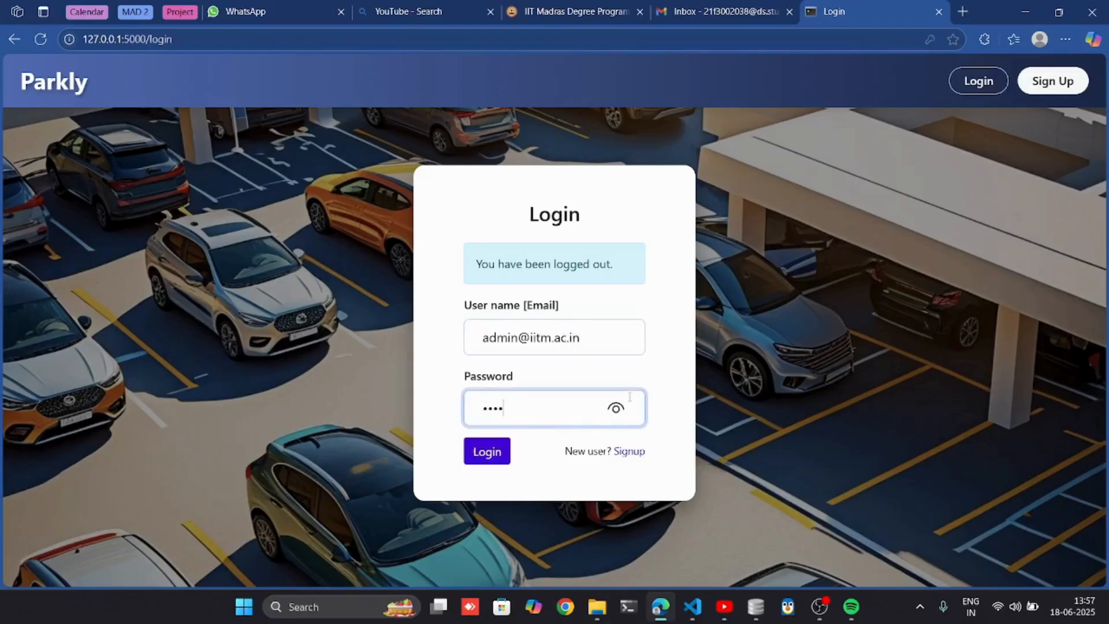
left_click(487, 450)
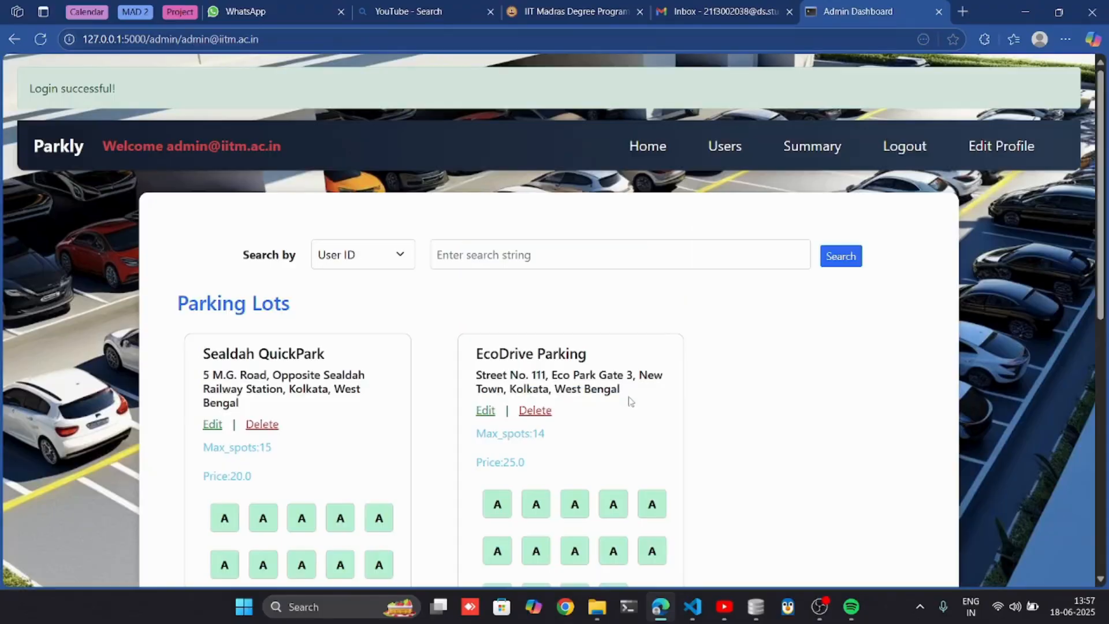
mouse_move(406, 278)
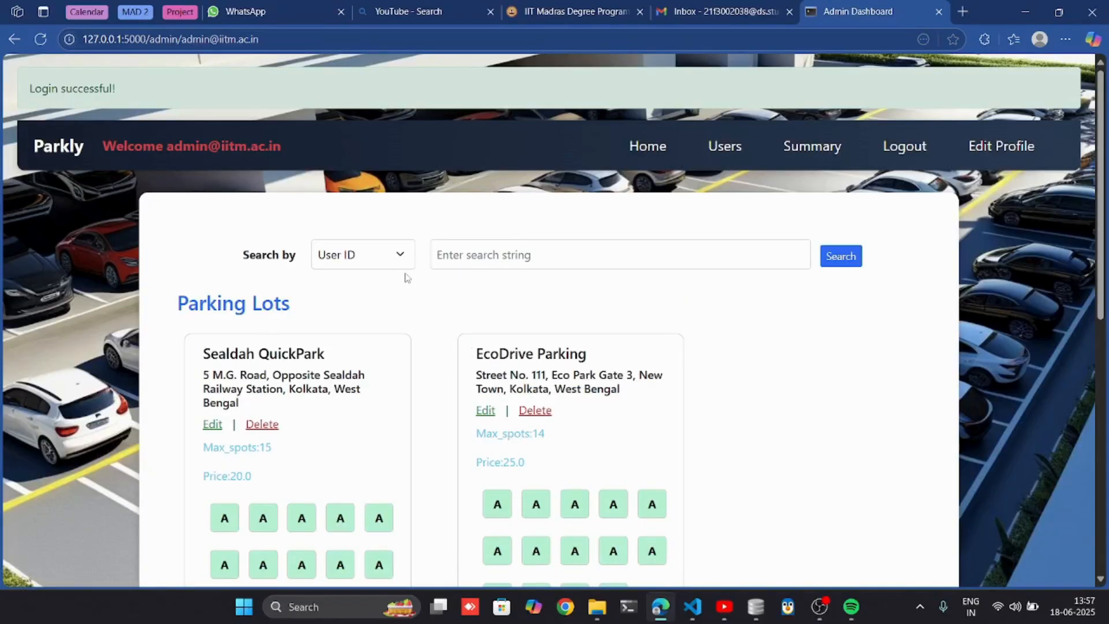
mouse_move(425, 181)
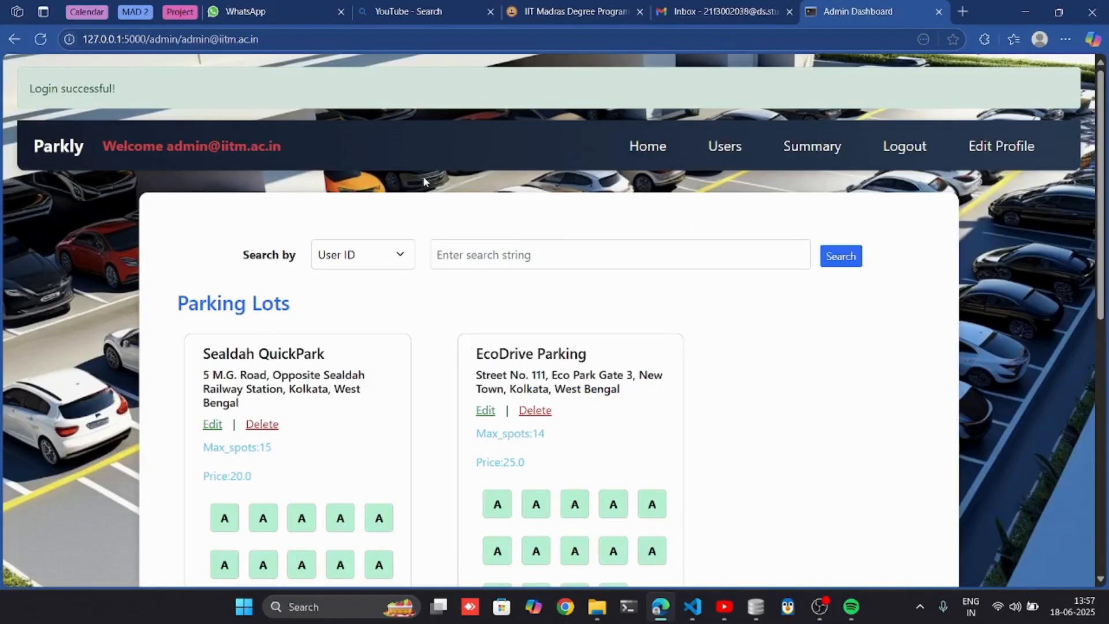
scroll("down", 3)
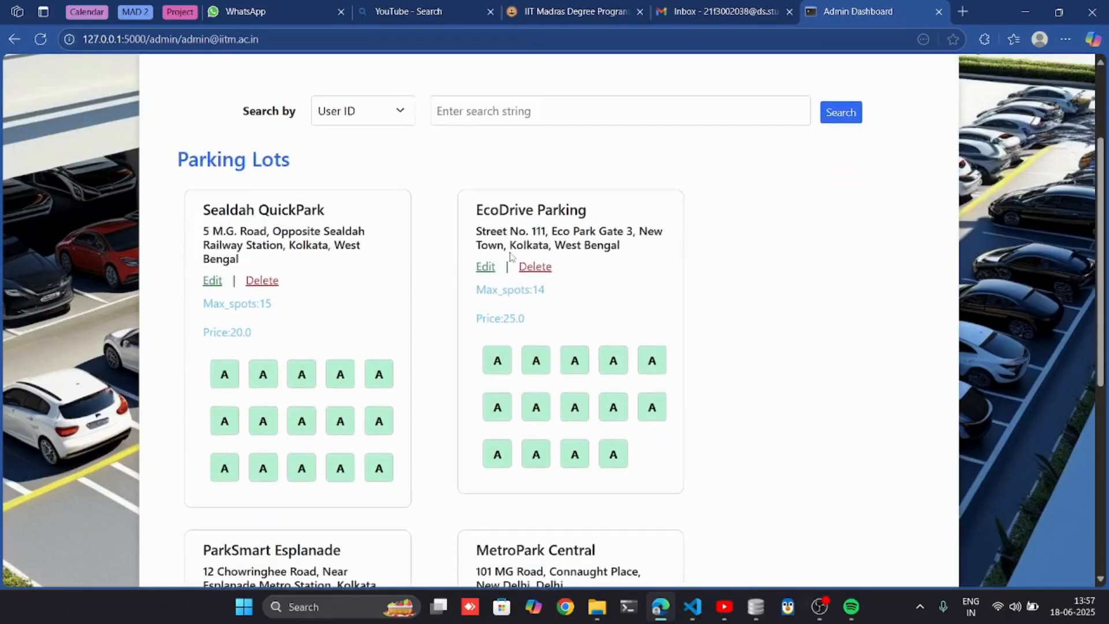
scroll("down", 3)
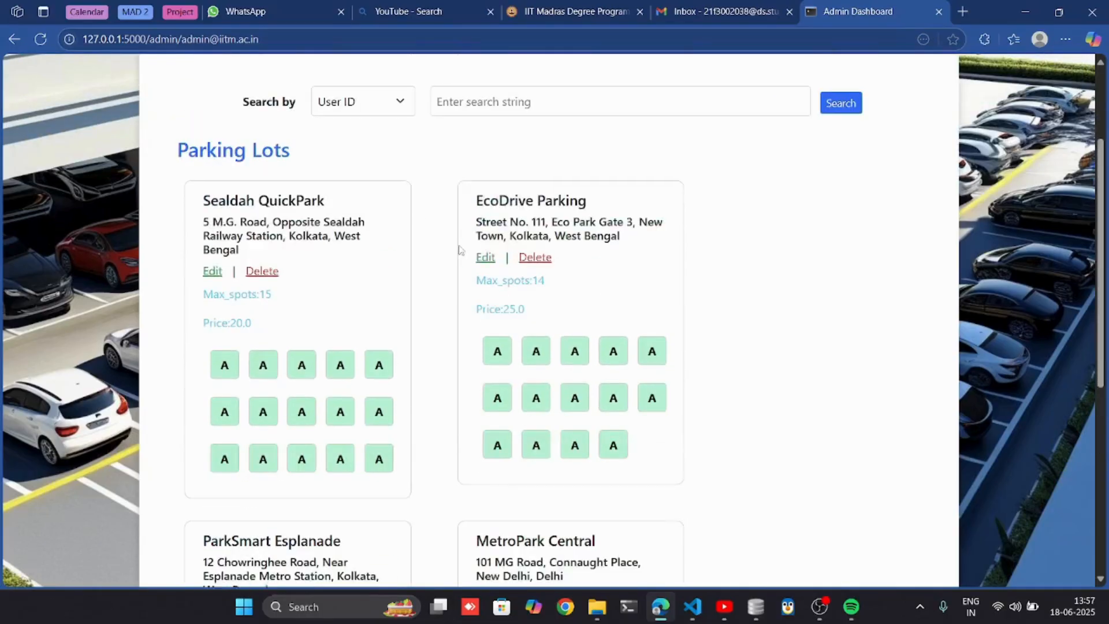
left_click(363, 182)
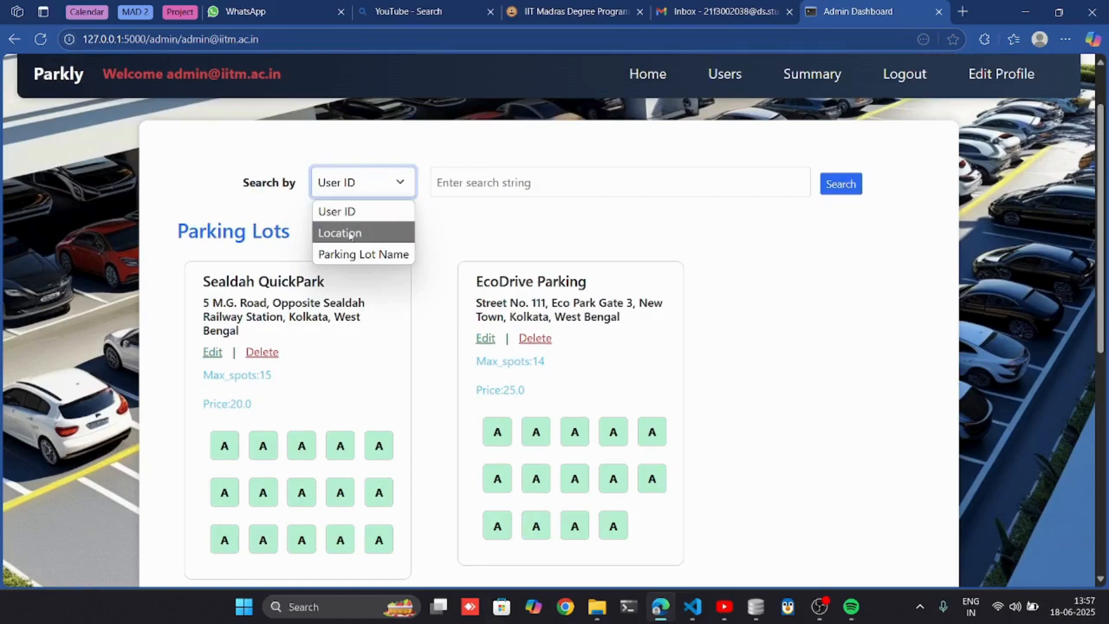
mouse_move(363, 254)
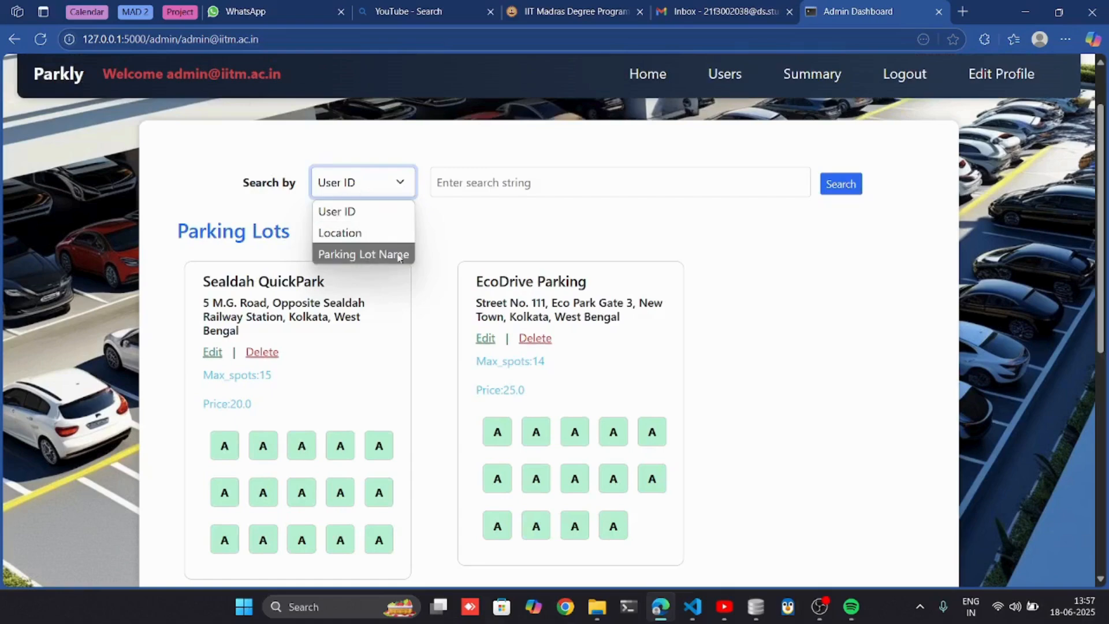
scroll("down", 3)
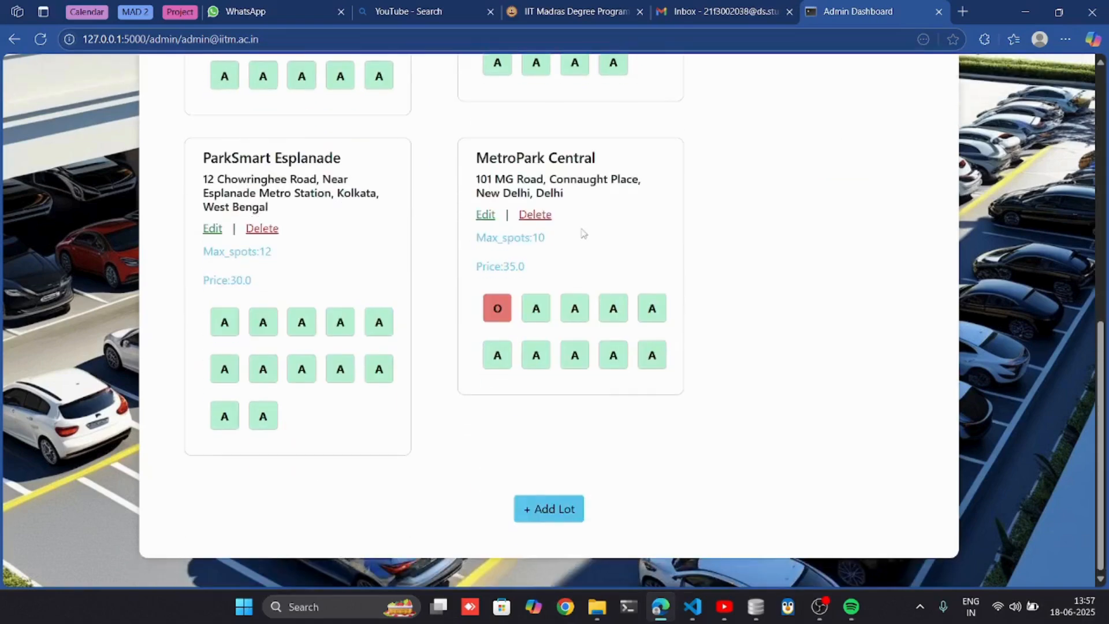
mouse_move(542, 509)
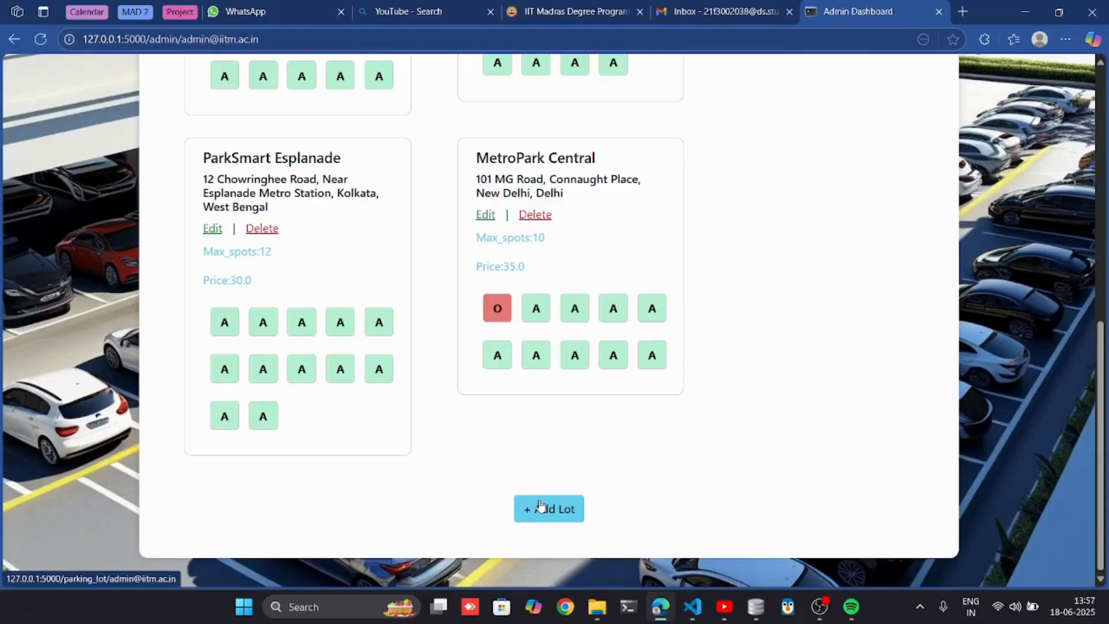
Add lot 'singur park' in Singur, Hooghly, priced 20 with 15 spots, via autofill.
left_click(548, 509)
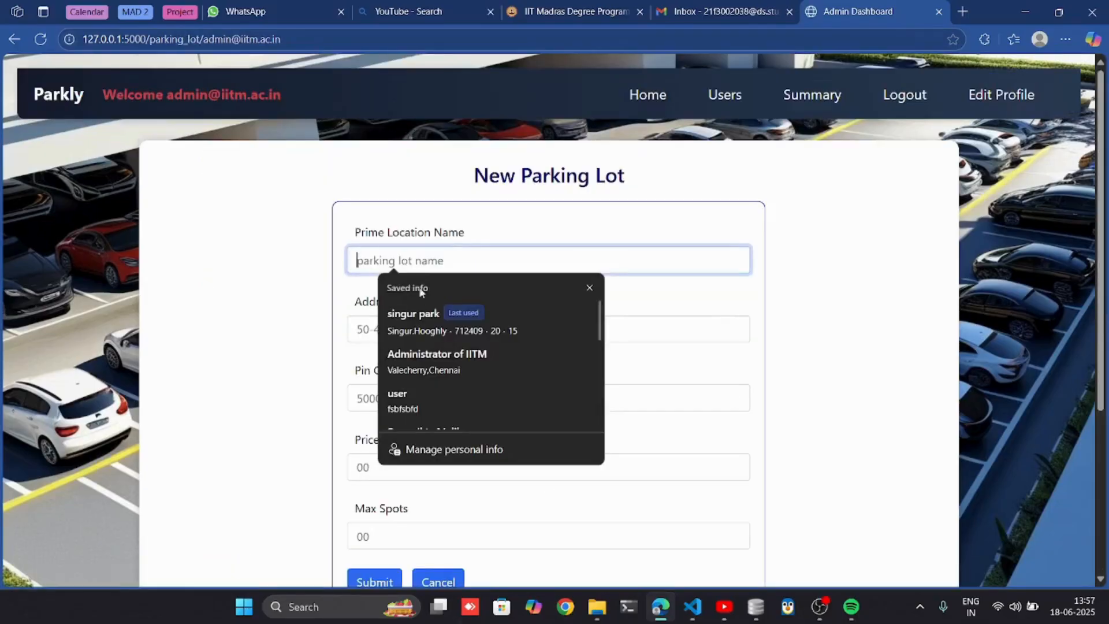
left_click(413, 313)
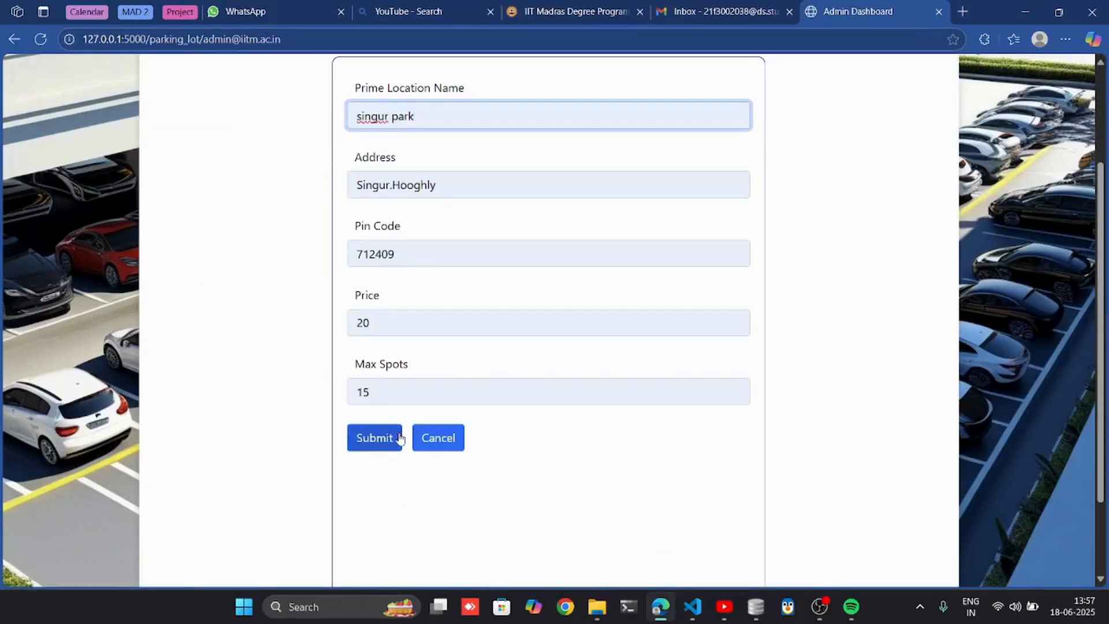
left_click(375, 438)
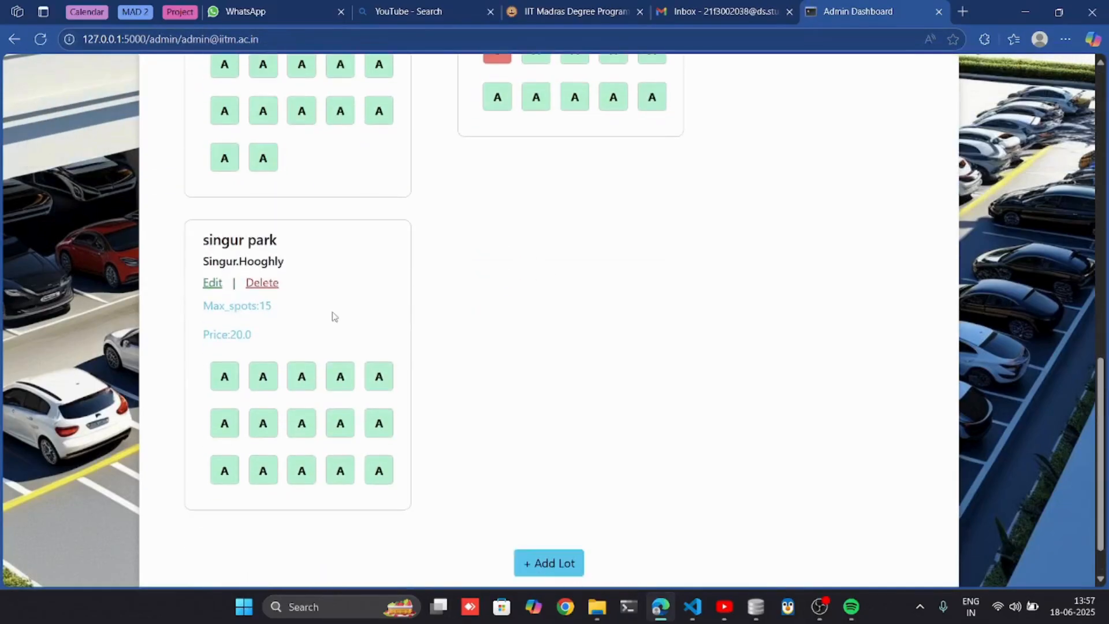
mouse_move(215, 389)
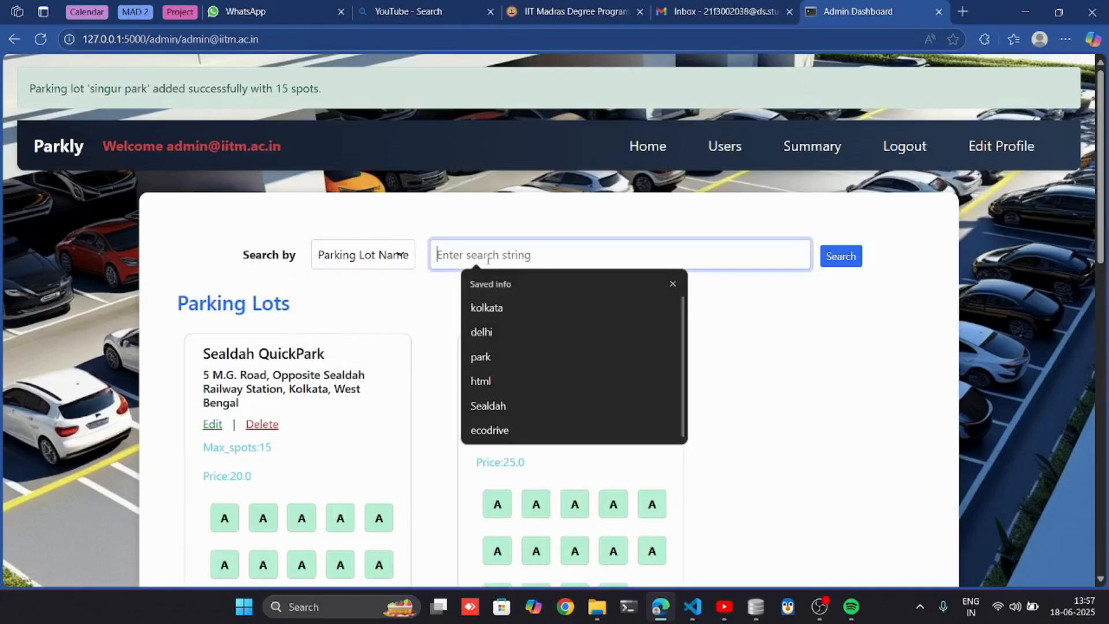
Search parking lots by name for 'singur', replacing the earlier 'sealdah' text.
type("sealdah")
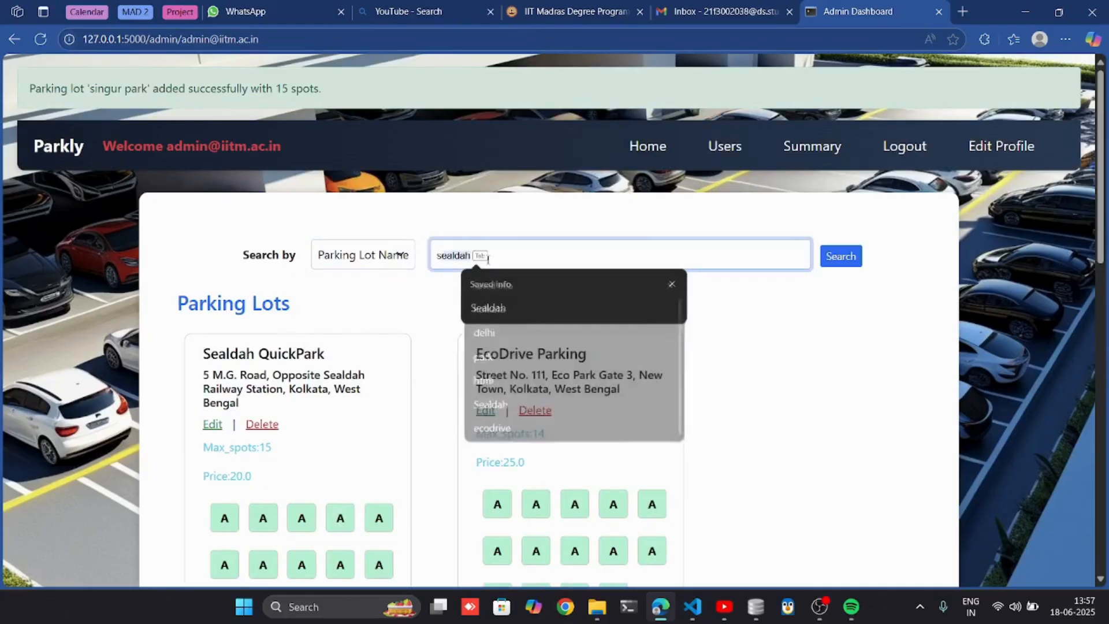
type("singur")
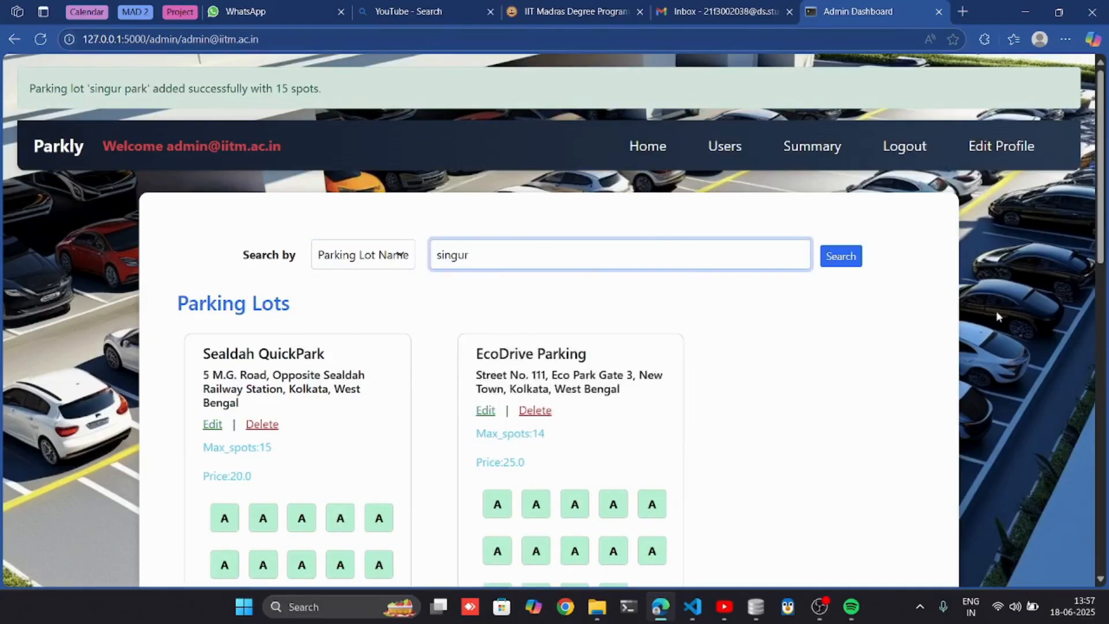
left_click(841, 256)
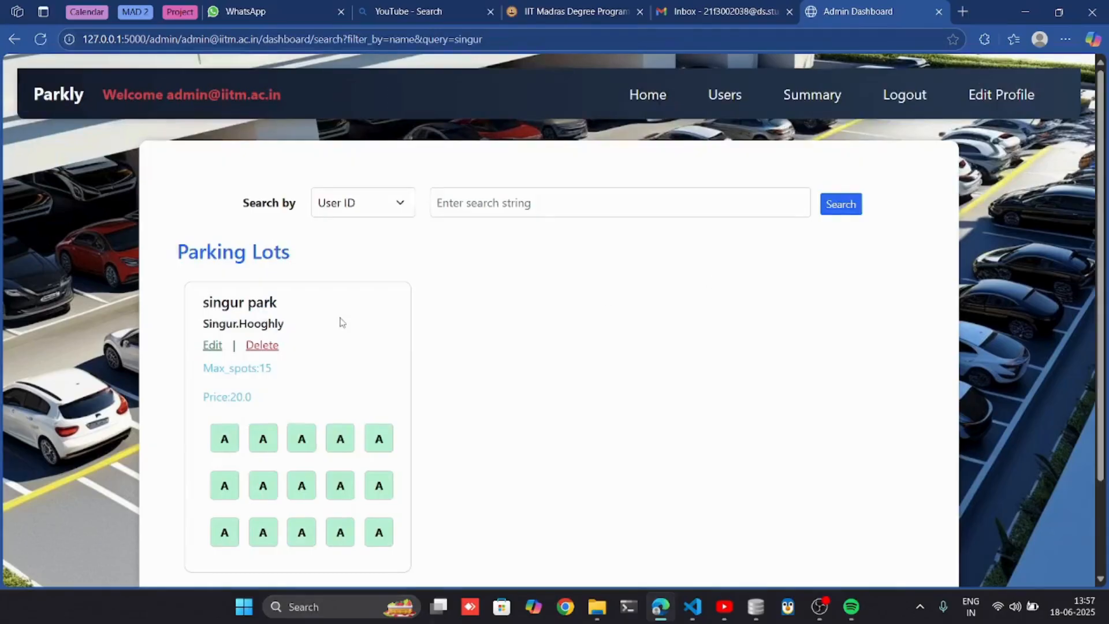
scroll("down", 3)
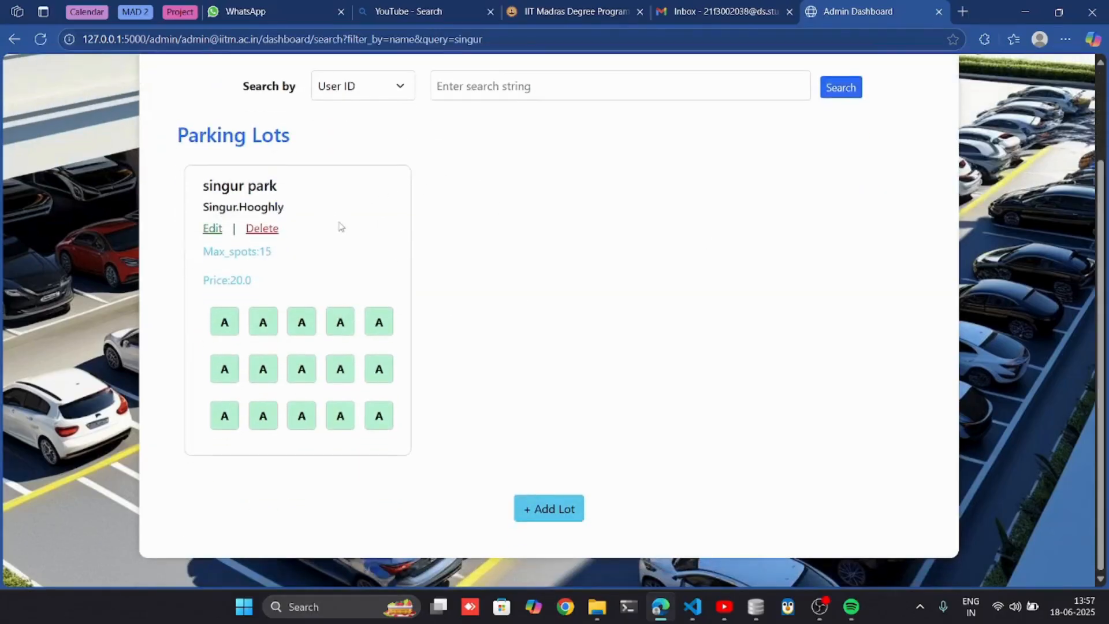
mouse_move(212, 237)
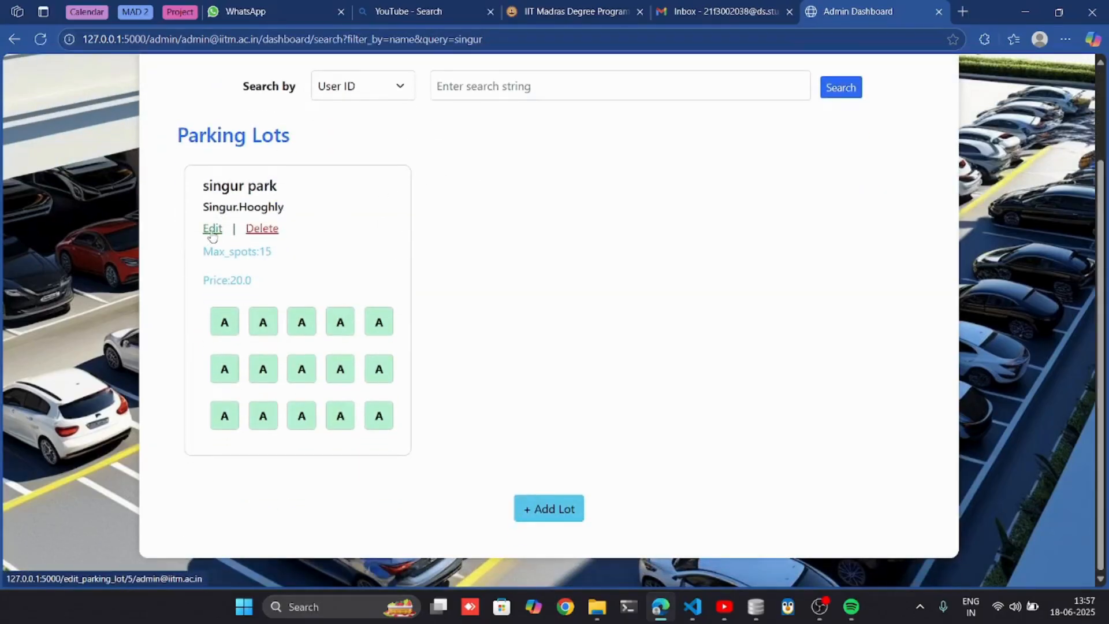
Edit the singur park lot to 10 max spots at price 15.0 and update it.
left_click(212, 228)
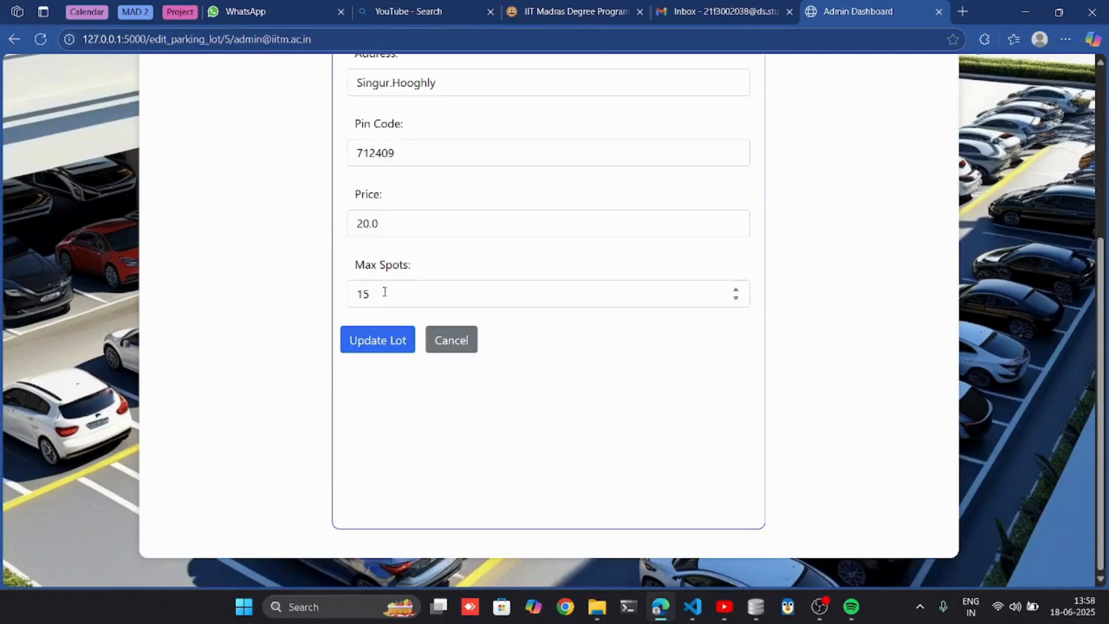
type("10")
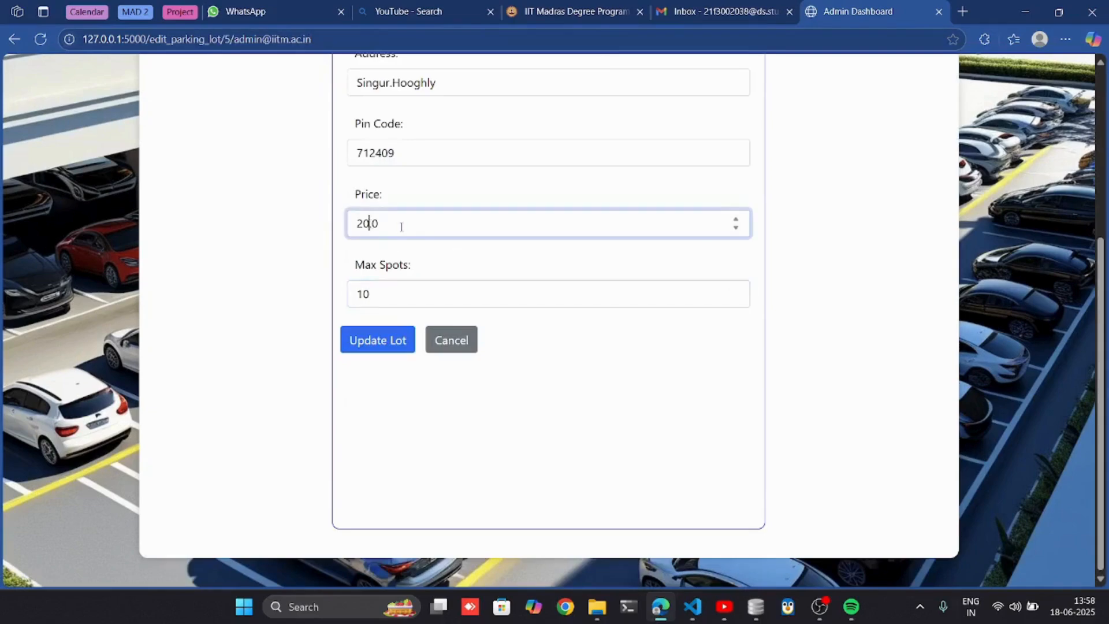
type("15.0")
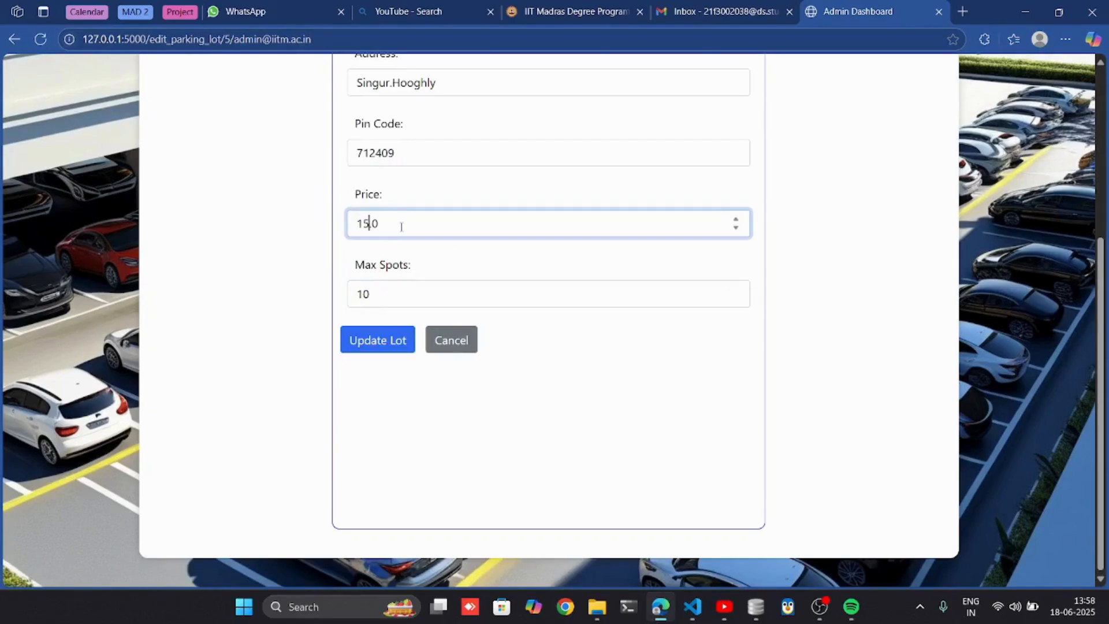
left_click(378, 339)
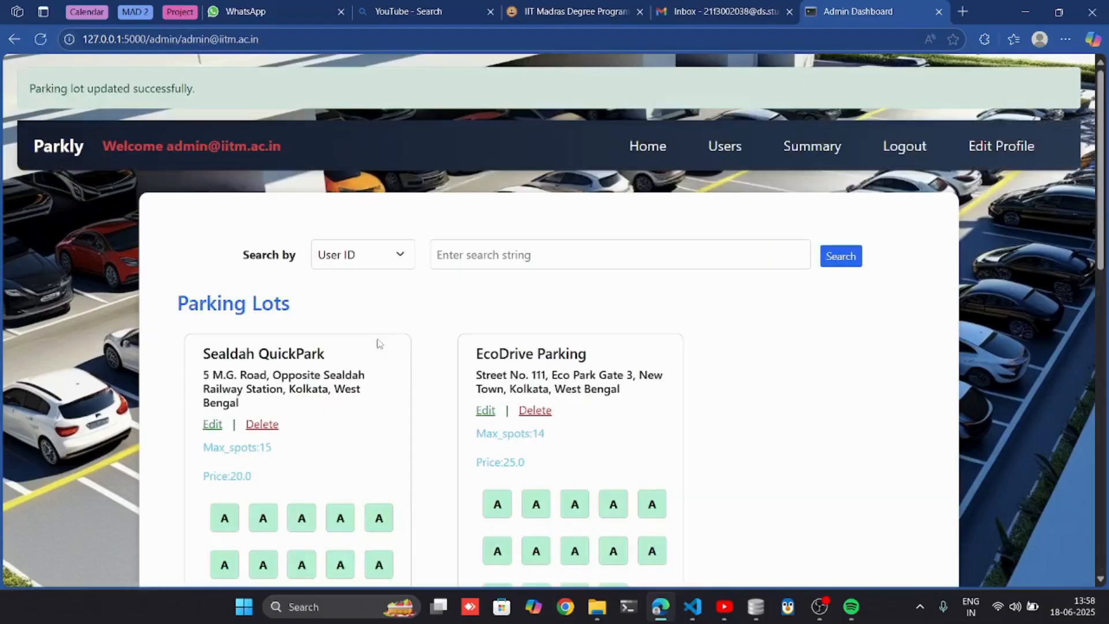
scroll("down", 3)
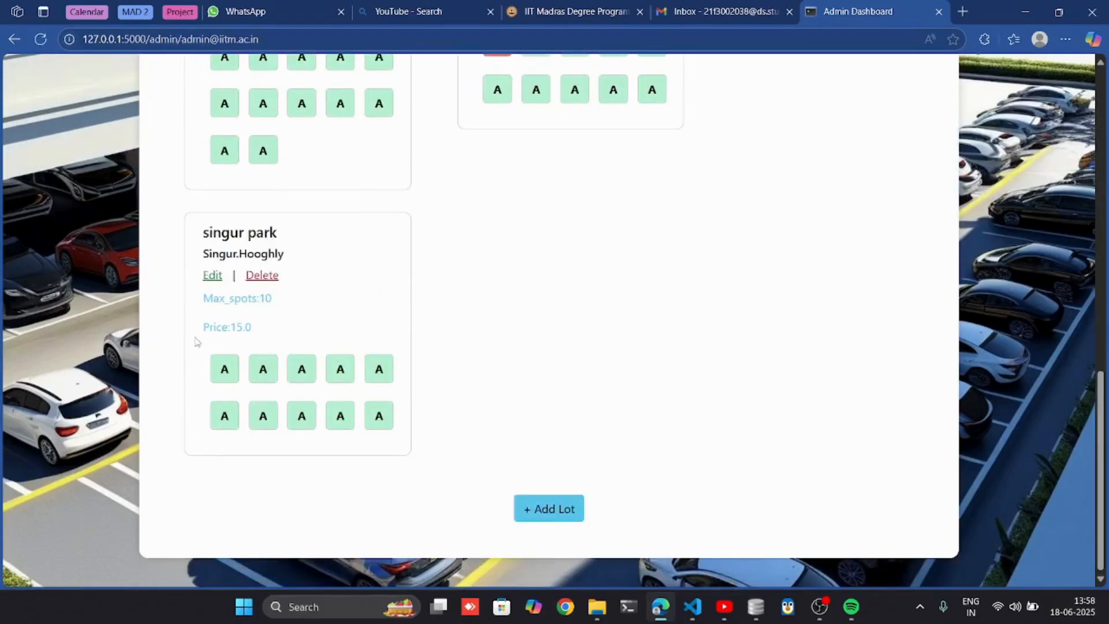
mouse_move(291, 388)
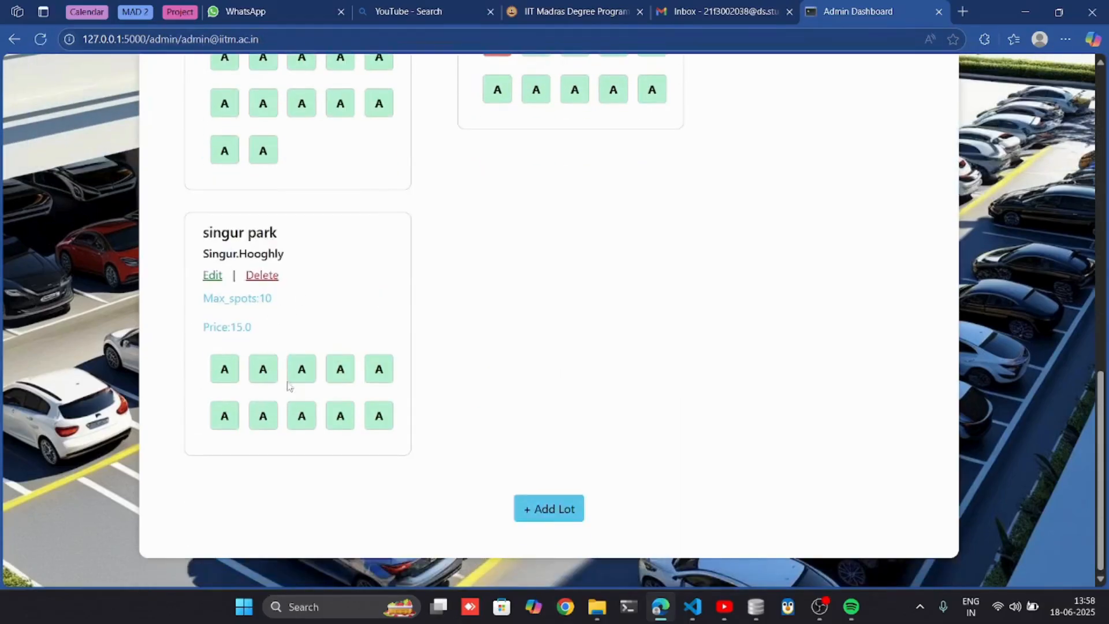
mouse_move(271, 282)
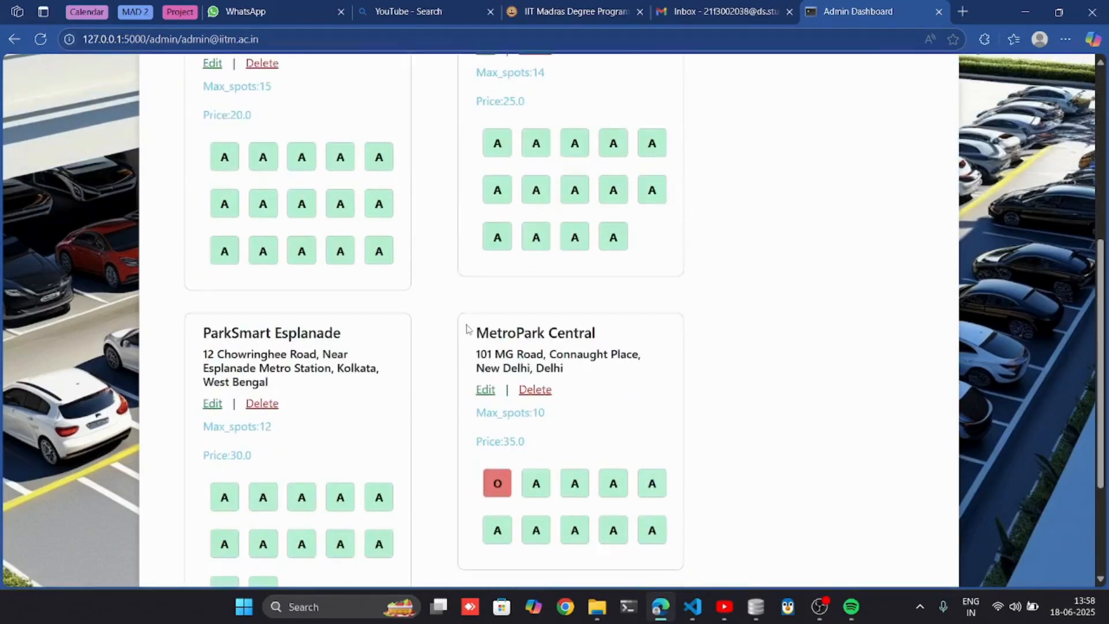
scroll("down", 3)
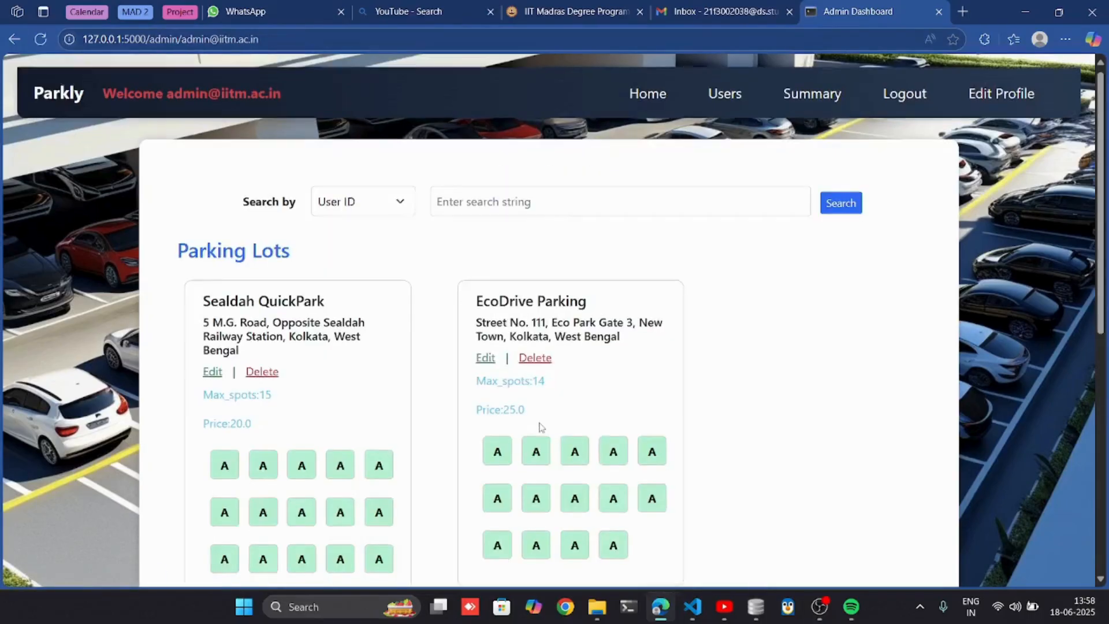
scroll("down", 3)
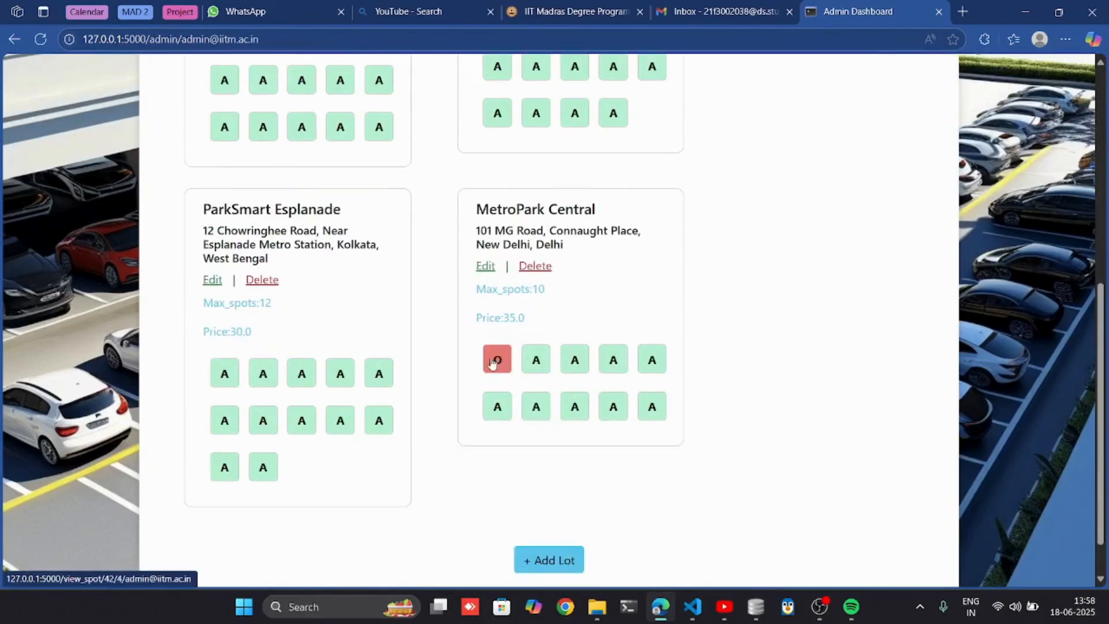
left_click(497, 359)
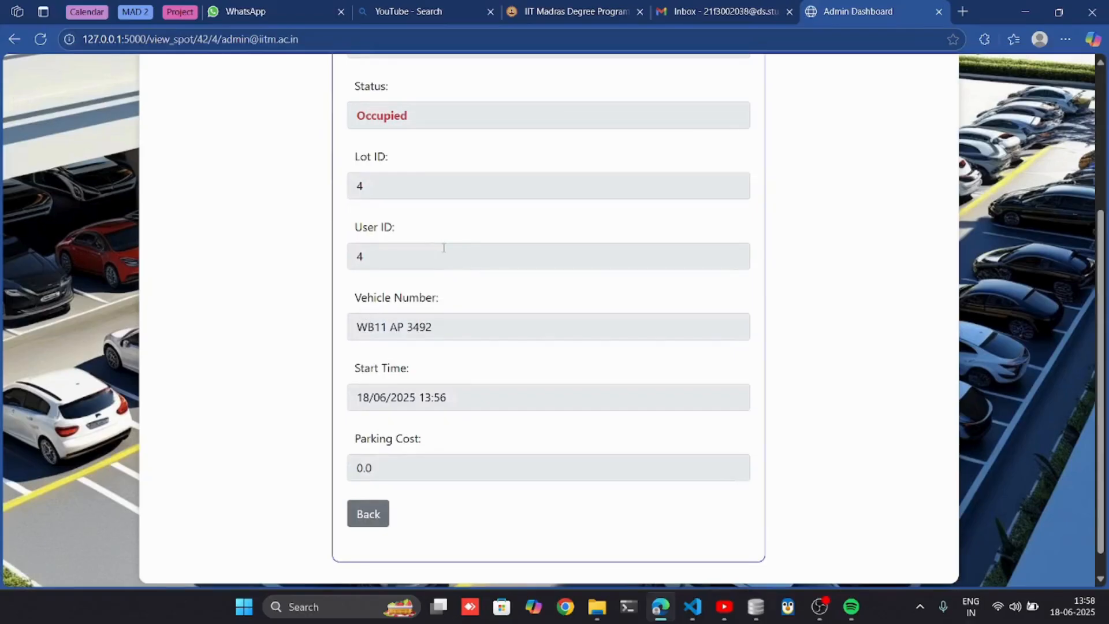
mouse_move(471, 268)
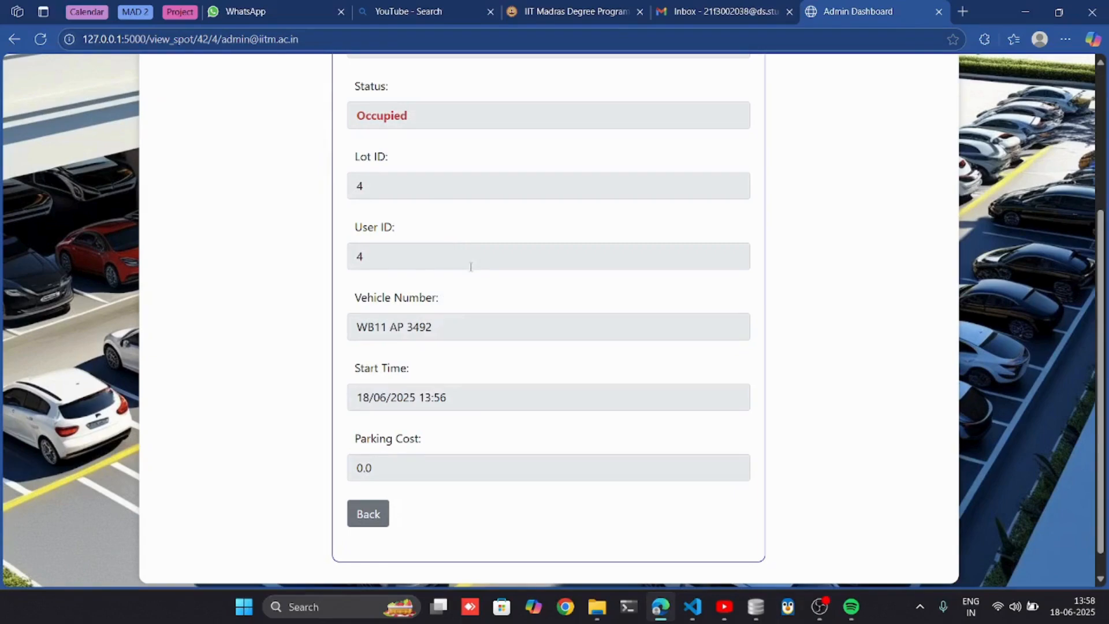
mouse_move(448, 366)
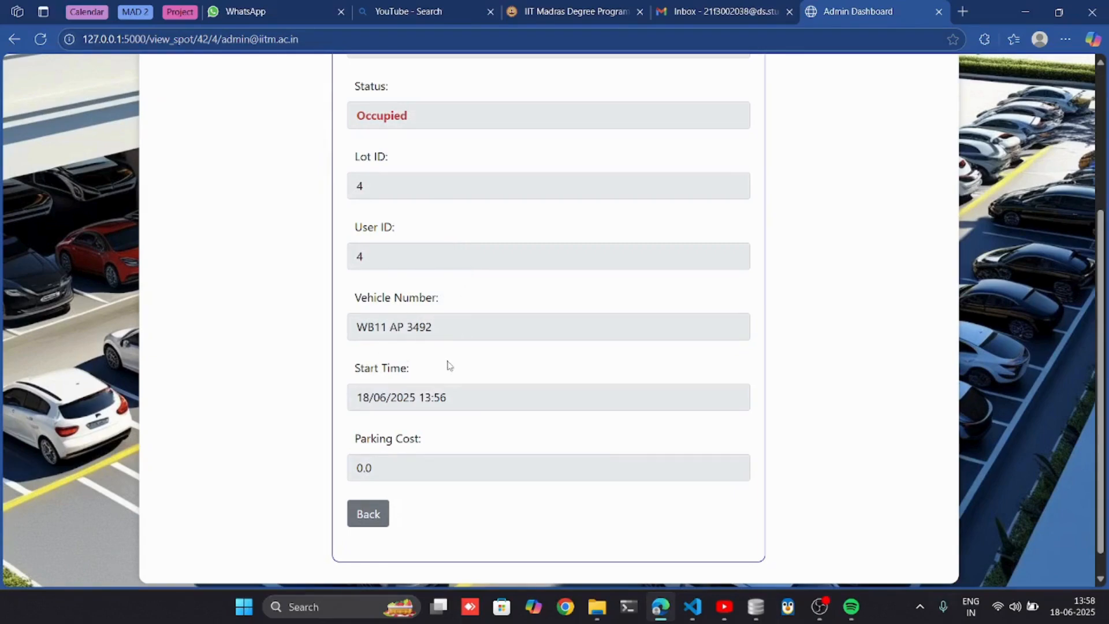
left_click(368, 513)
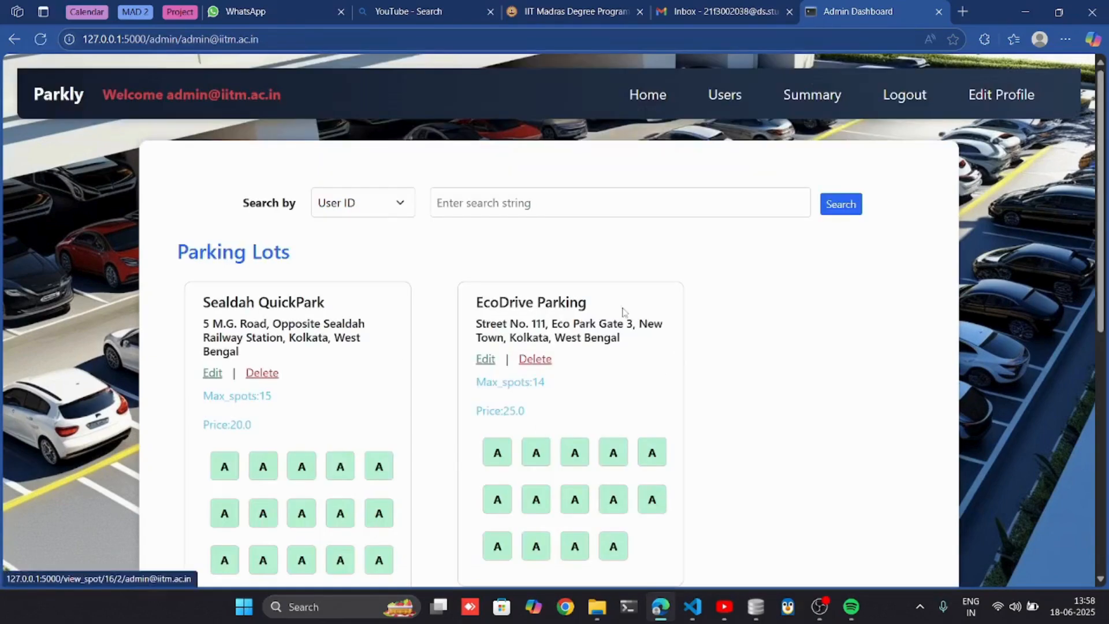
left_click(724, 95)
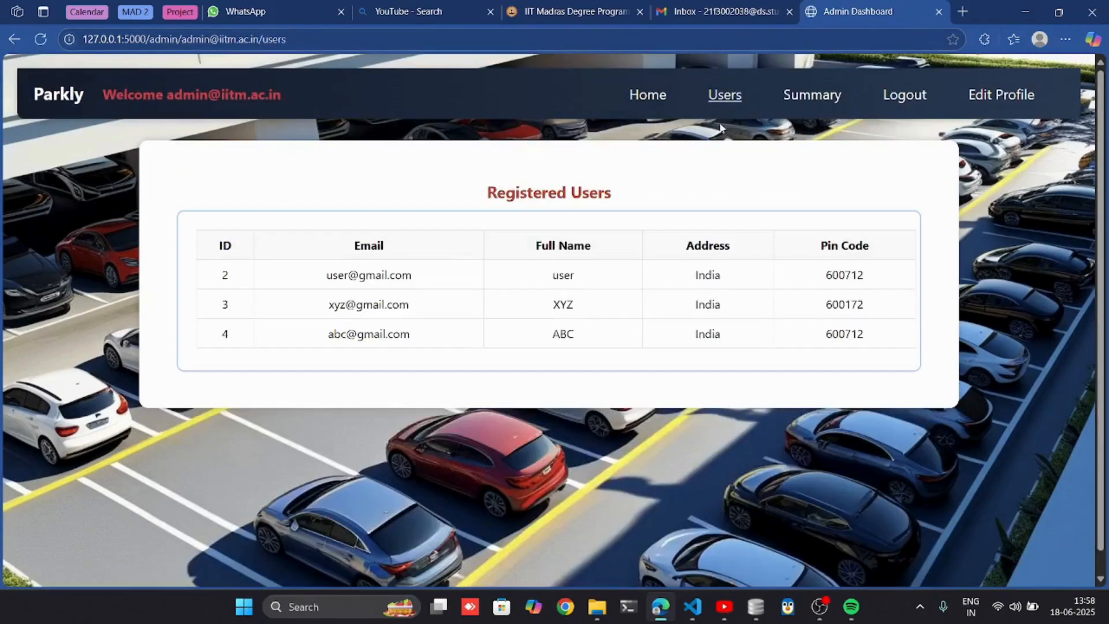
mouse_move(813, 110)
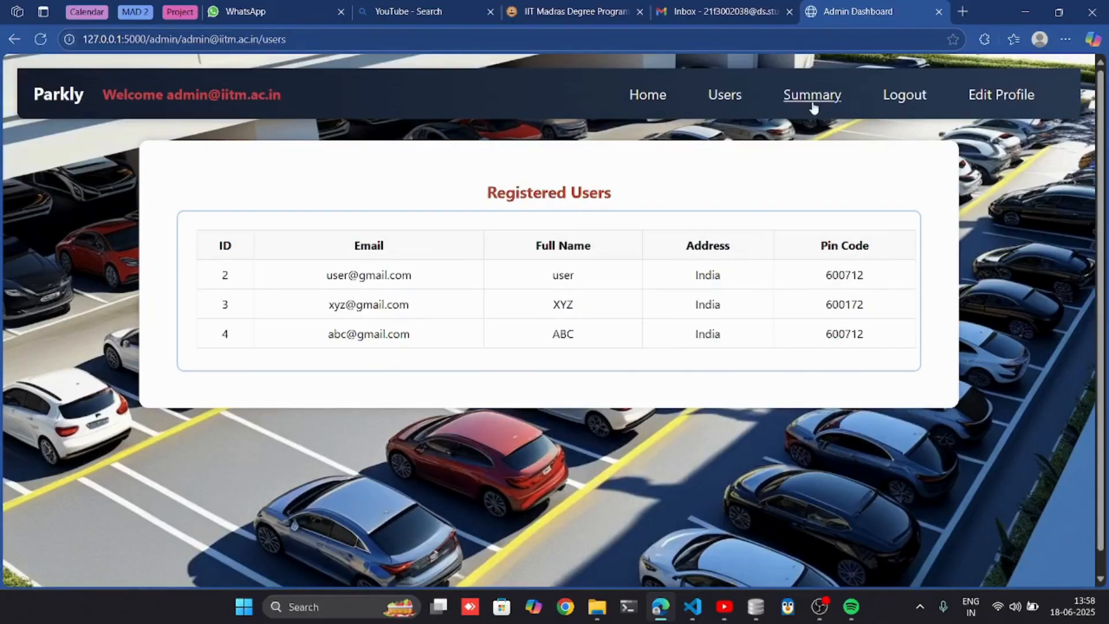
Review the four-reservation summary's daily count, lot revenue and spot availability charts.
left_click(813, 95)
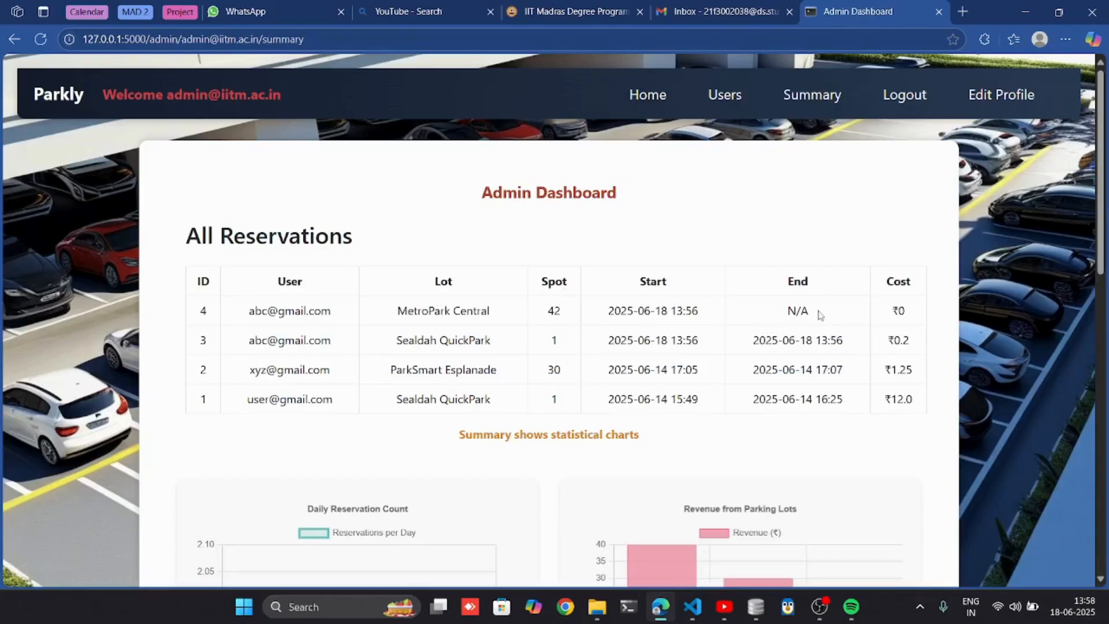
mouse_move(806, 310)
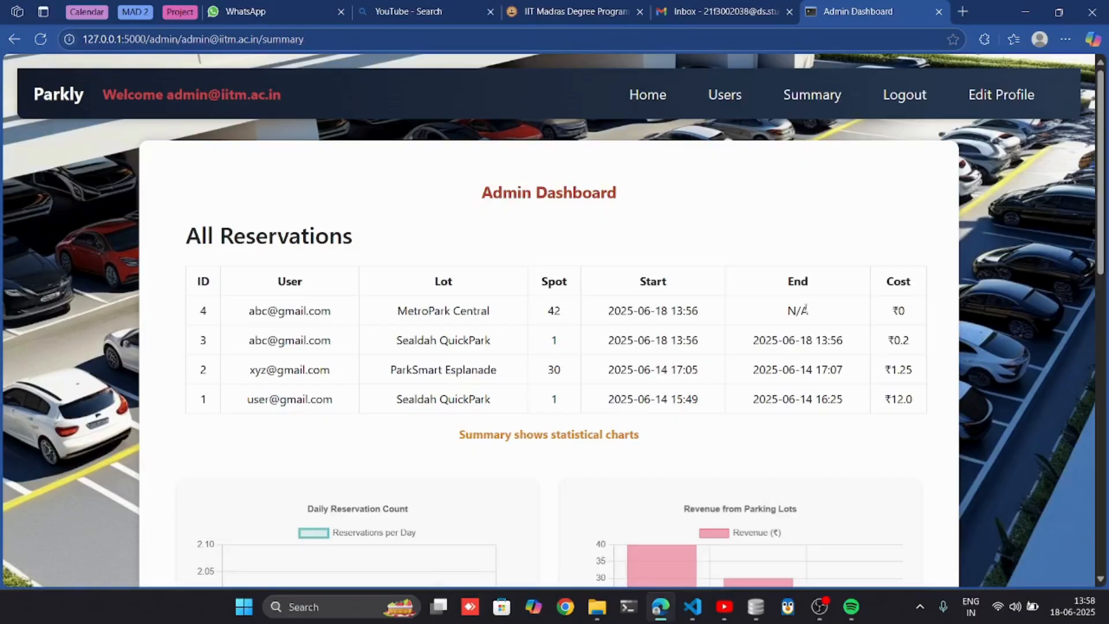
mouse_move(839, 315)
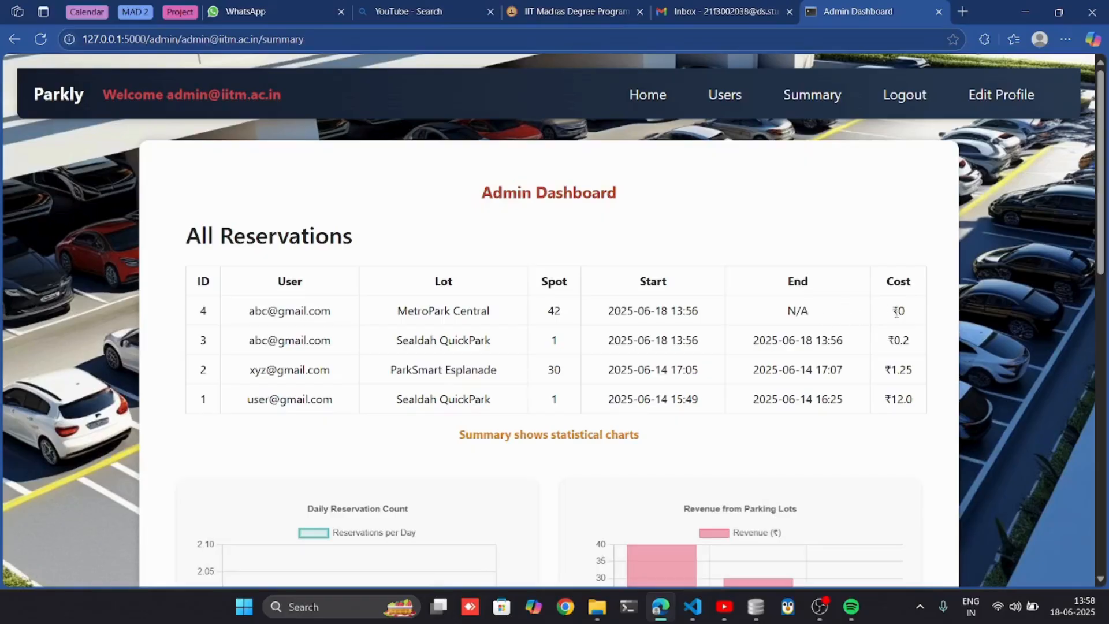
scroll("down", 3)
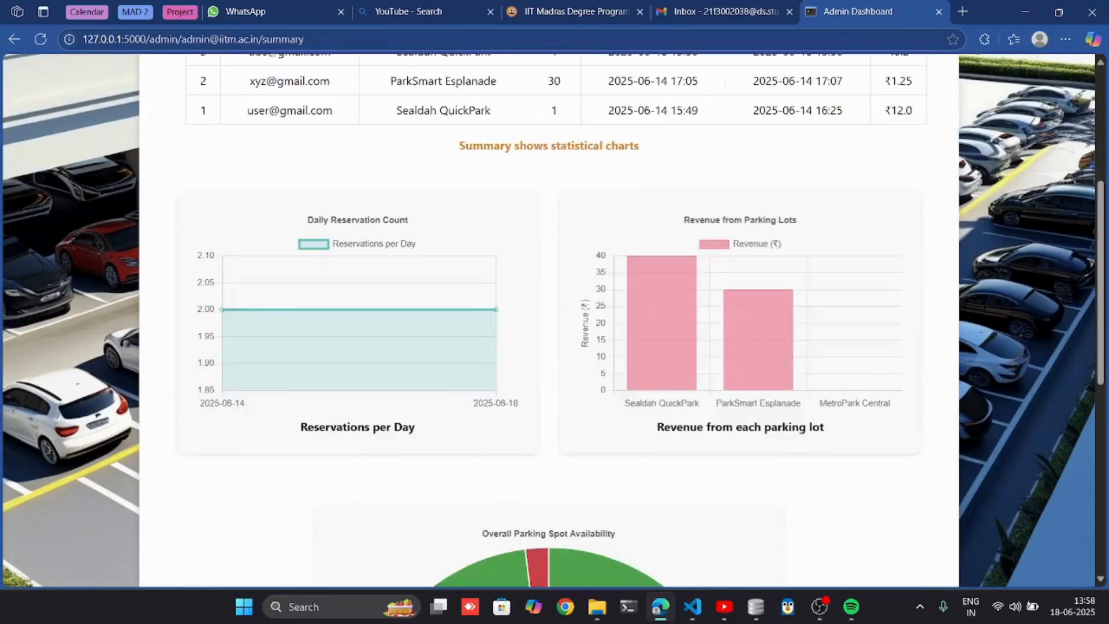
scroll("down", 3)
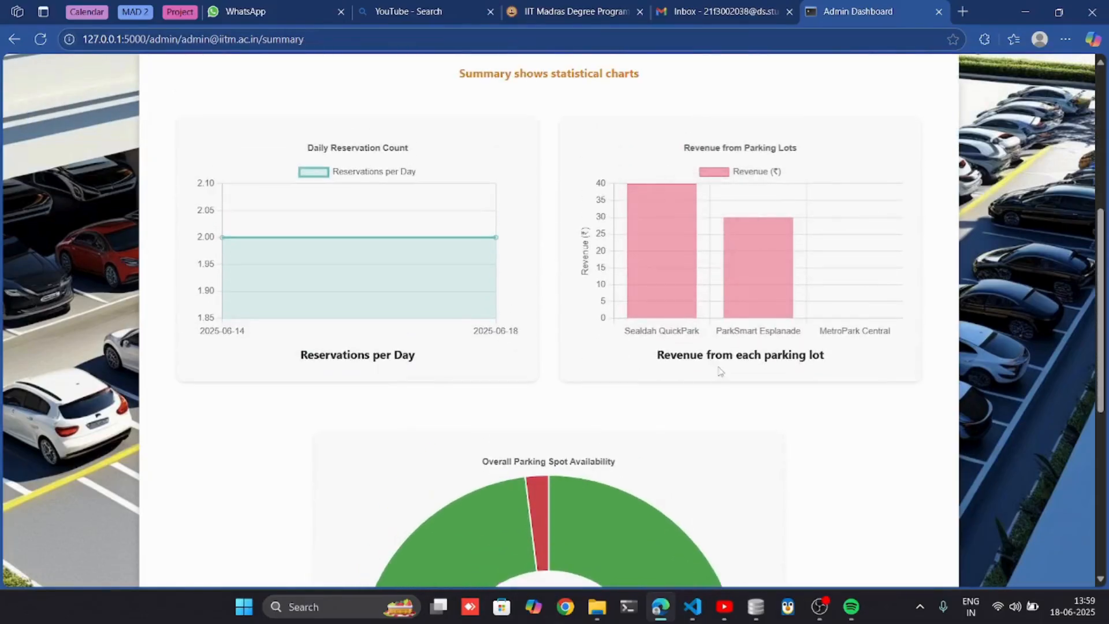
mouse_move(593, 233)
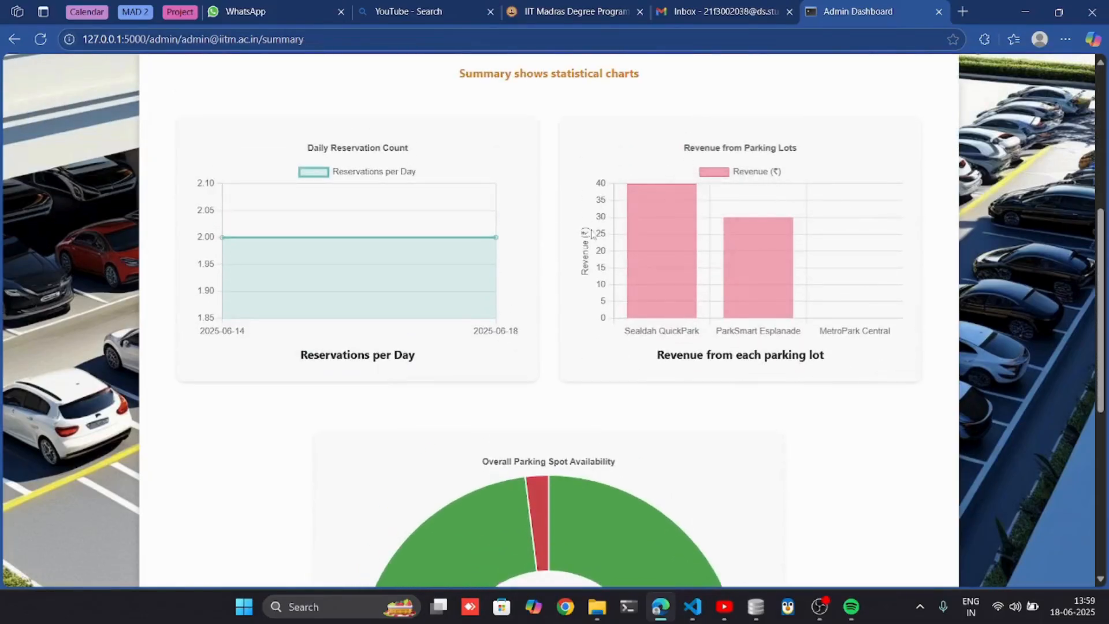
mouse_move(404, 196)
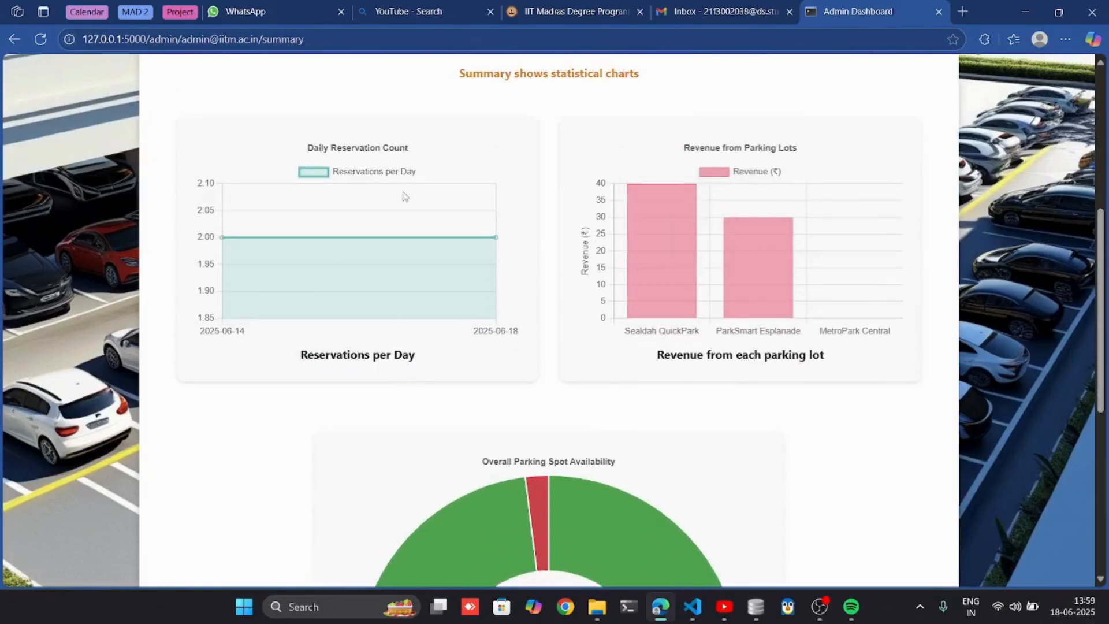
scroll("down", 3)
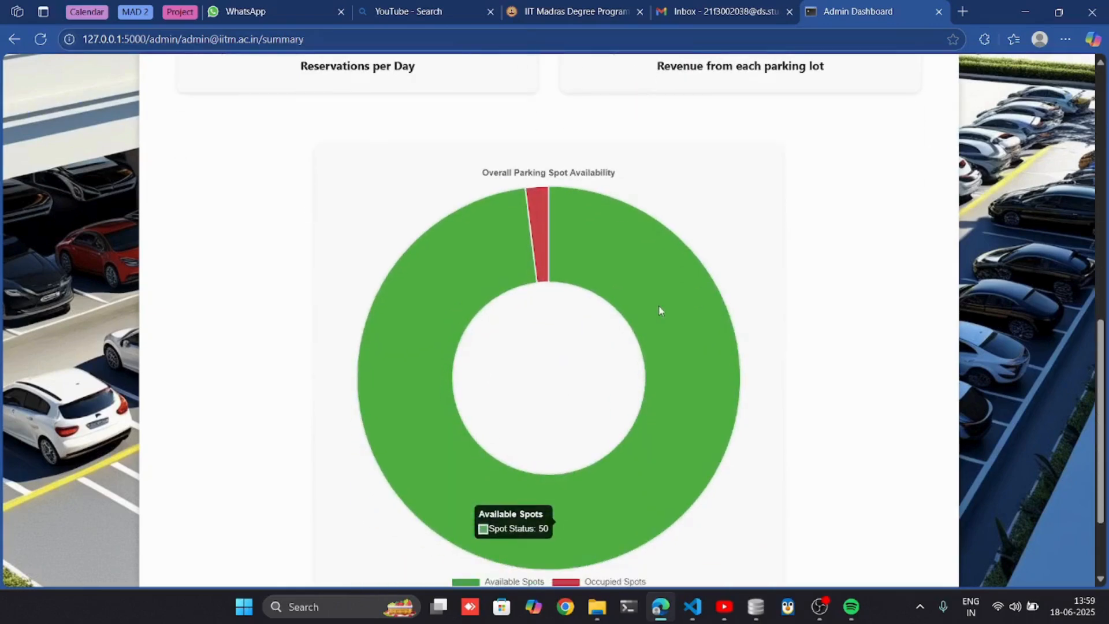
mouse_move(615, 292)
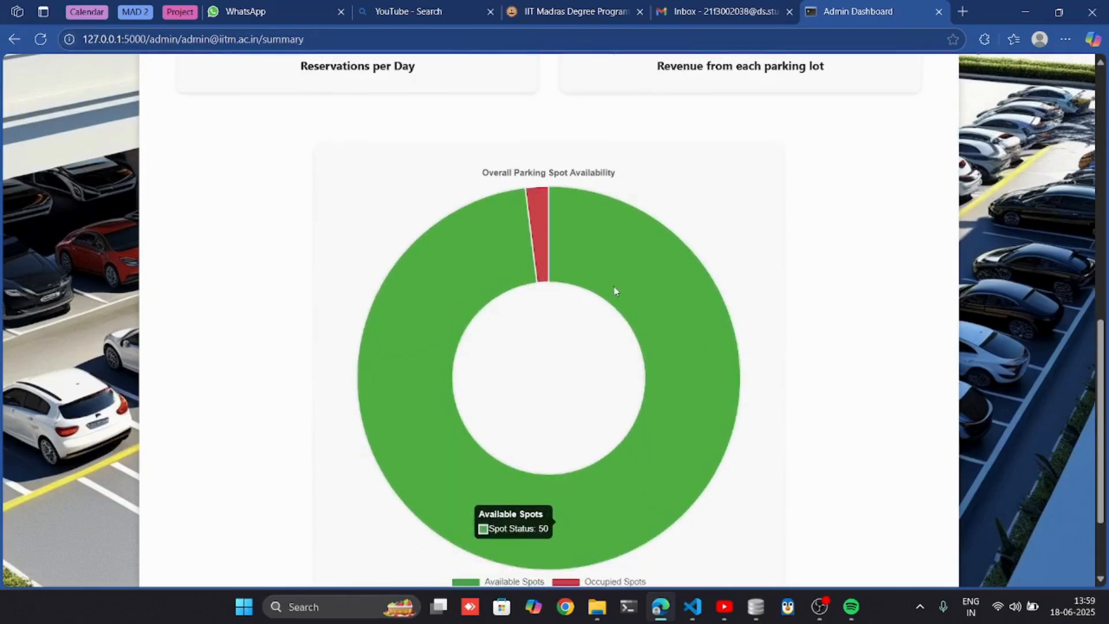
scroll("down", 3)
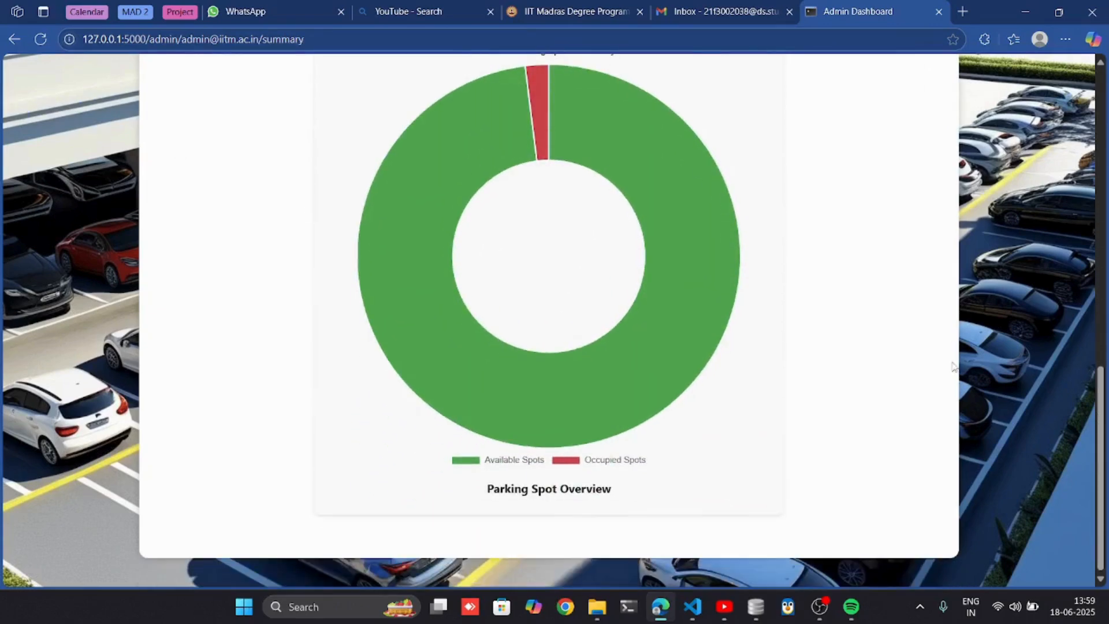
scroll("up", 3)
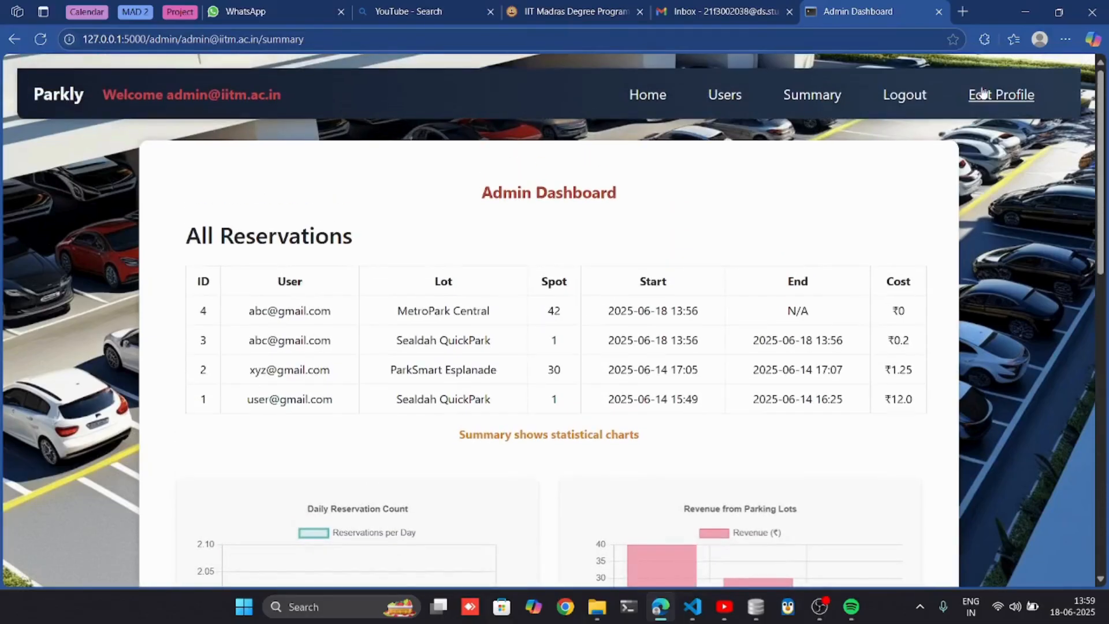
Open and cancel the admin Edit Profile form, then scroll the parking lots dashboard.
left_click(1001, 94)
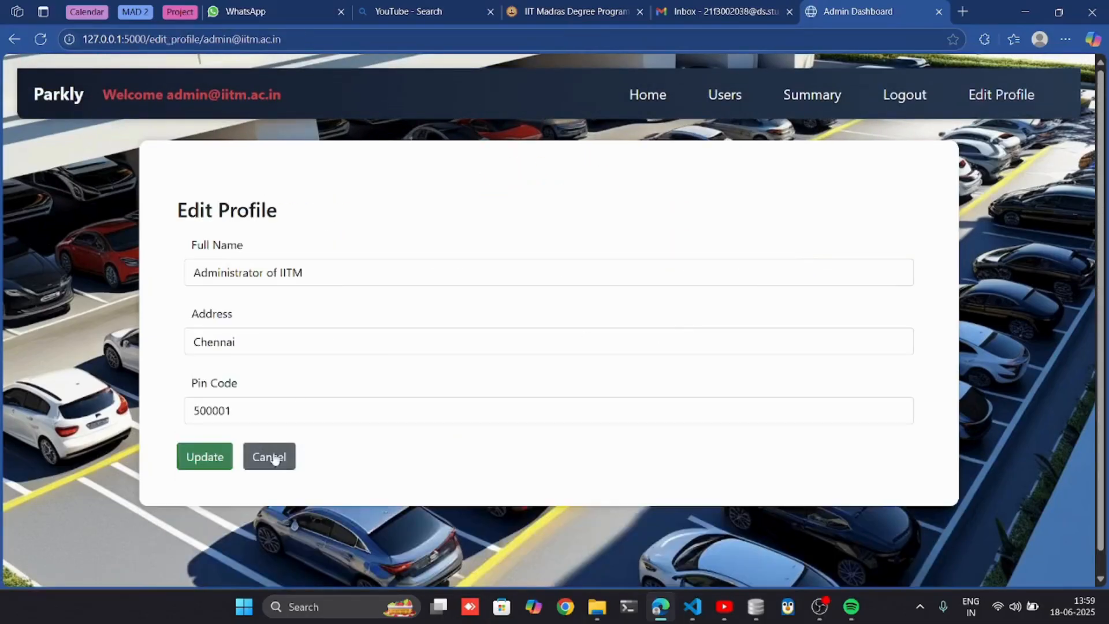
left_click(269, 457)
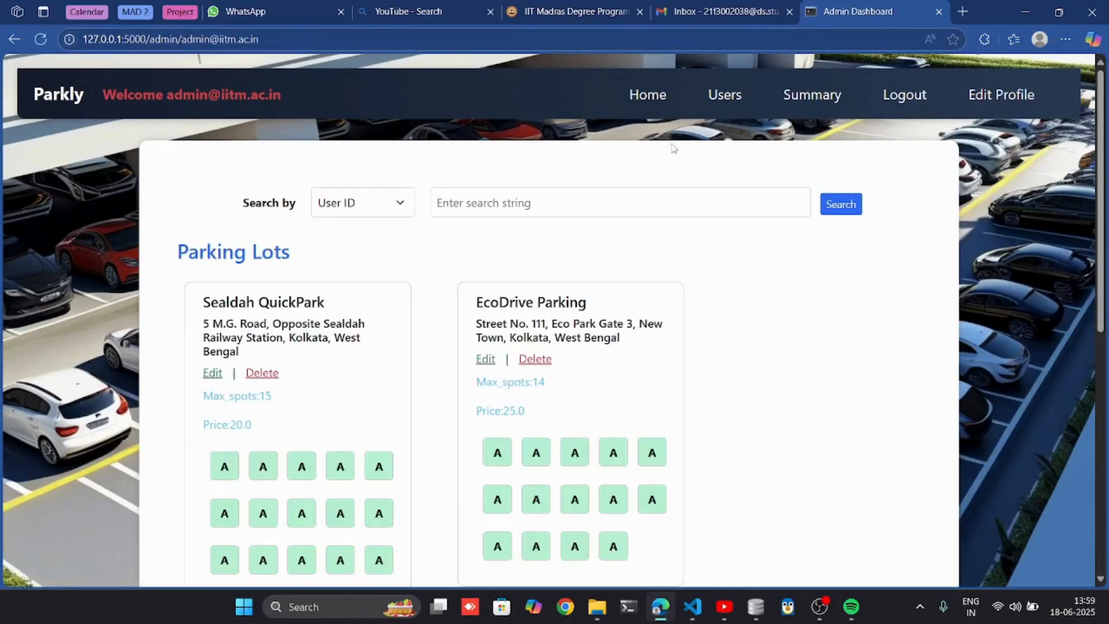
scroll("down", 3)
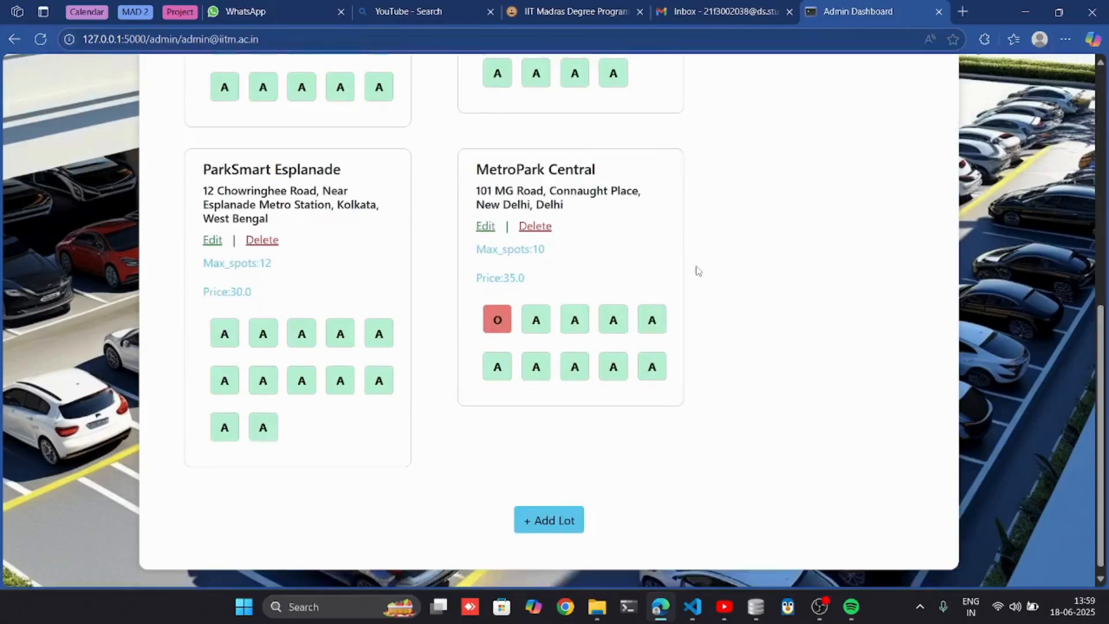
scroll("up", 3)
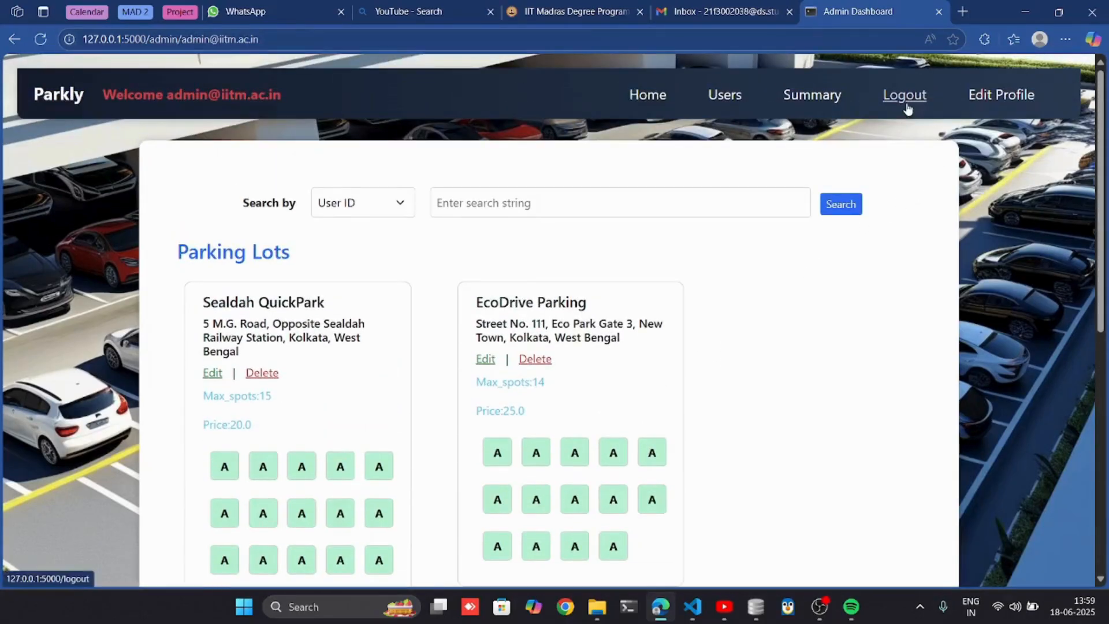
Log out of the admin account, landing on the login page's logout confirmation.
left_click(905, 95)
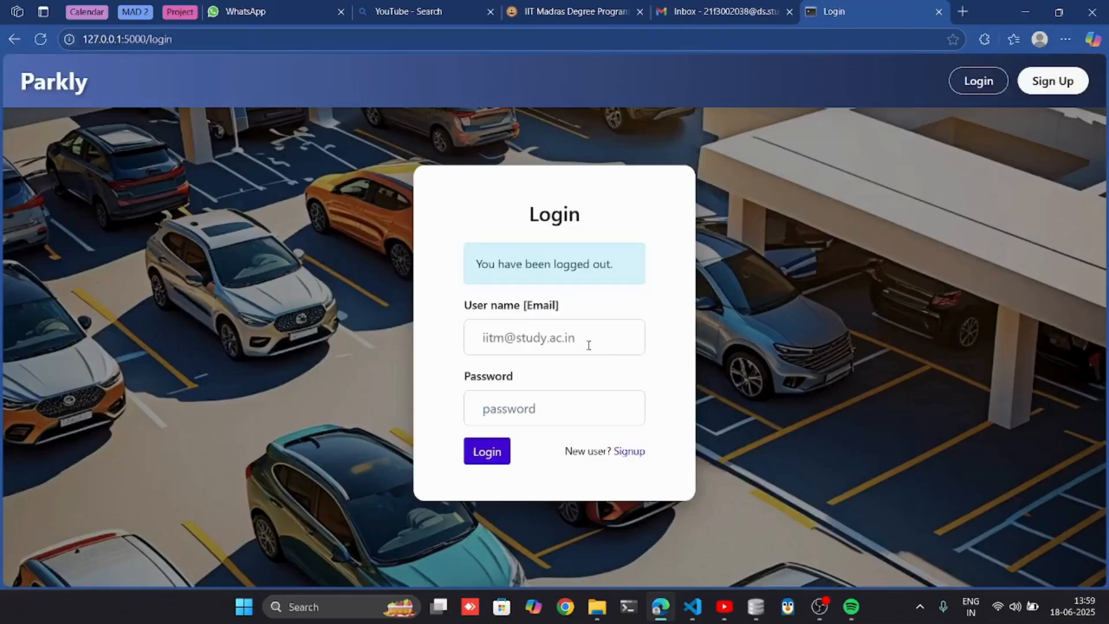
left_click(486, 451)
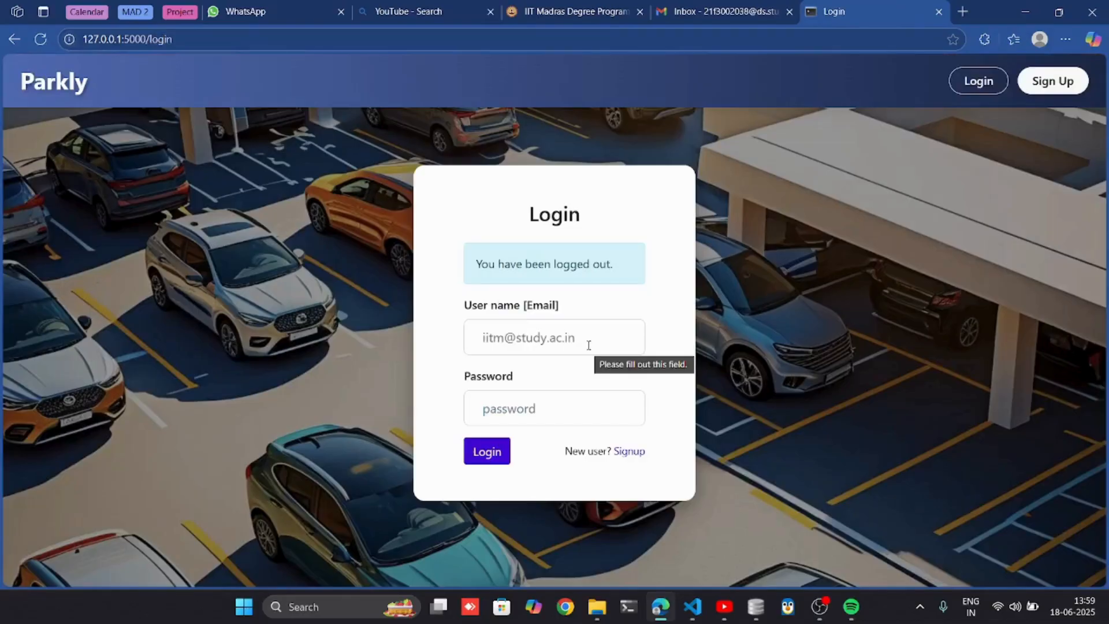
mouse_move(677, 315)
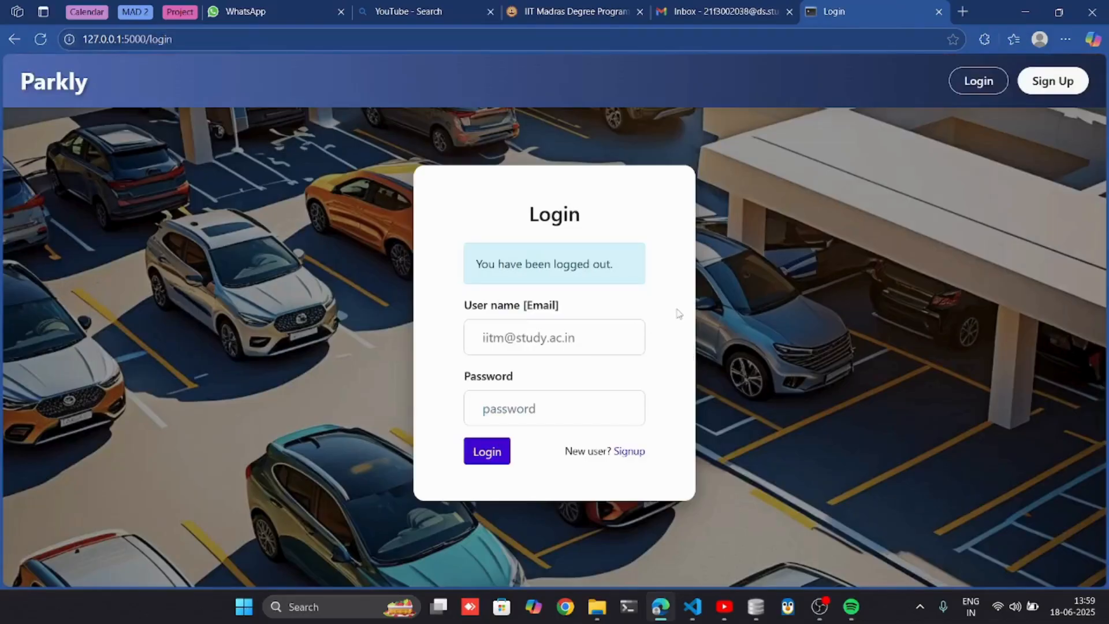
mouse_move(651, 308)
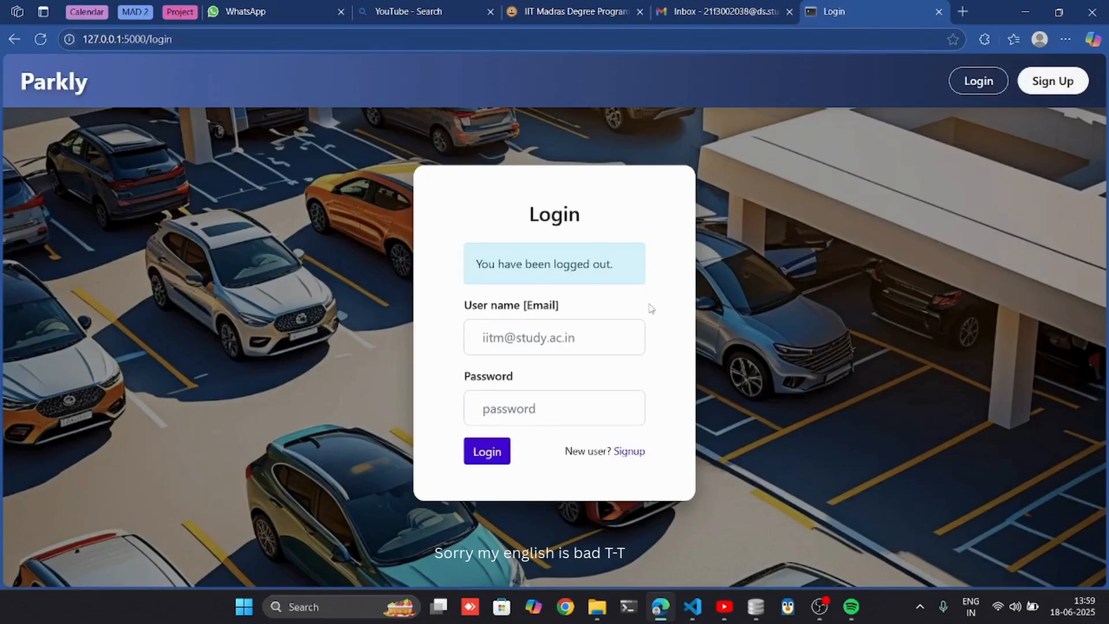
mouse_move(629, 451)
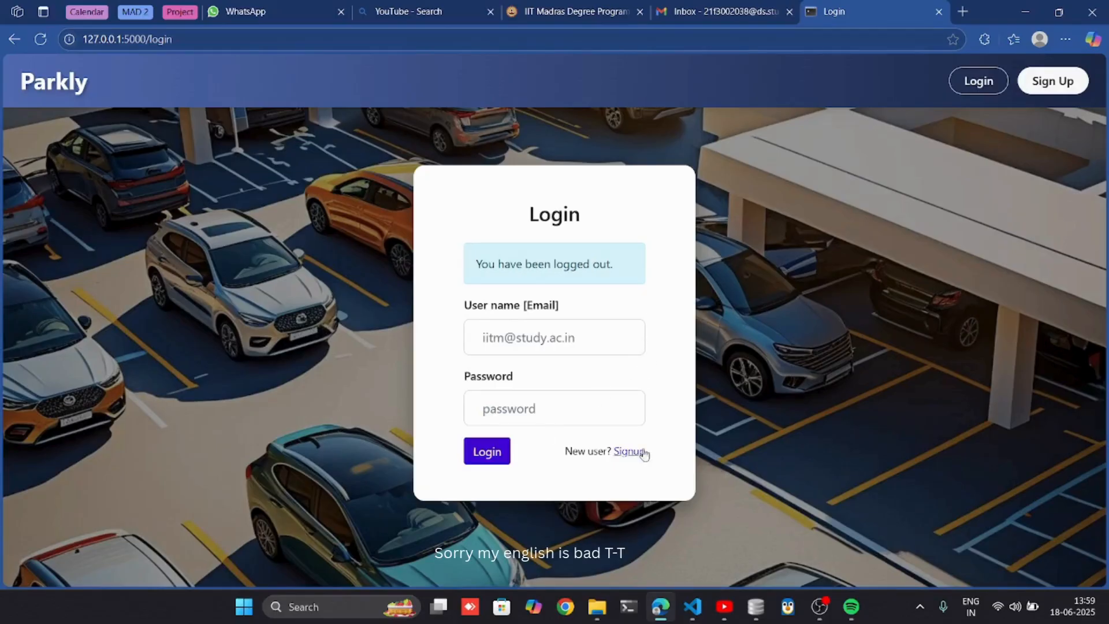